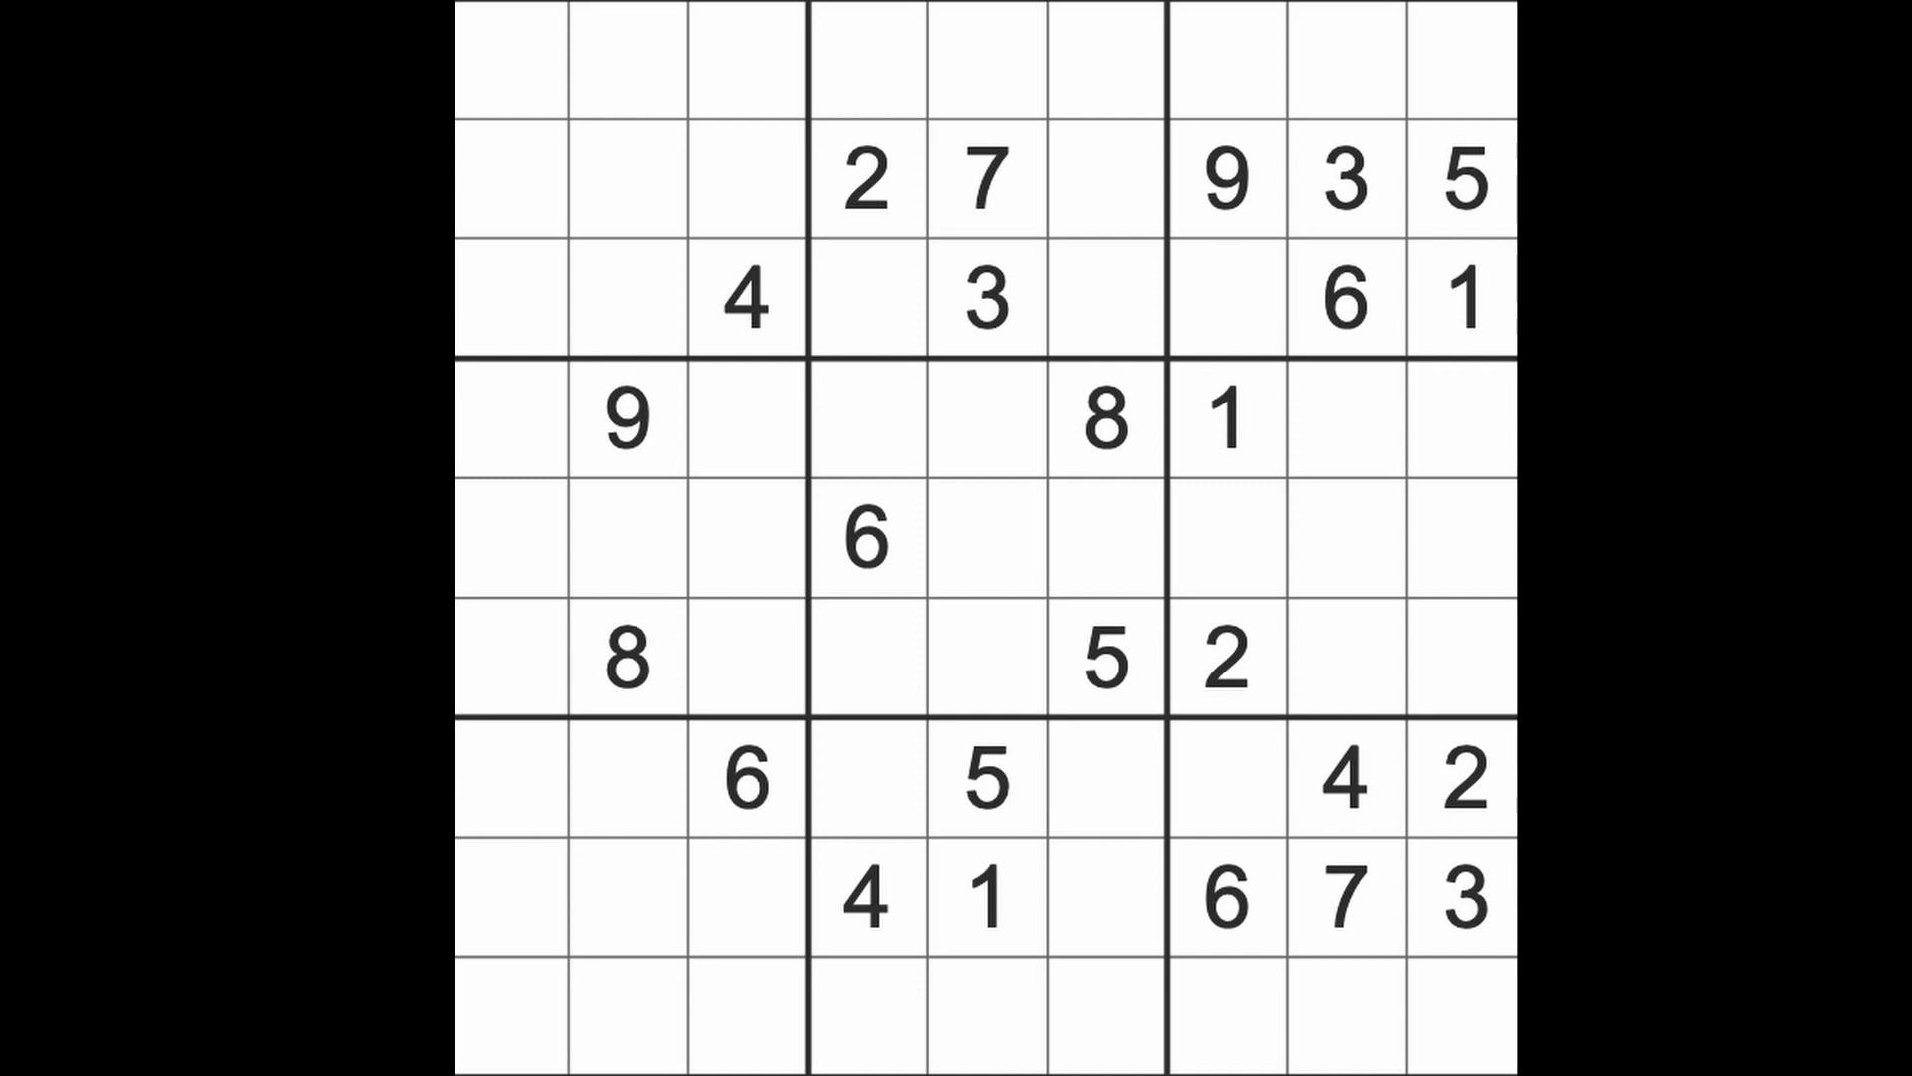
mouse_move(1244, 500)
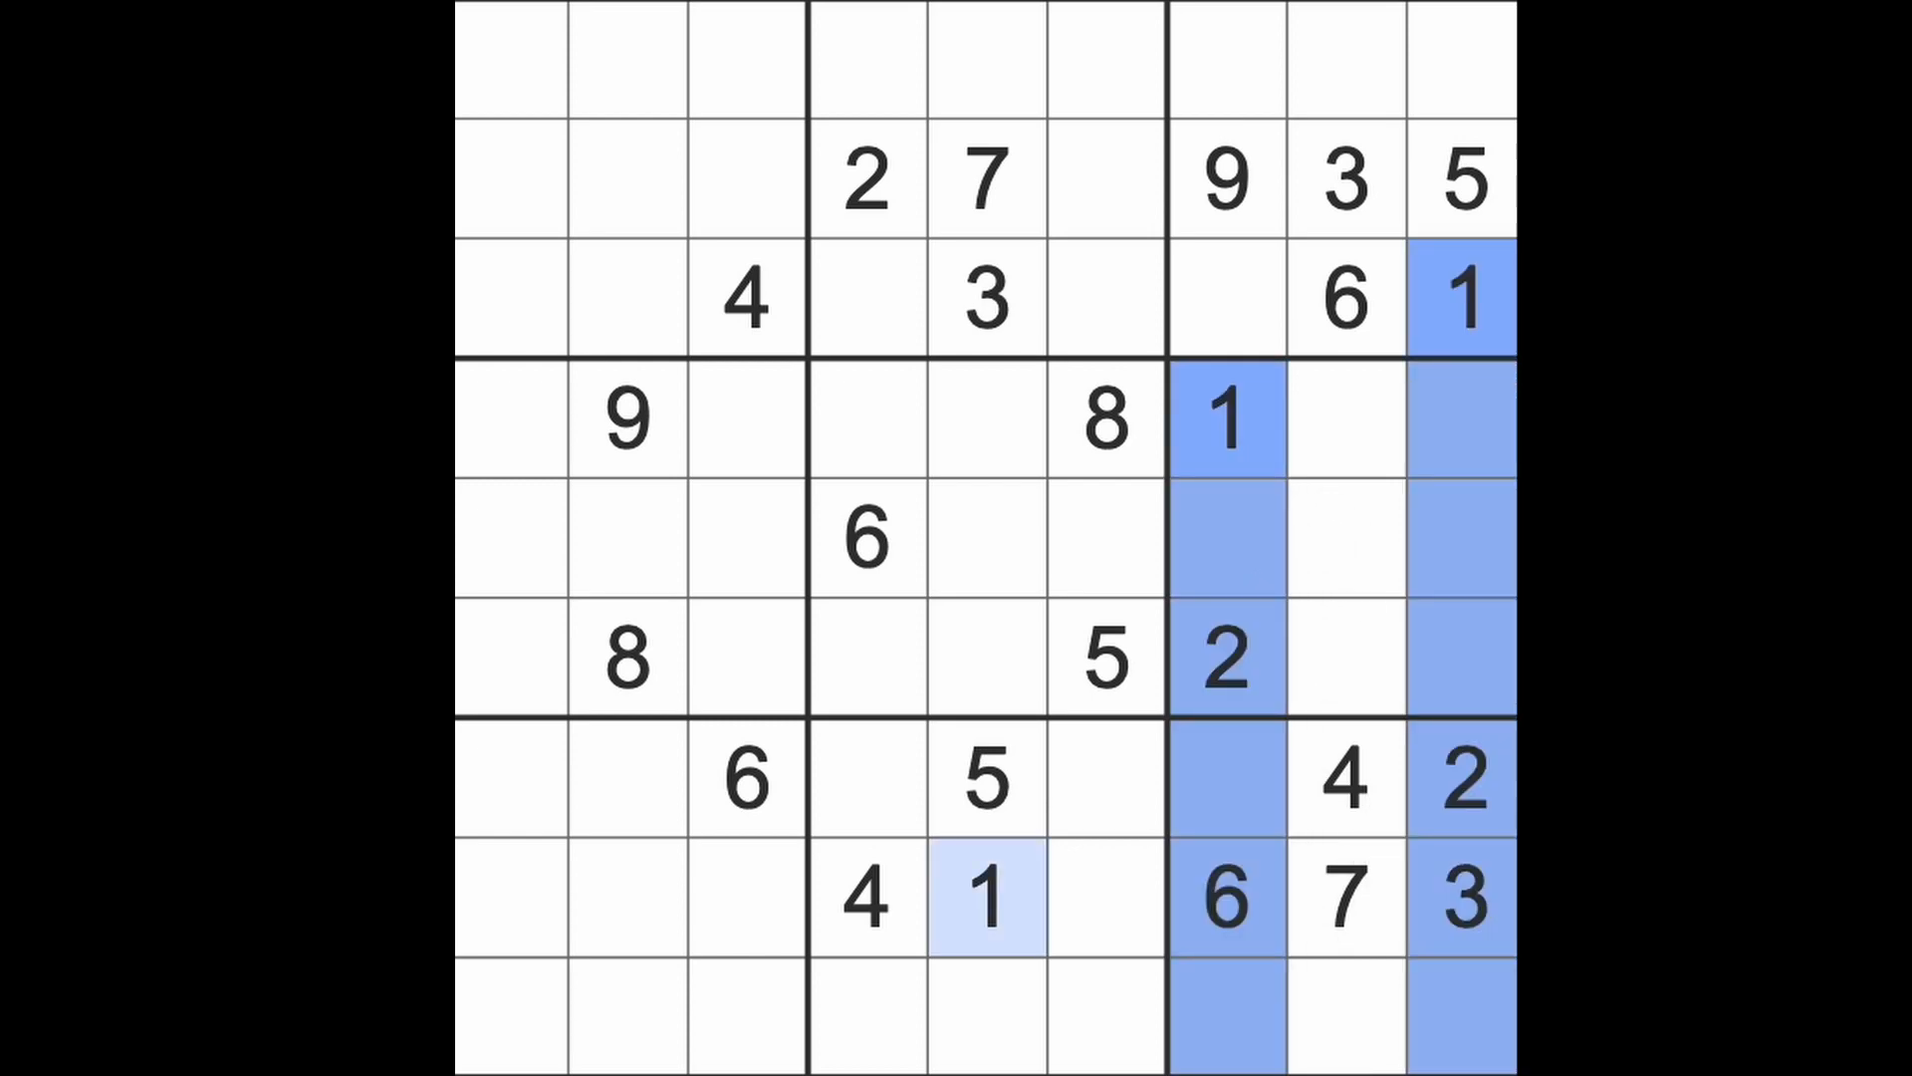
- Enter a blue 1 in row 9, column 8
left_click(1341, 1016)
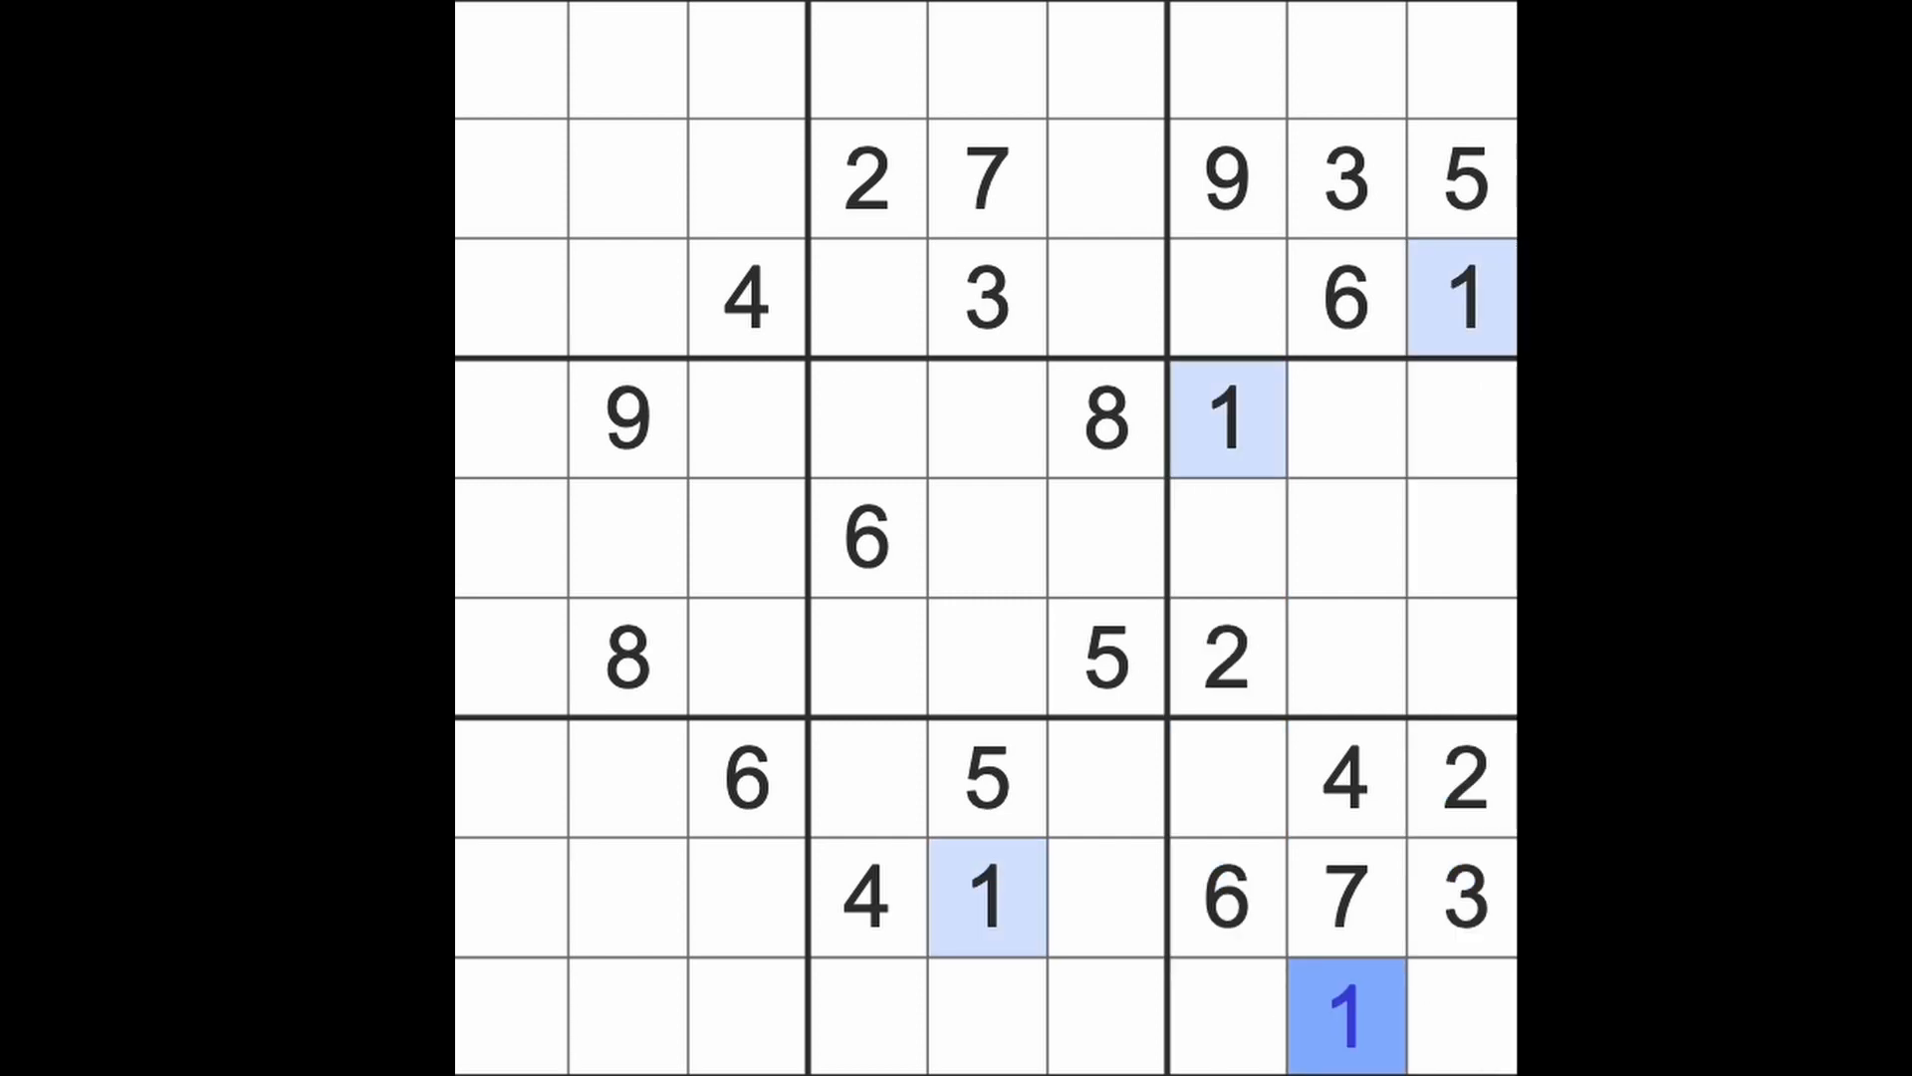
mouse_move(933, 409)
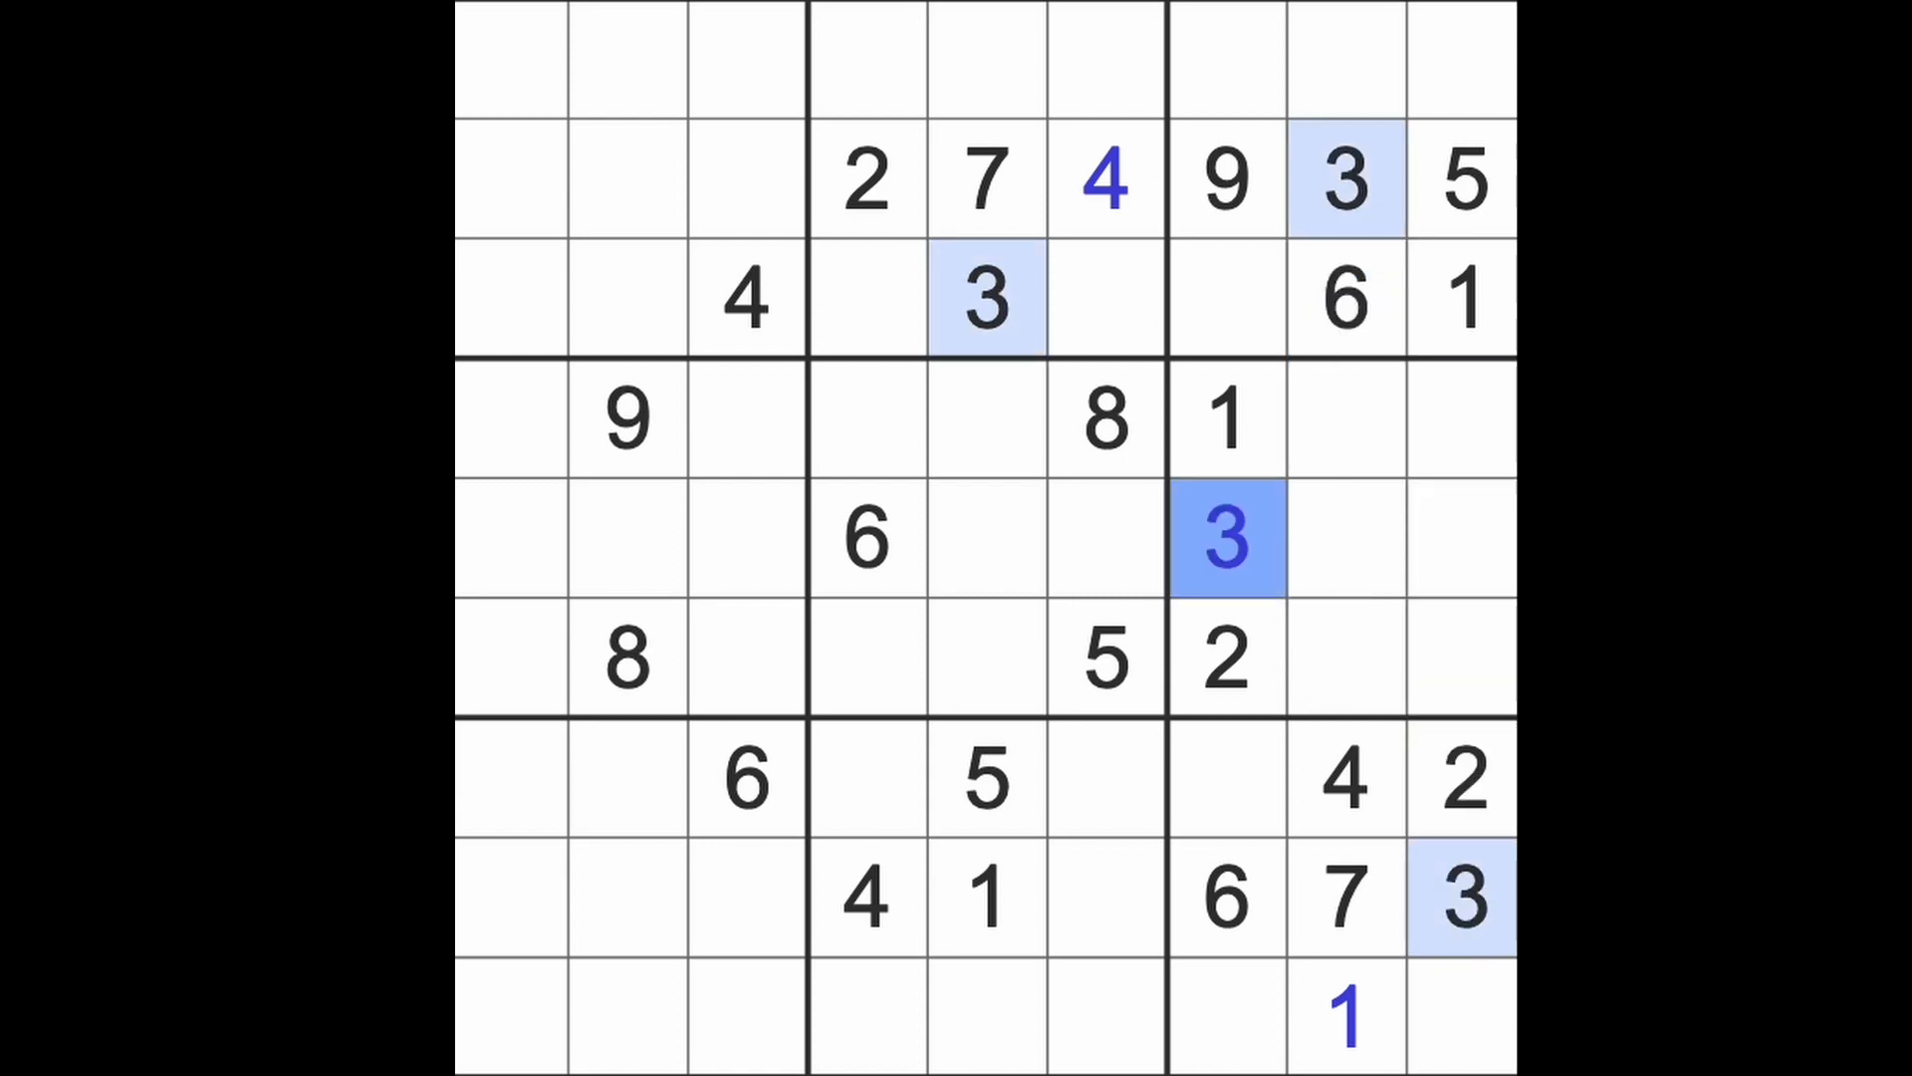
mouse_move(732, 256)
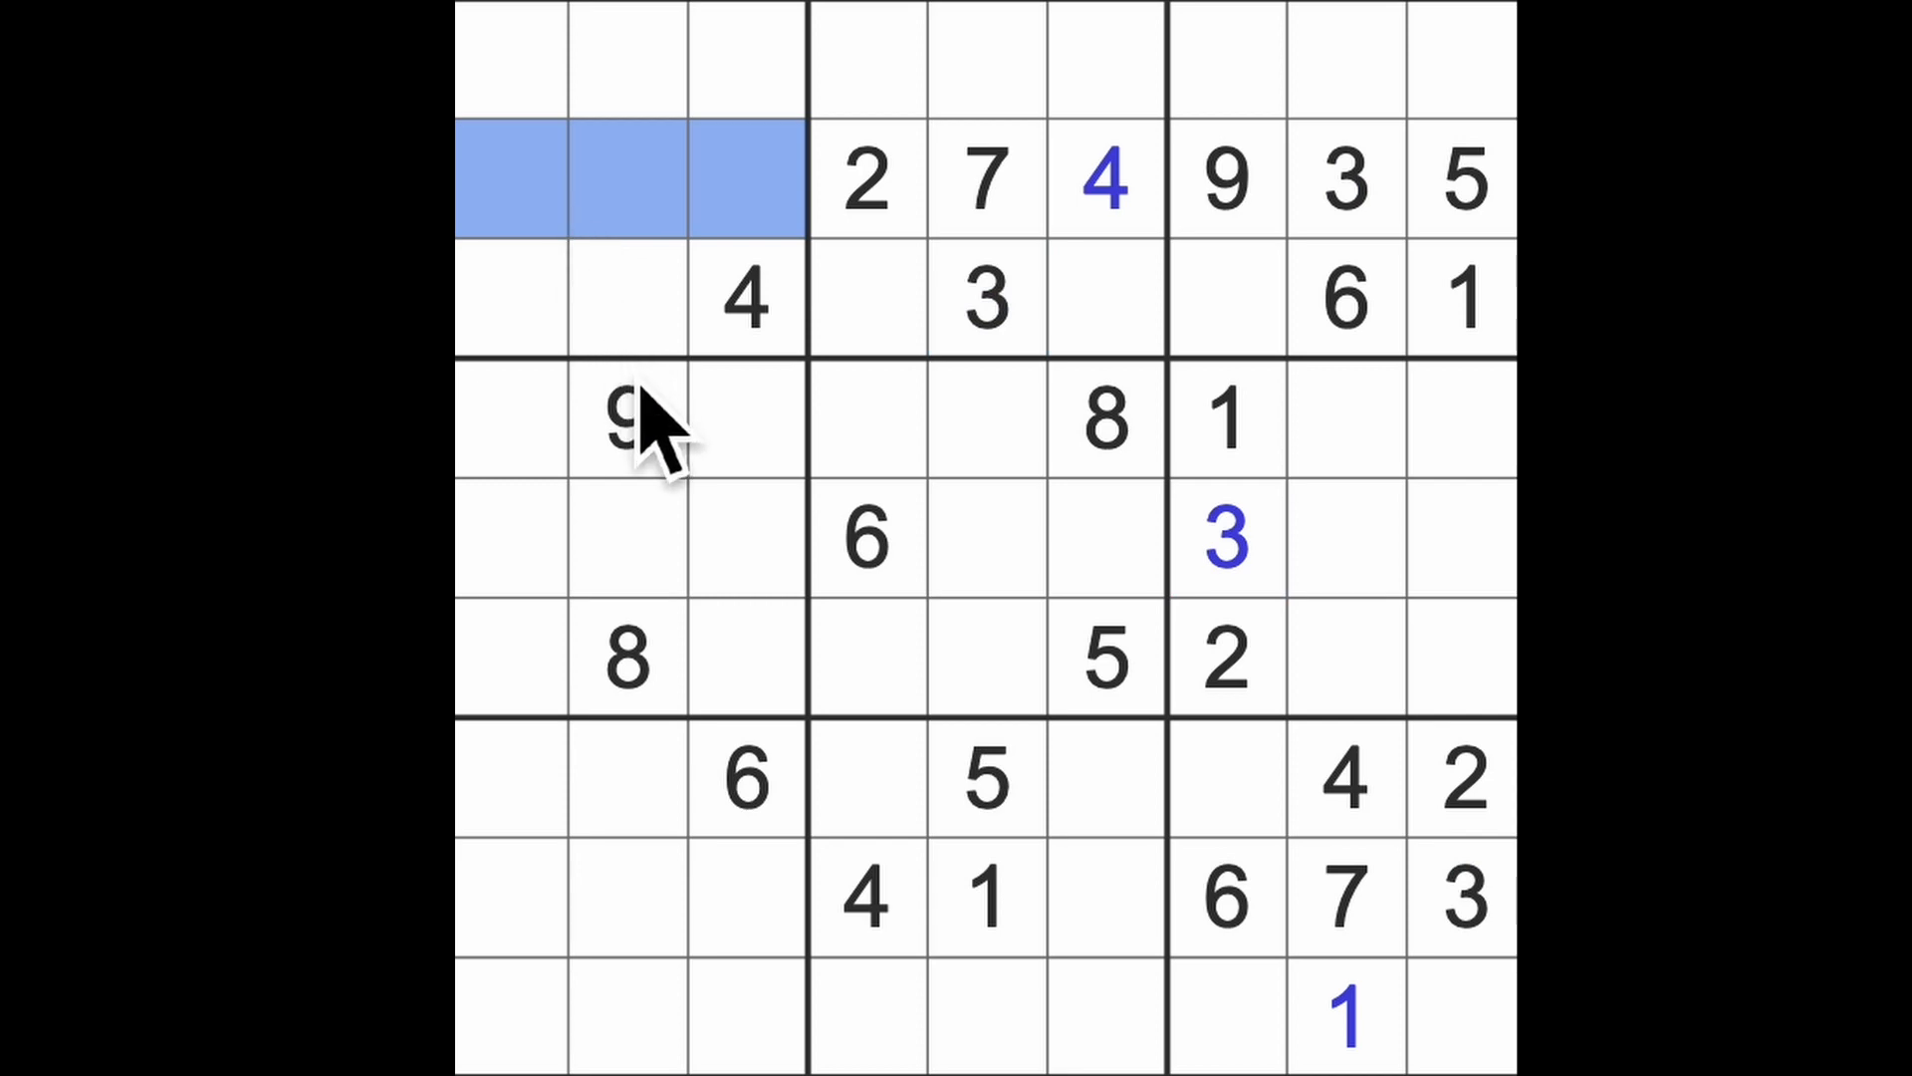
mouse_move(762, 830)
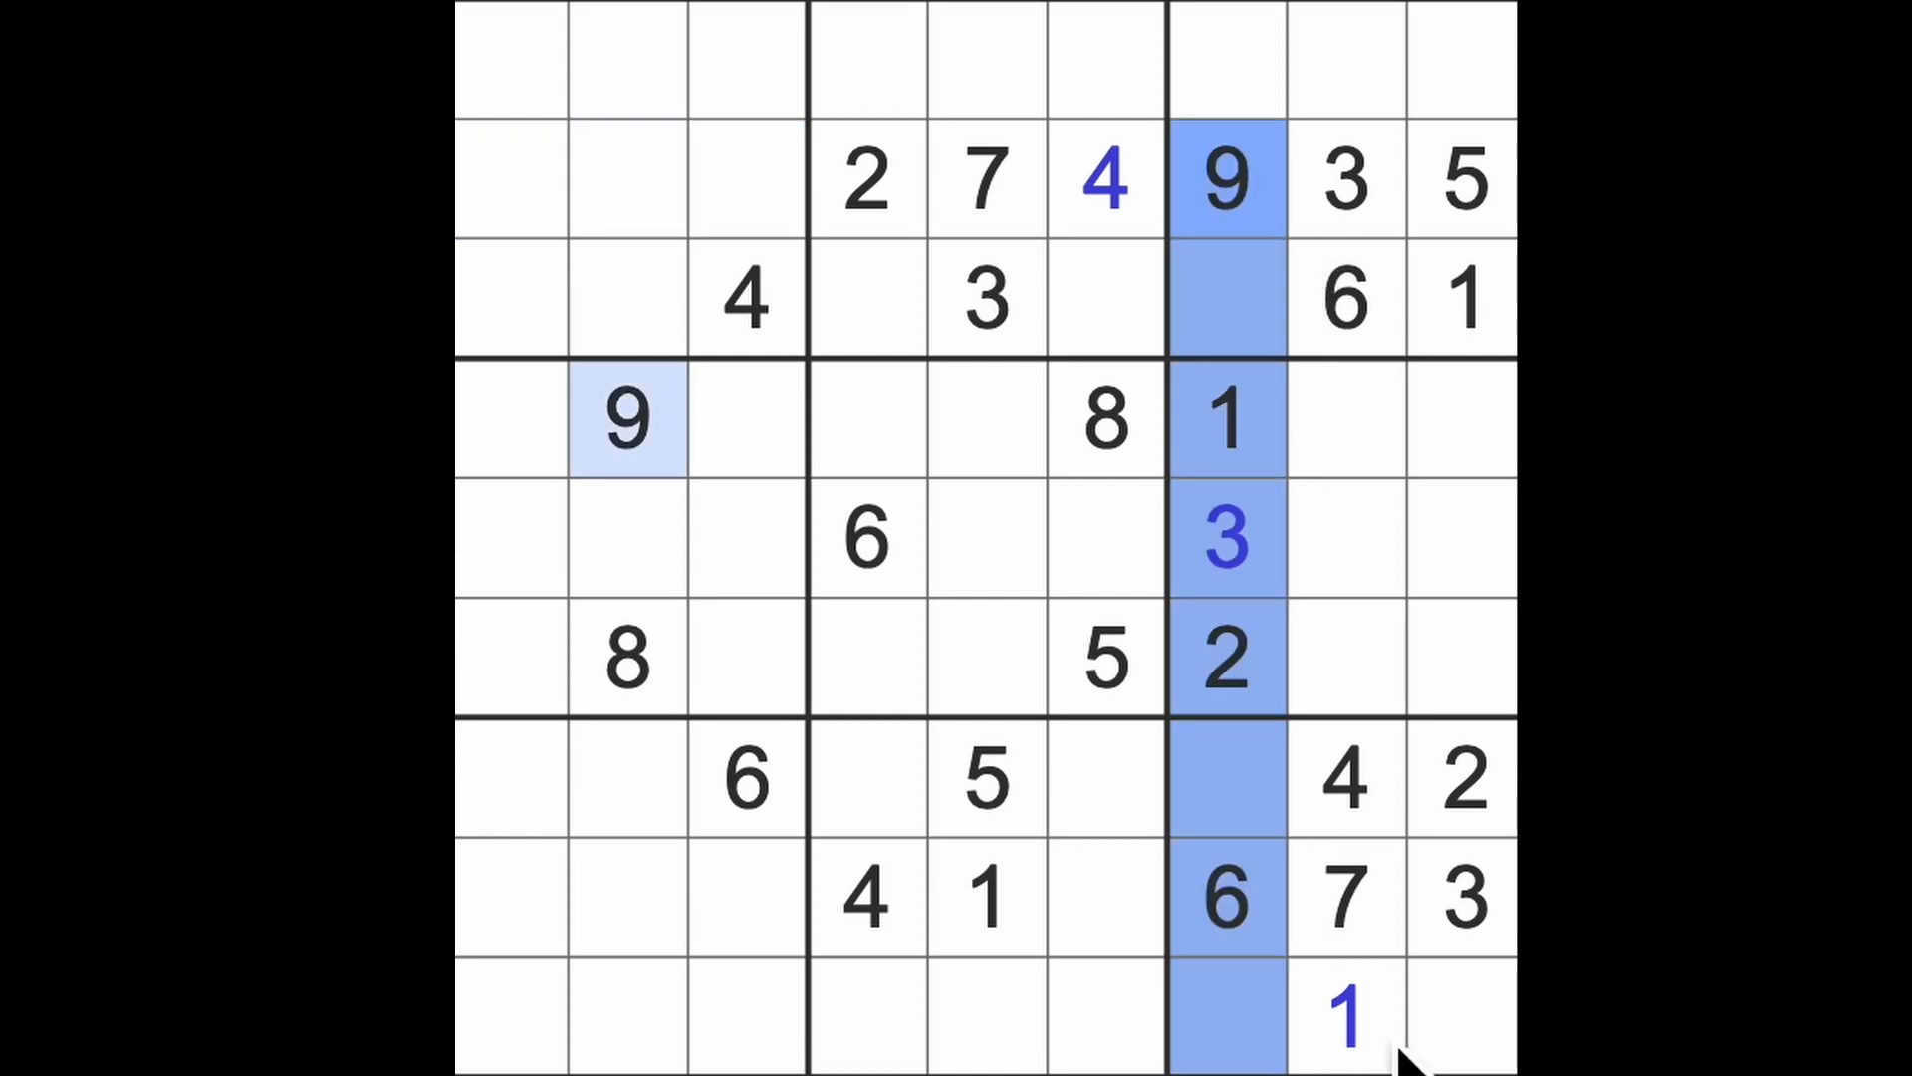
- Enter 9 and 5 at the end of row 9, plus 8s in rows 7, 3 and 9
left_click(1461, 1012)
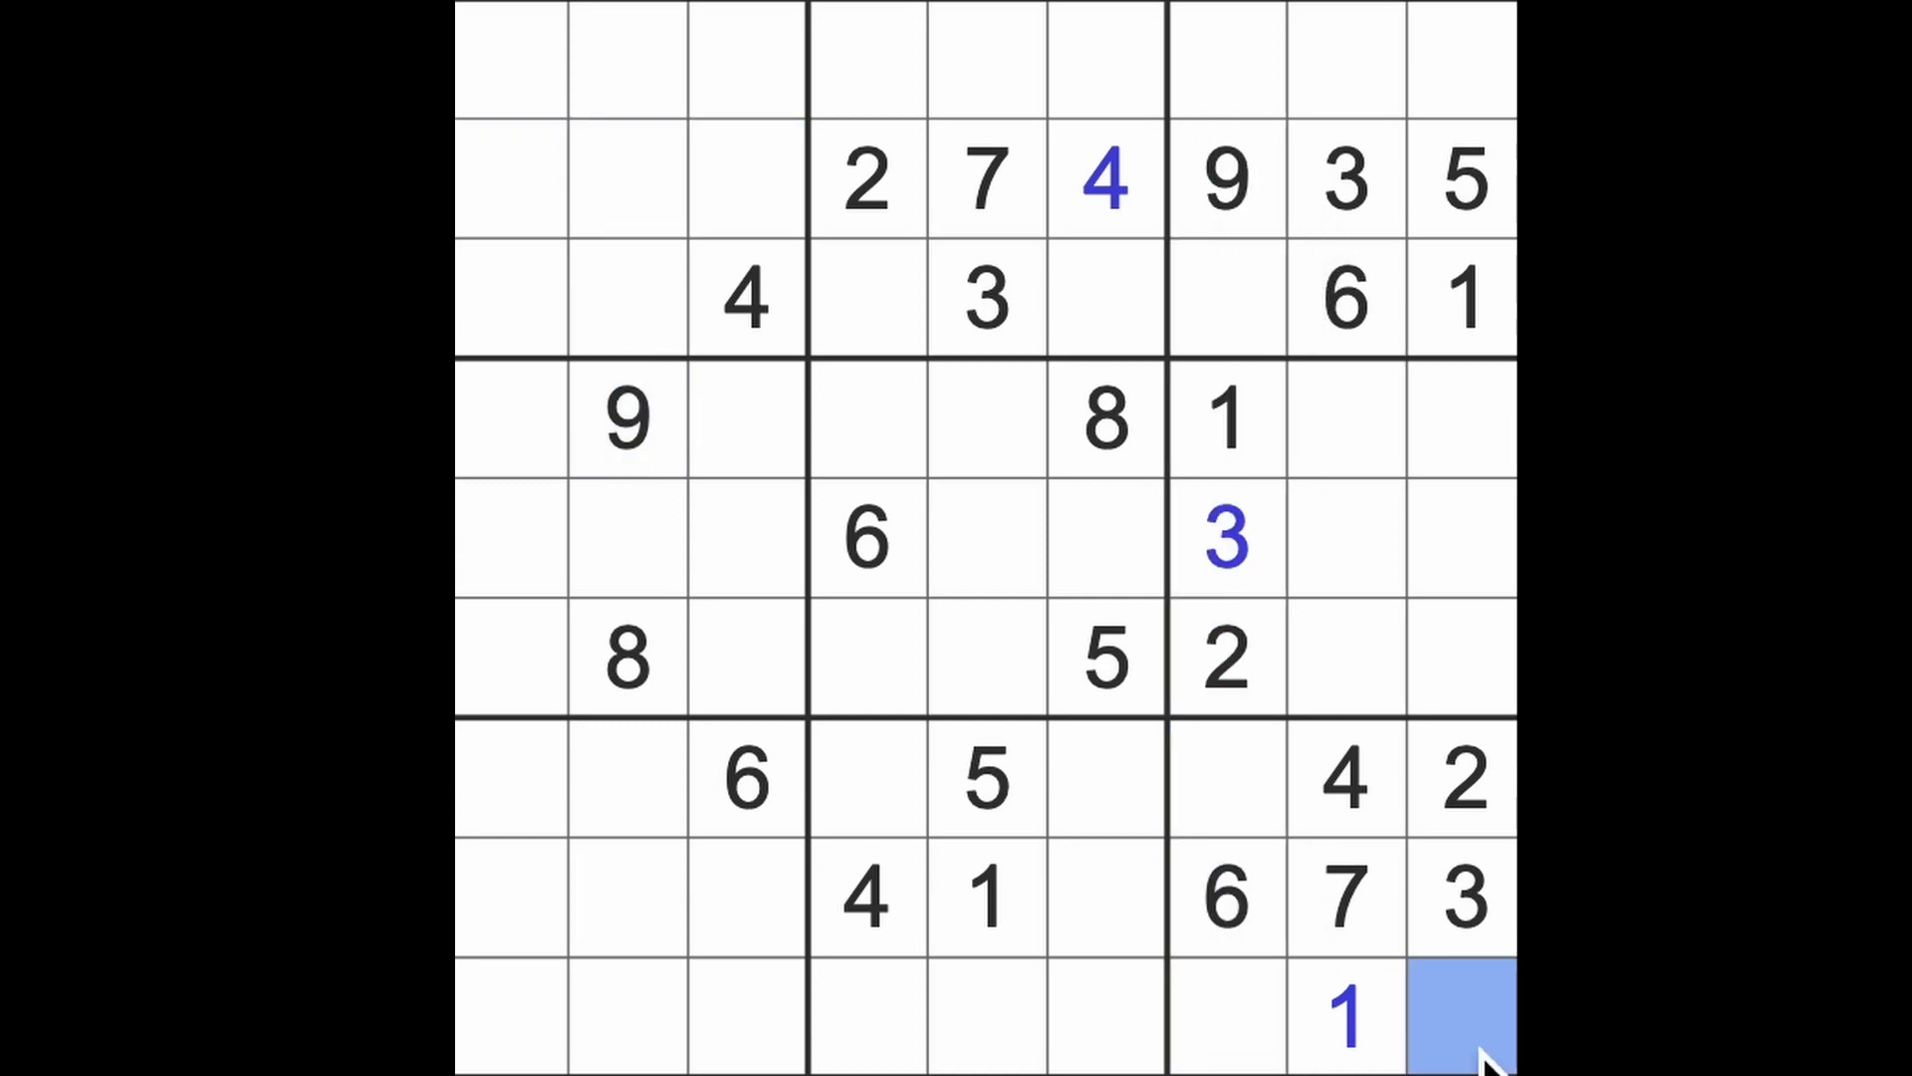
type("9")
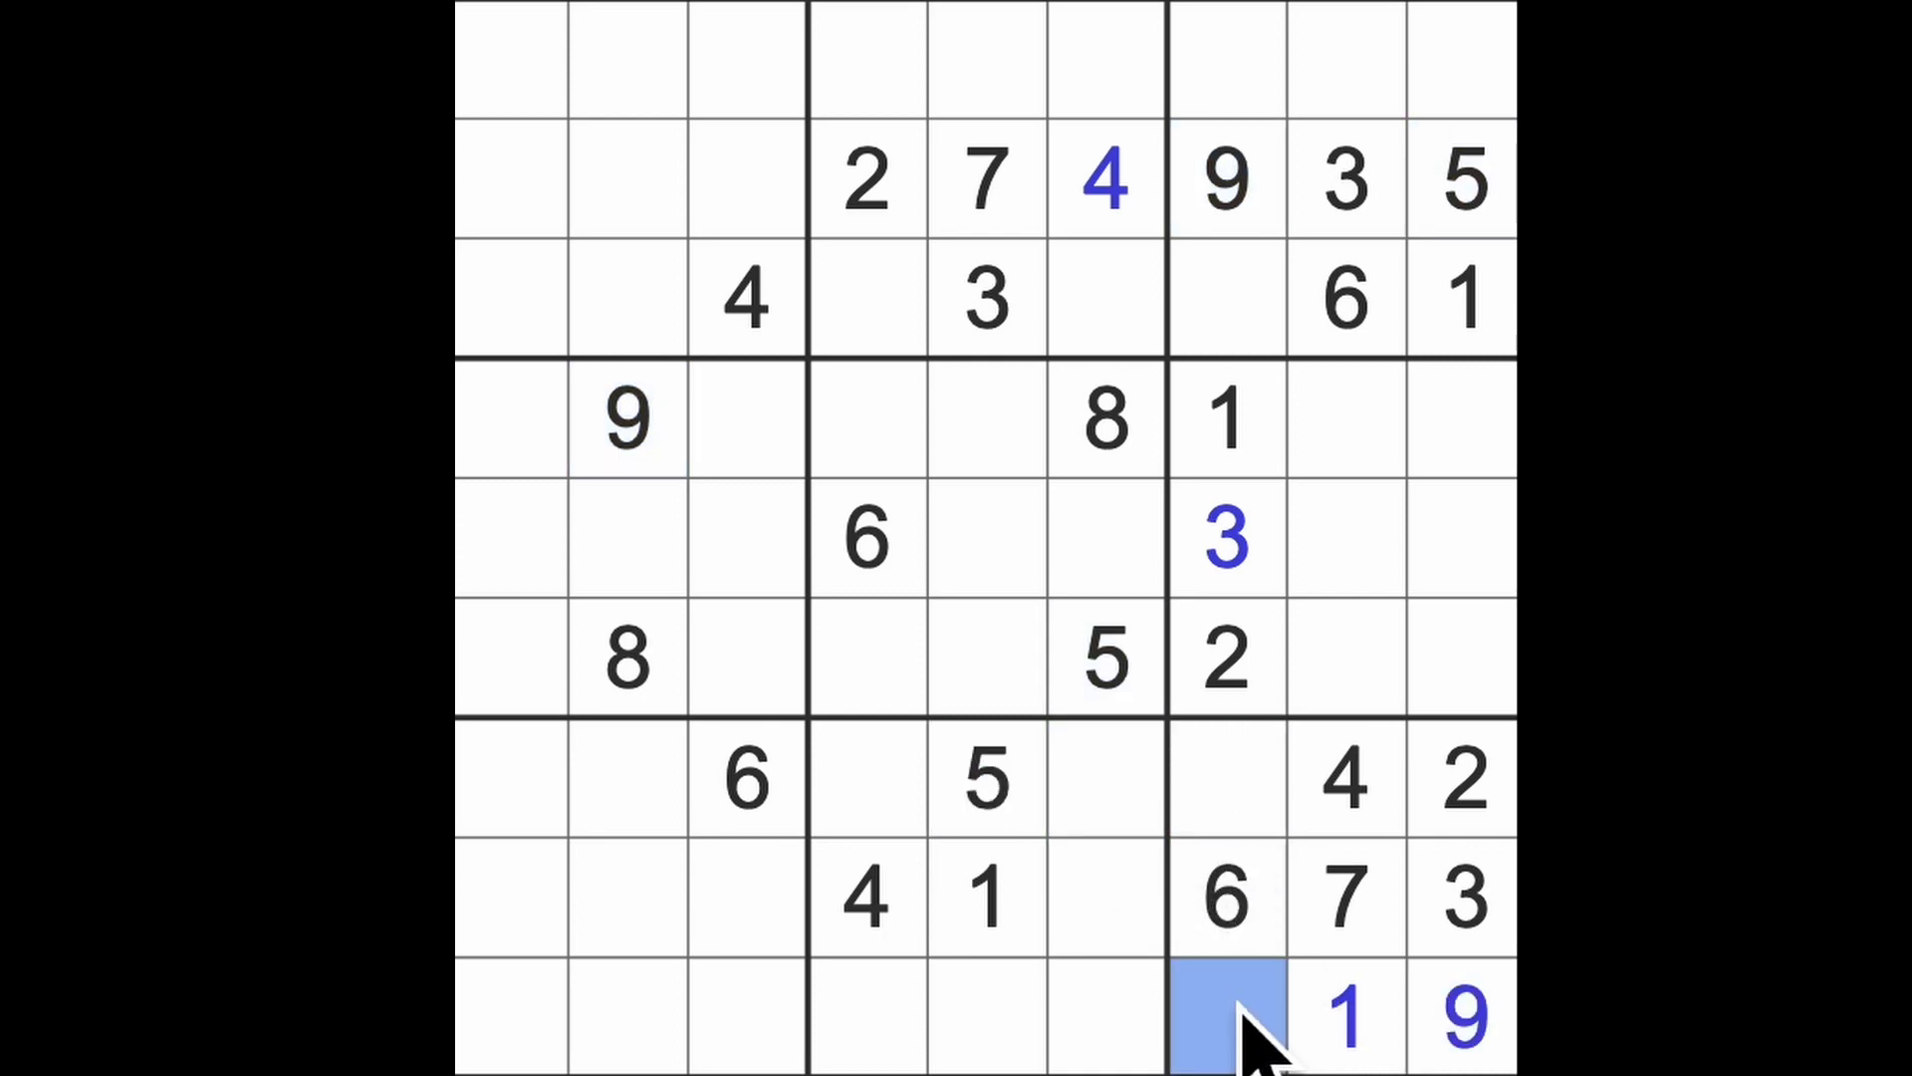
type("5")
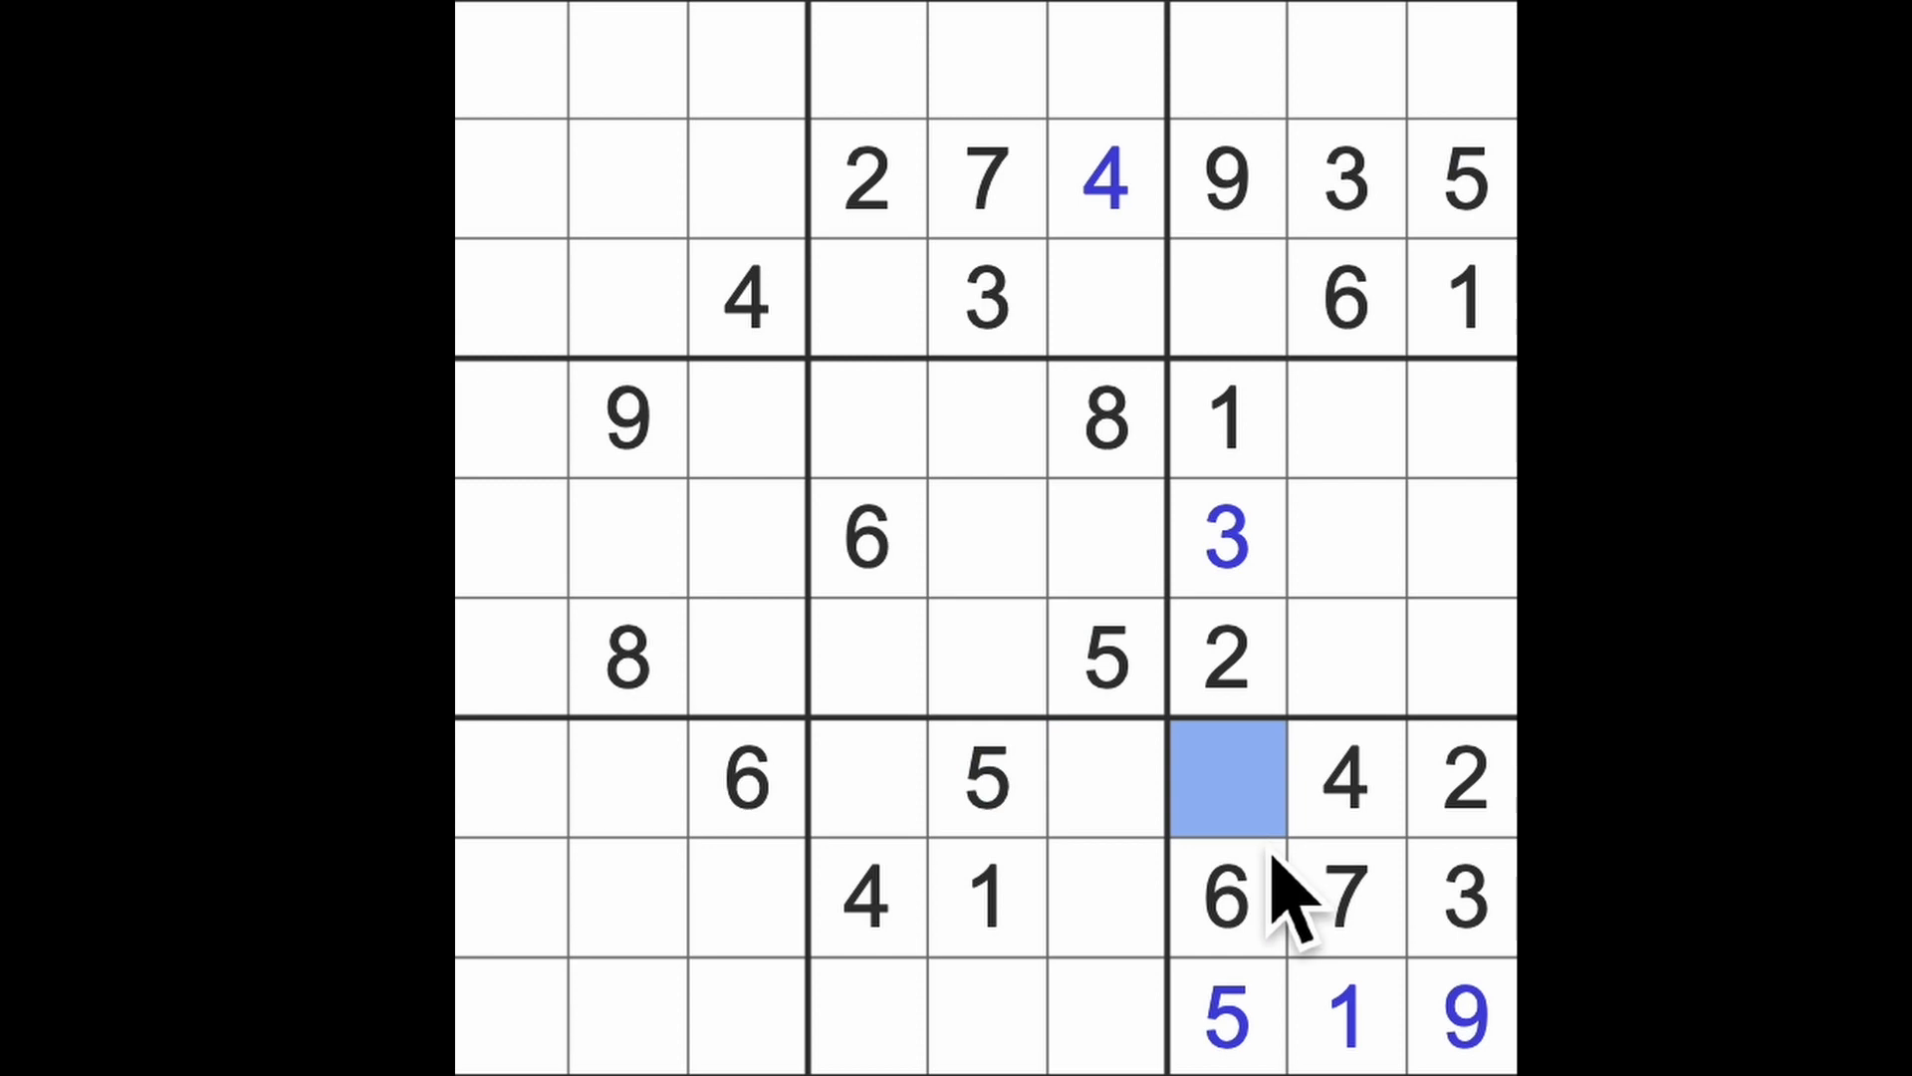
type("8")
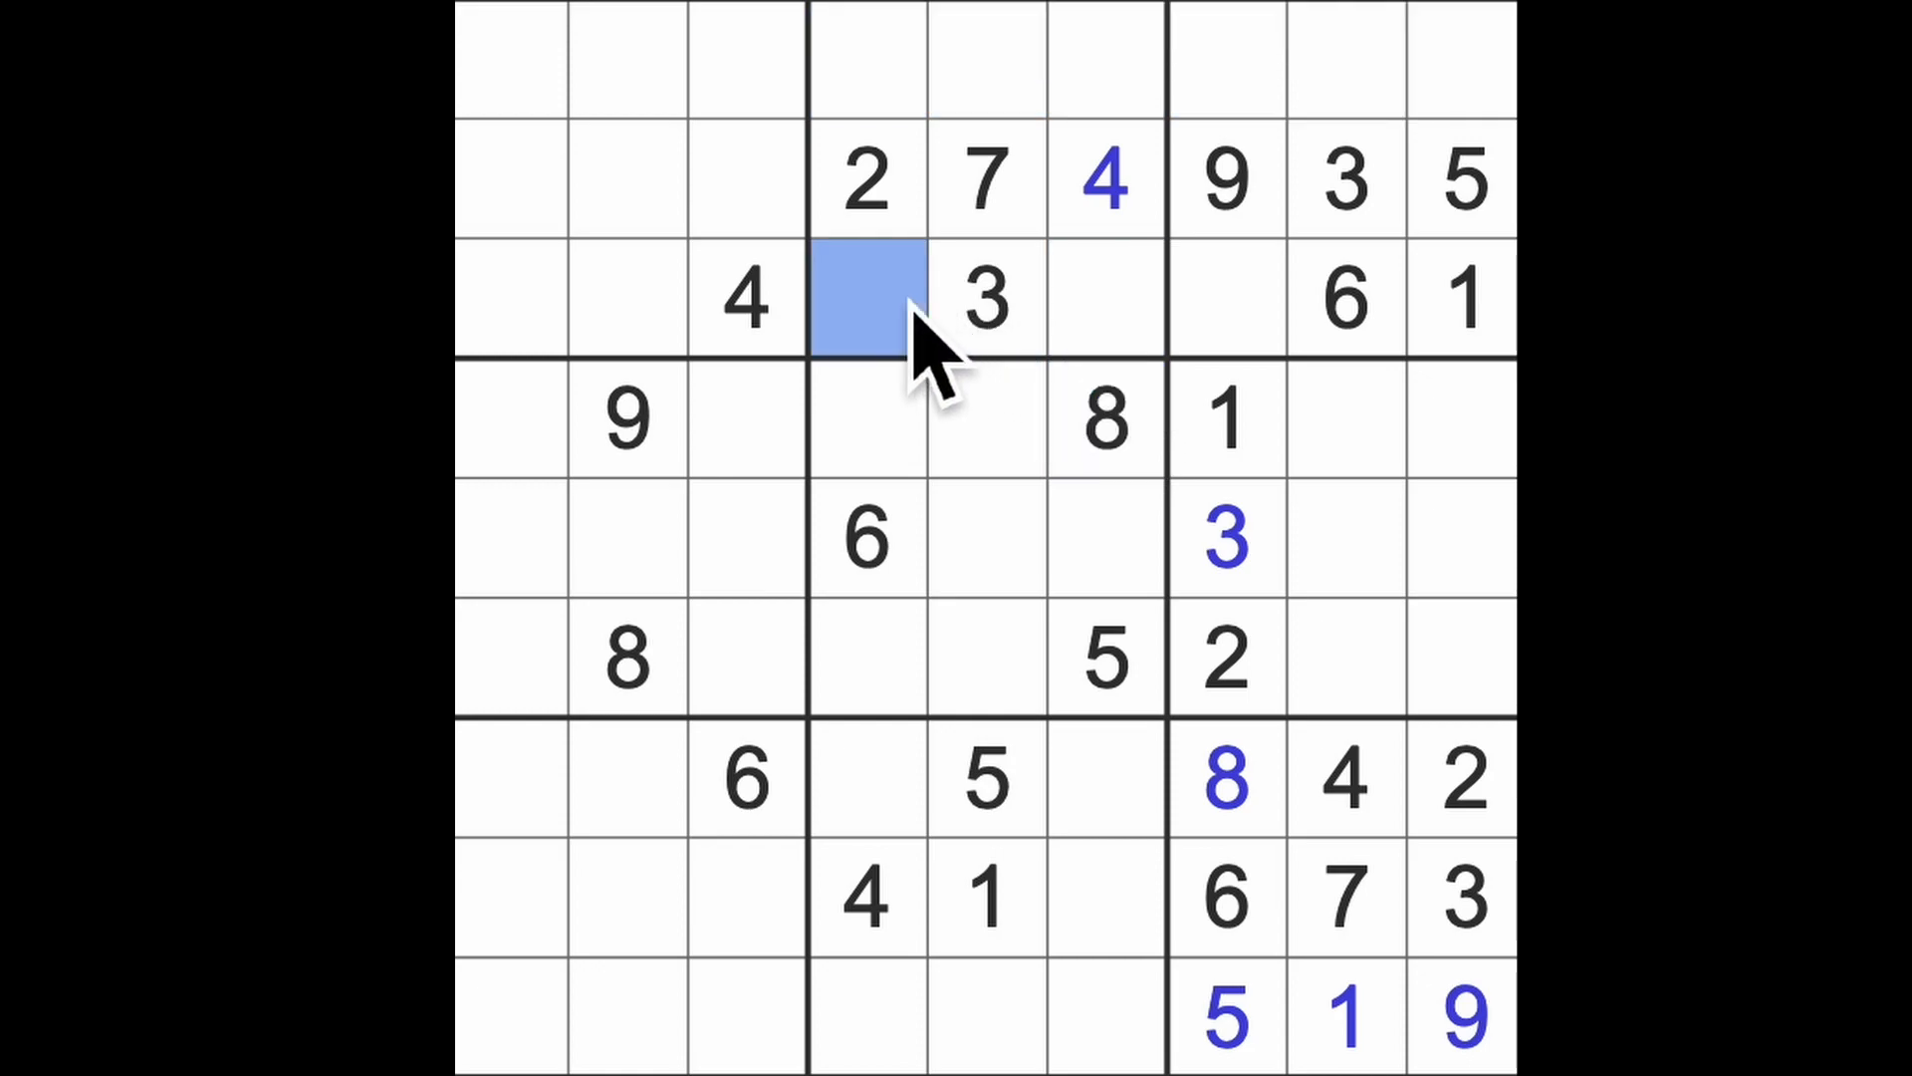
type("8")
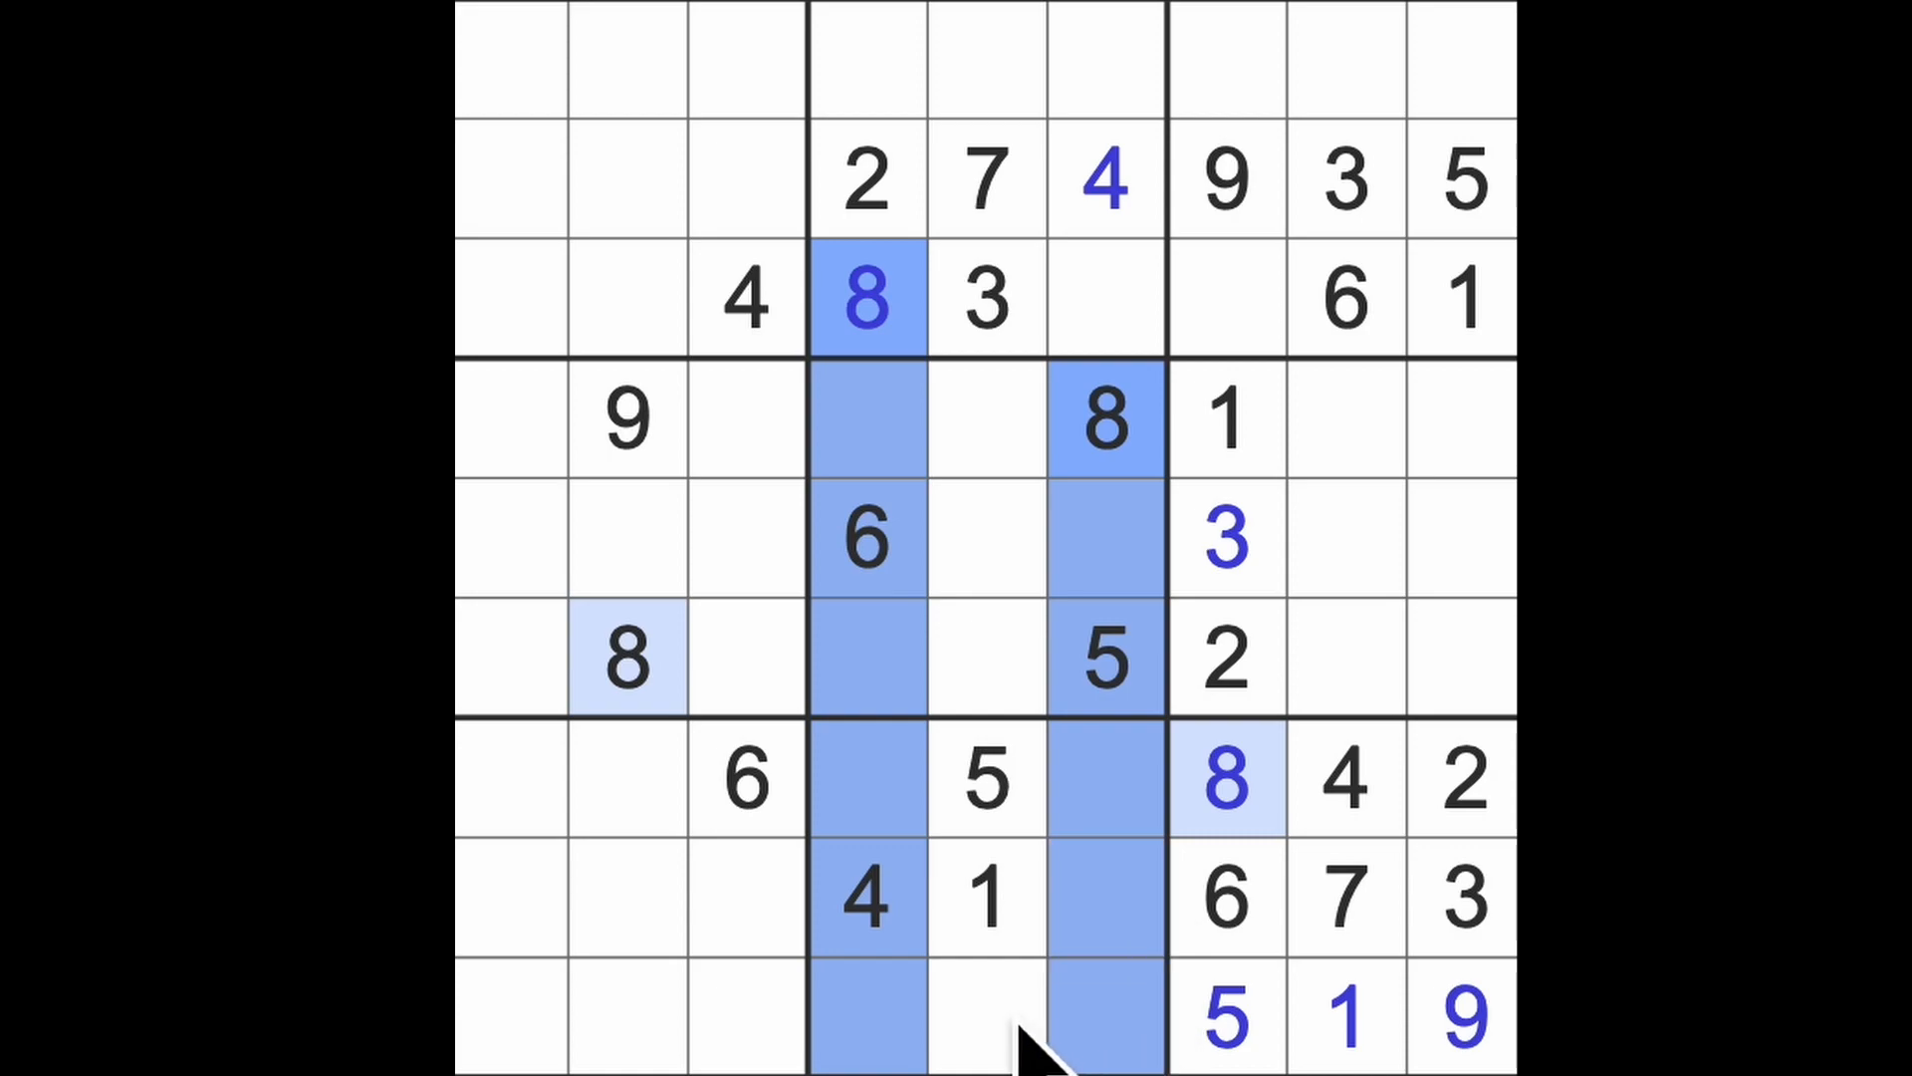
left_click(988, 1018)
type("8")
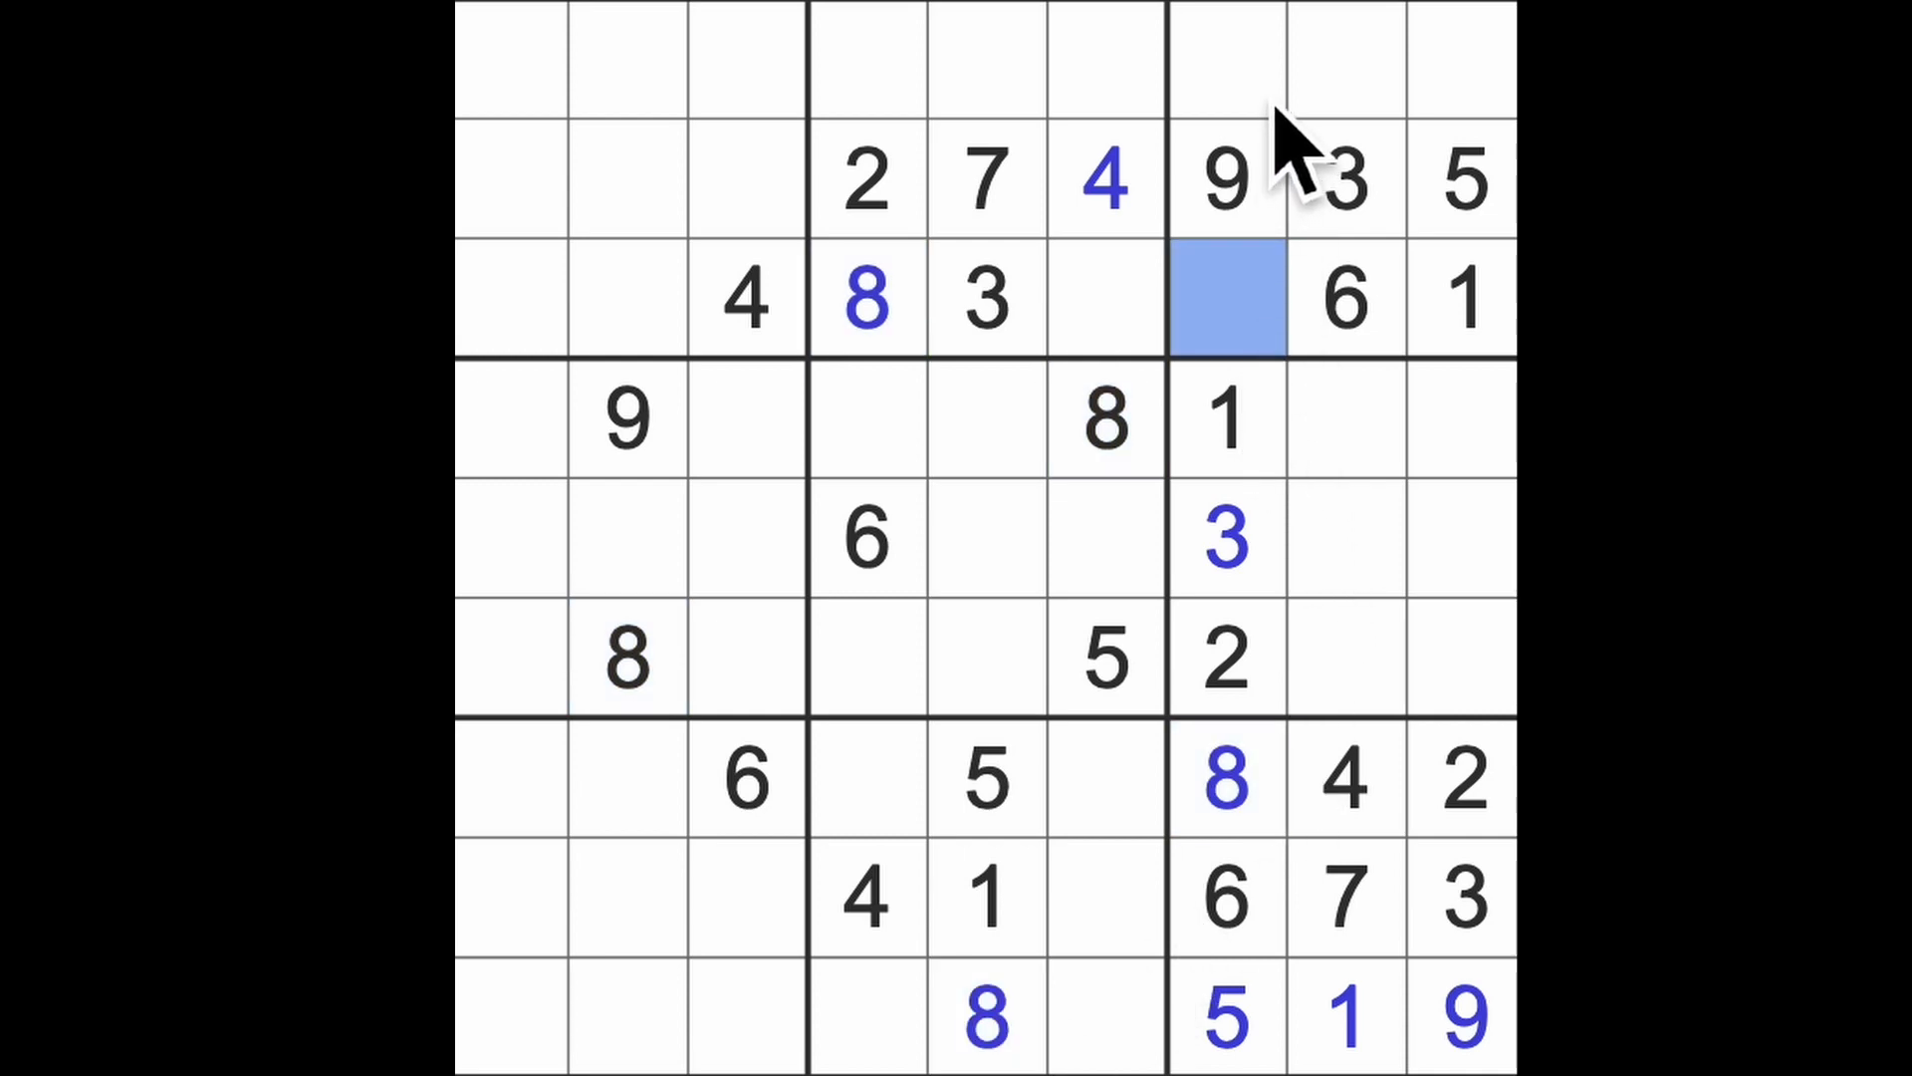
- Enter 4 and 7 in column 7 and a 5 at the top of column 4
left_click(1223, 61)
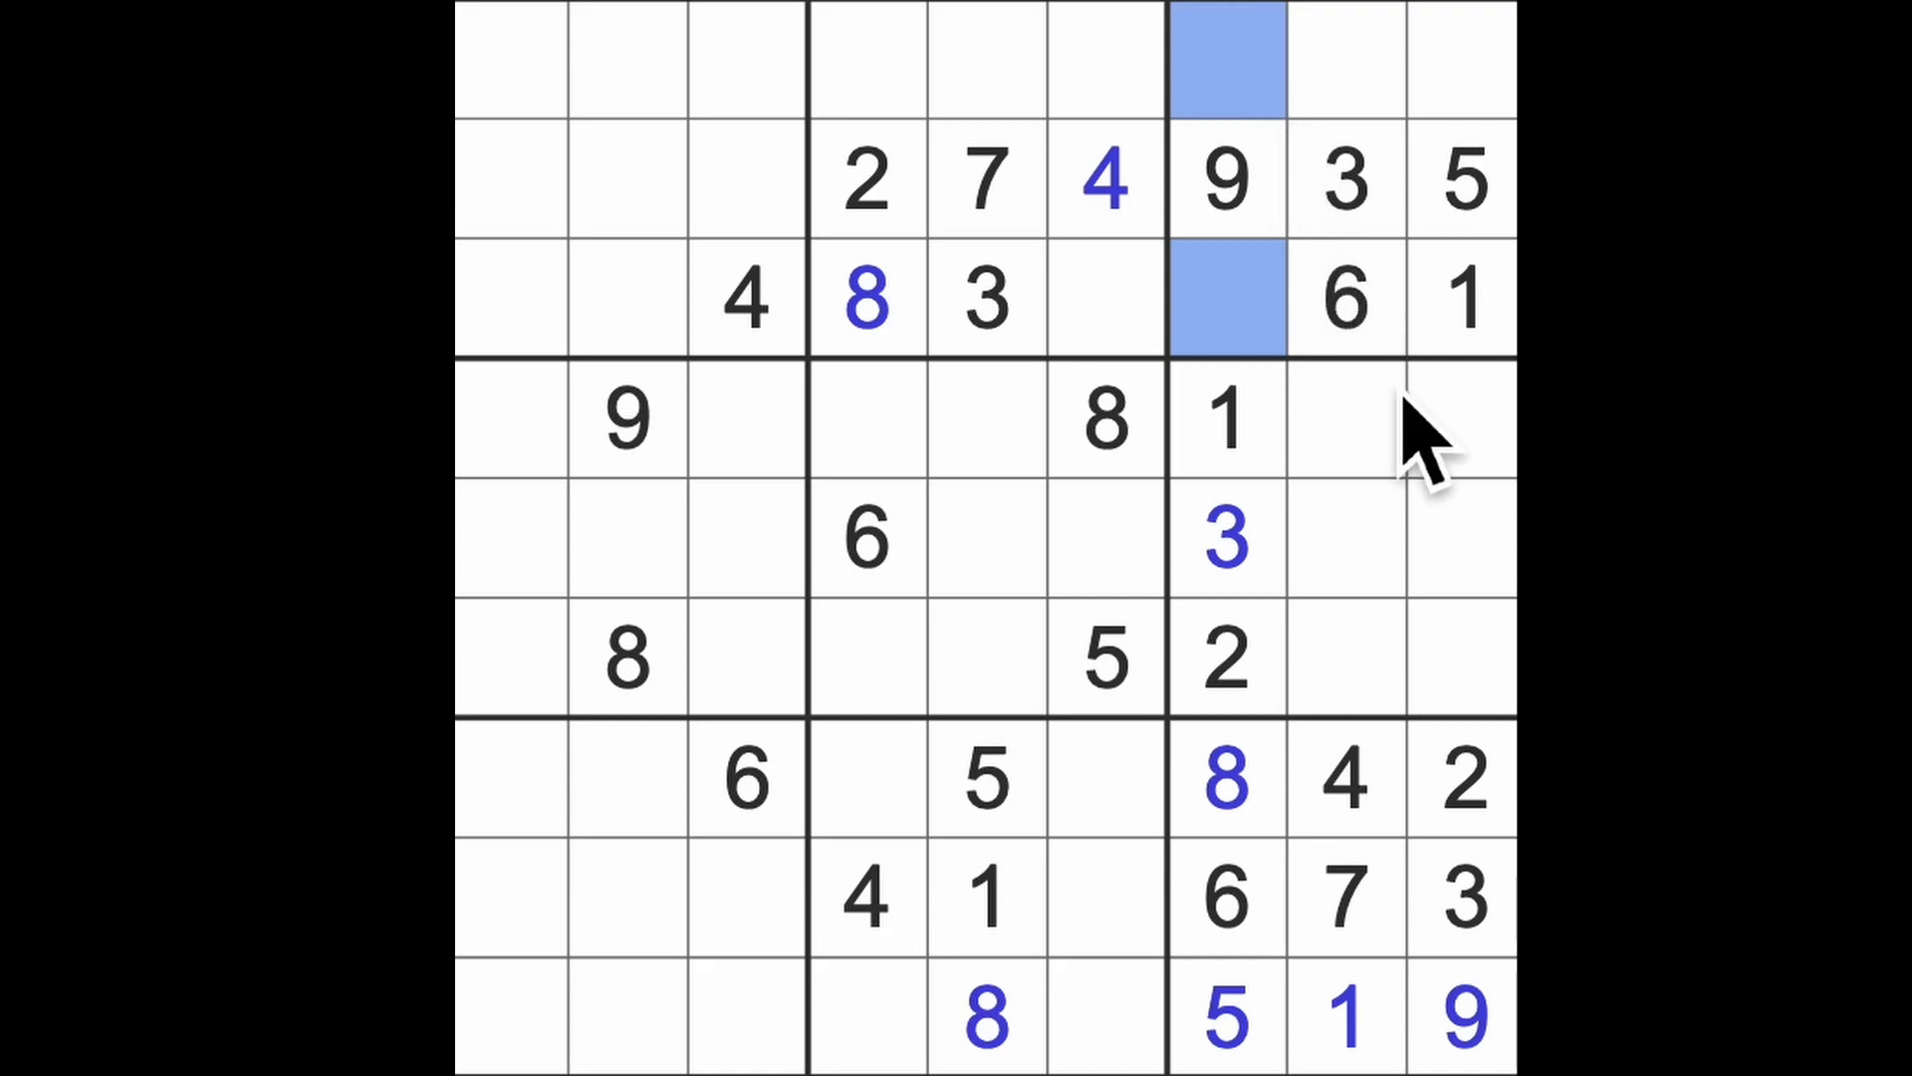
mouse_move(1463, 439)
type("4")
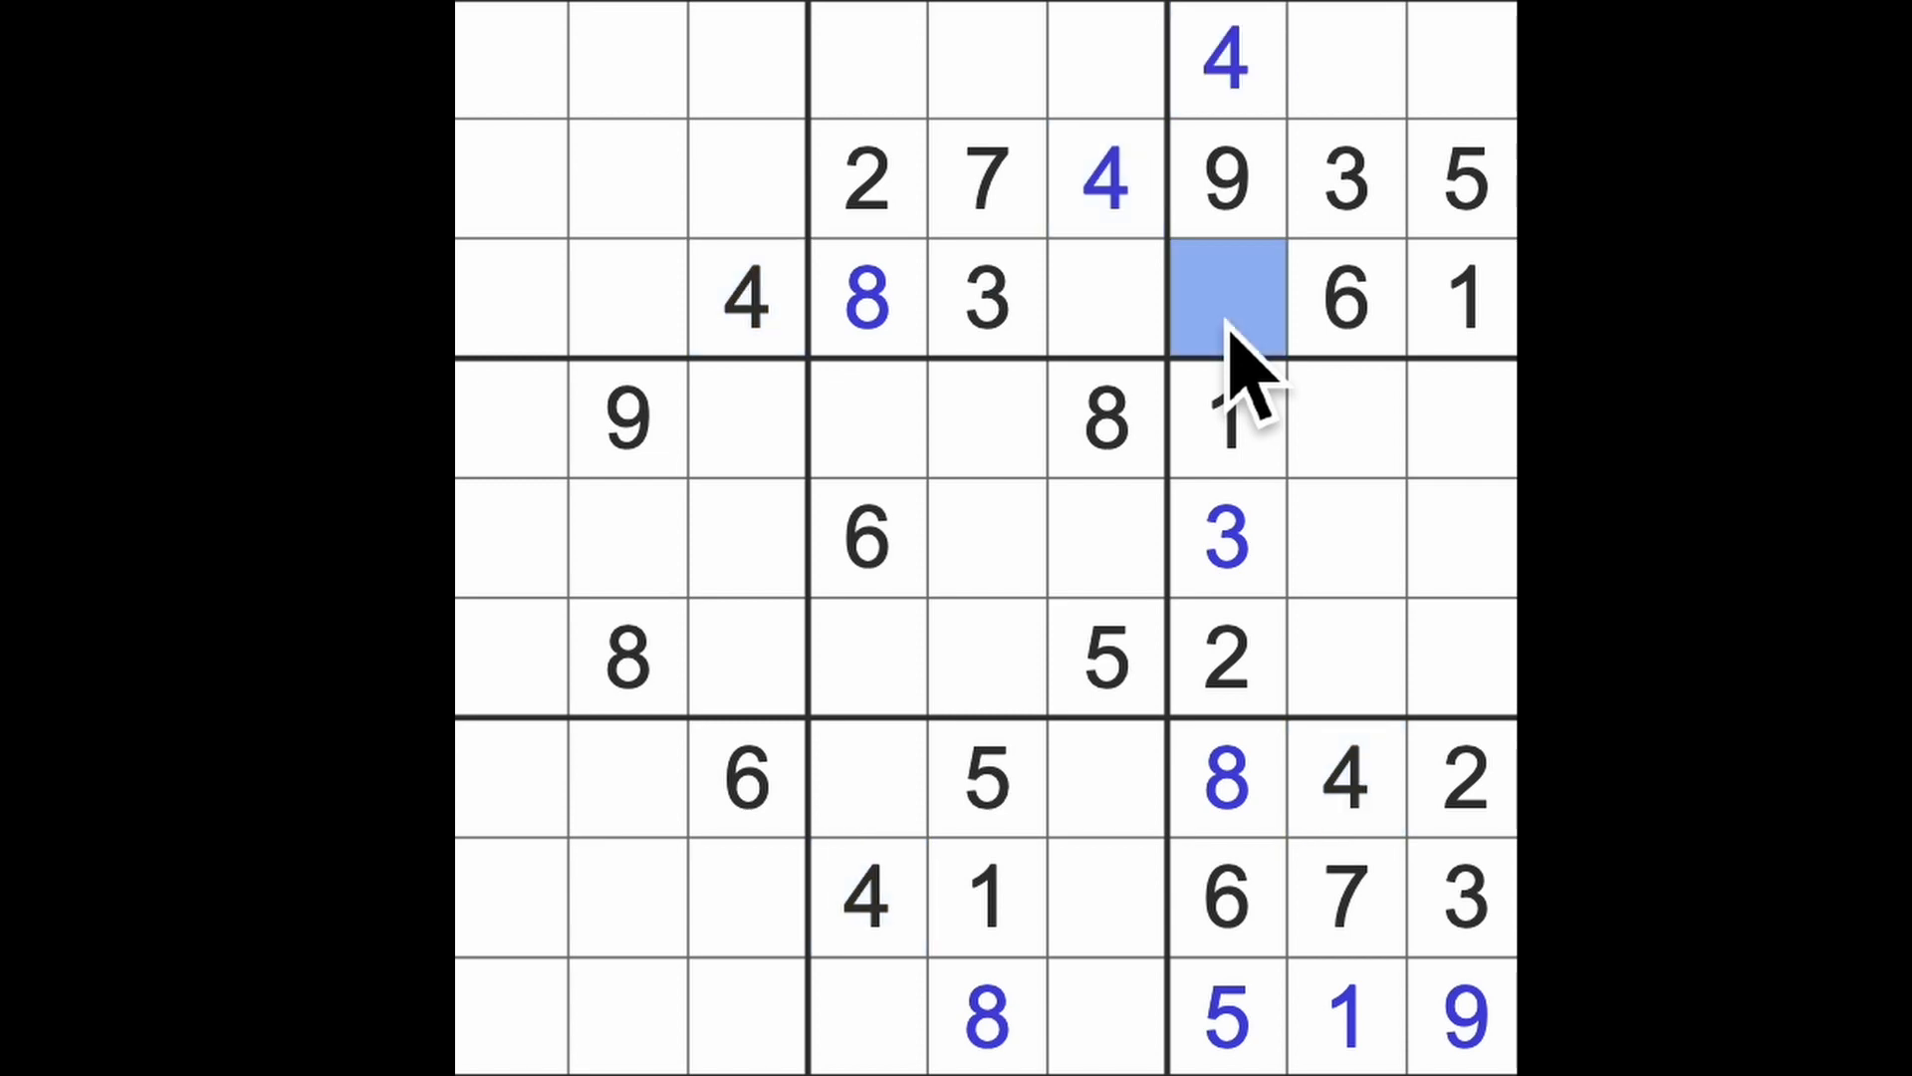
type("7")
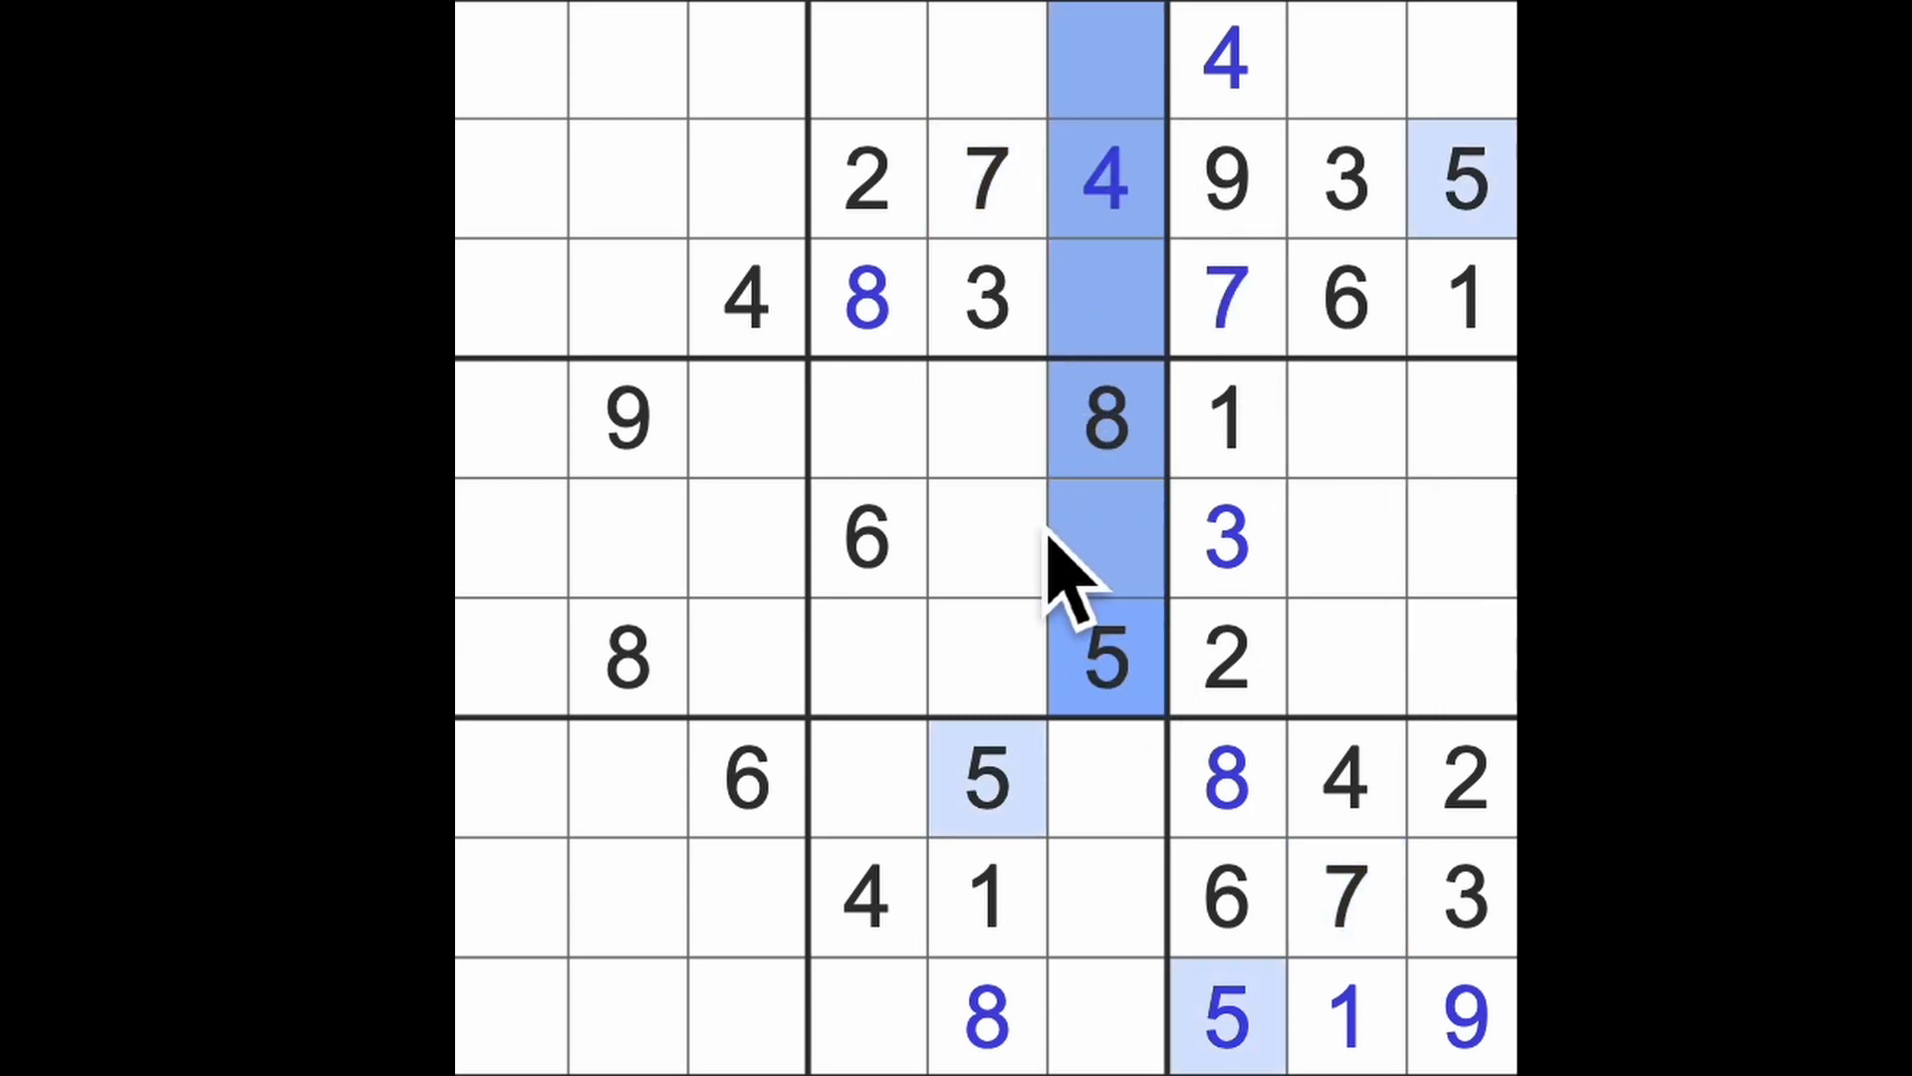
left_click(866, 59)
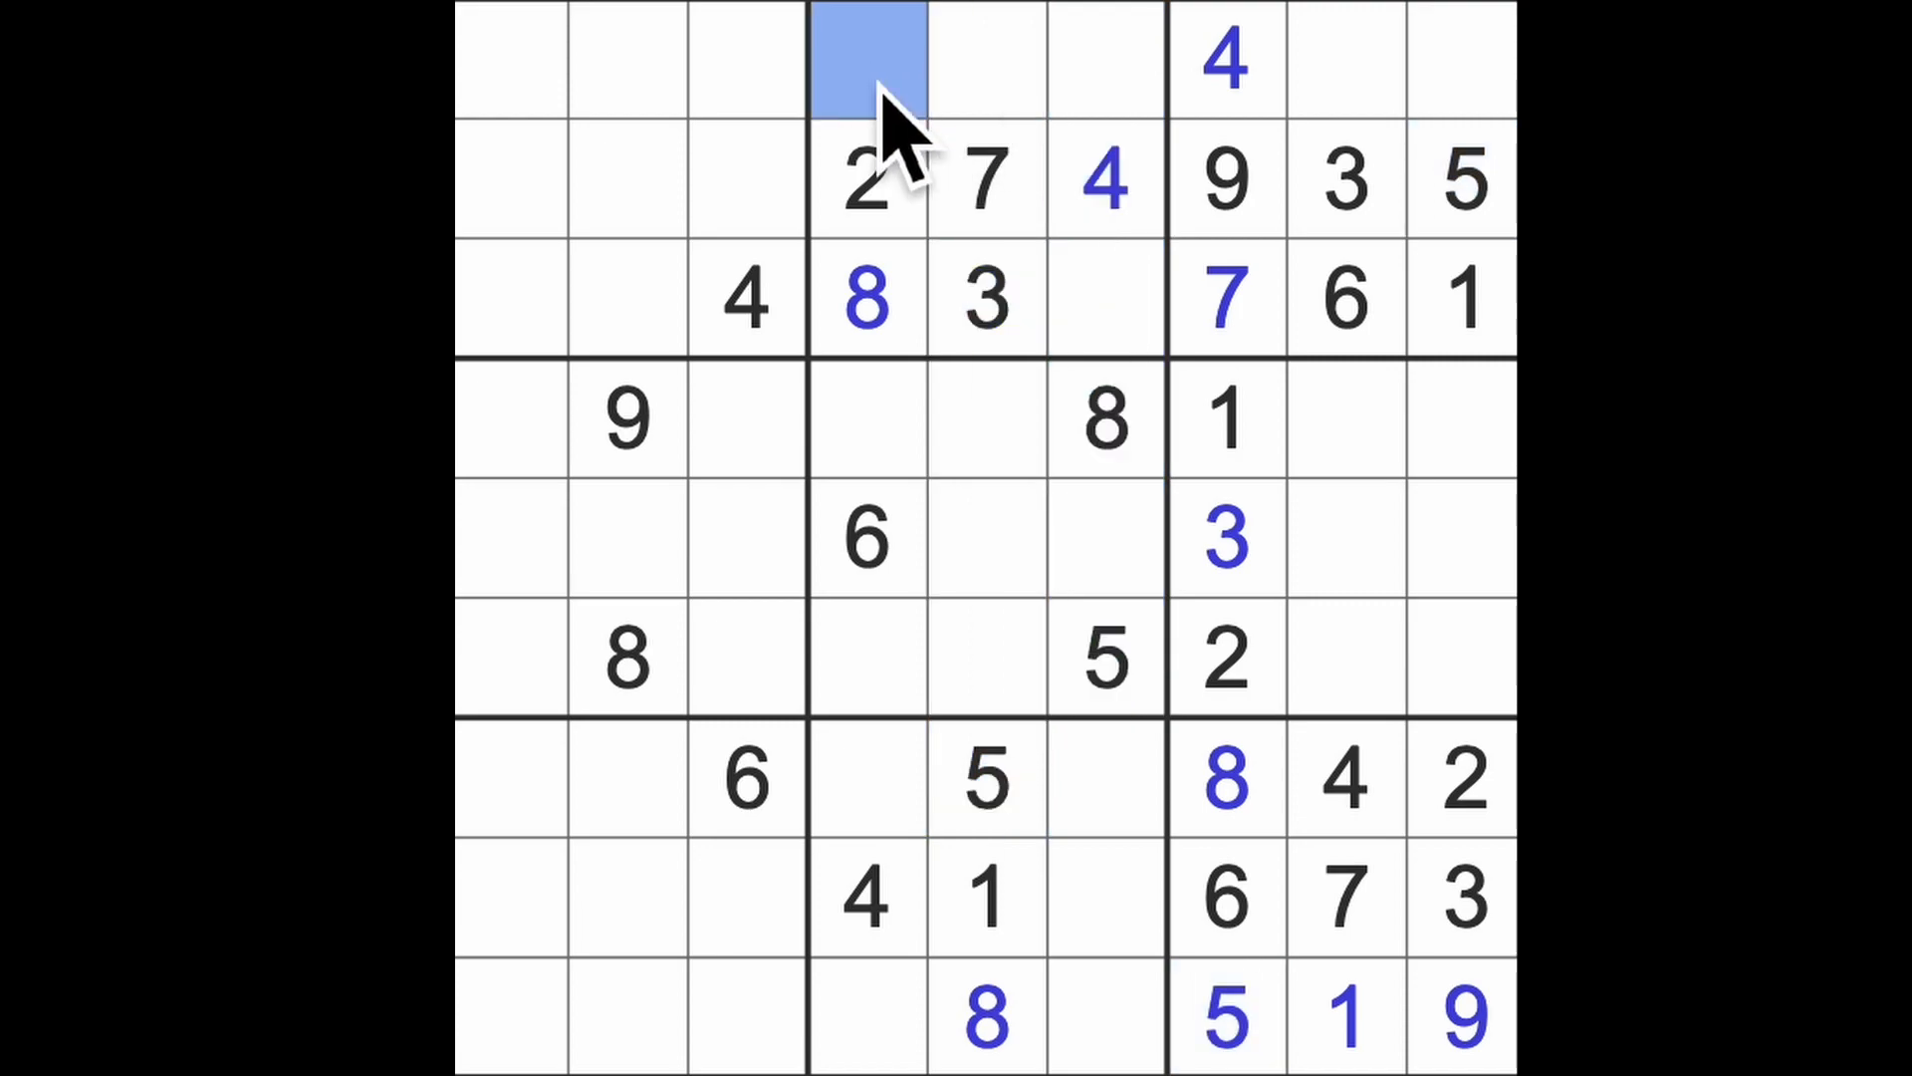
type("5")
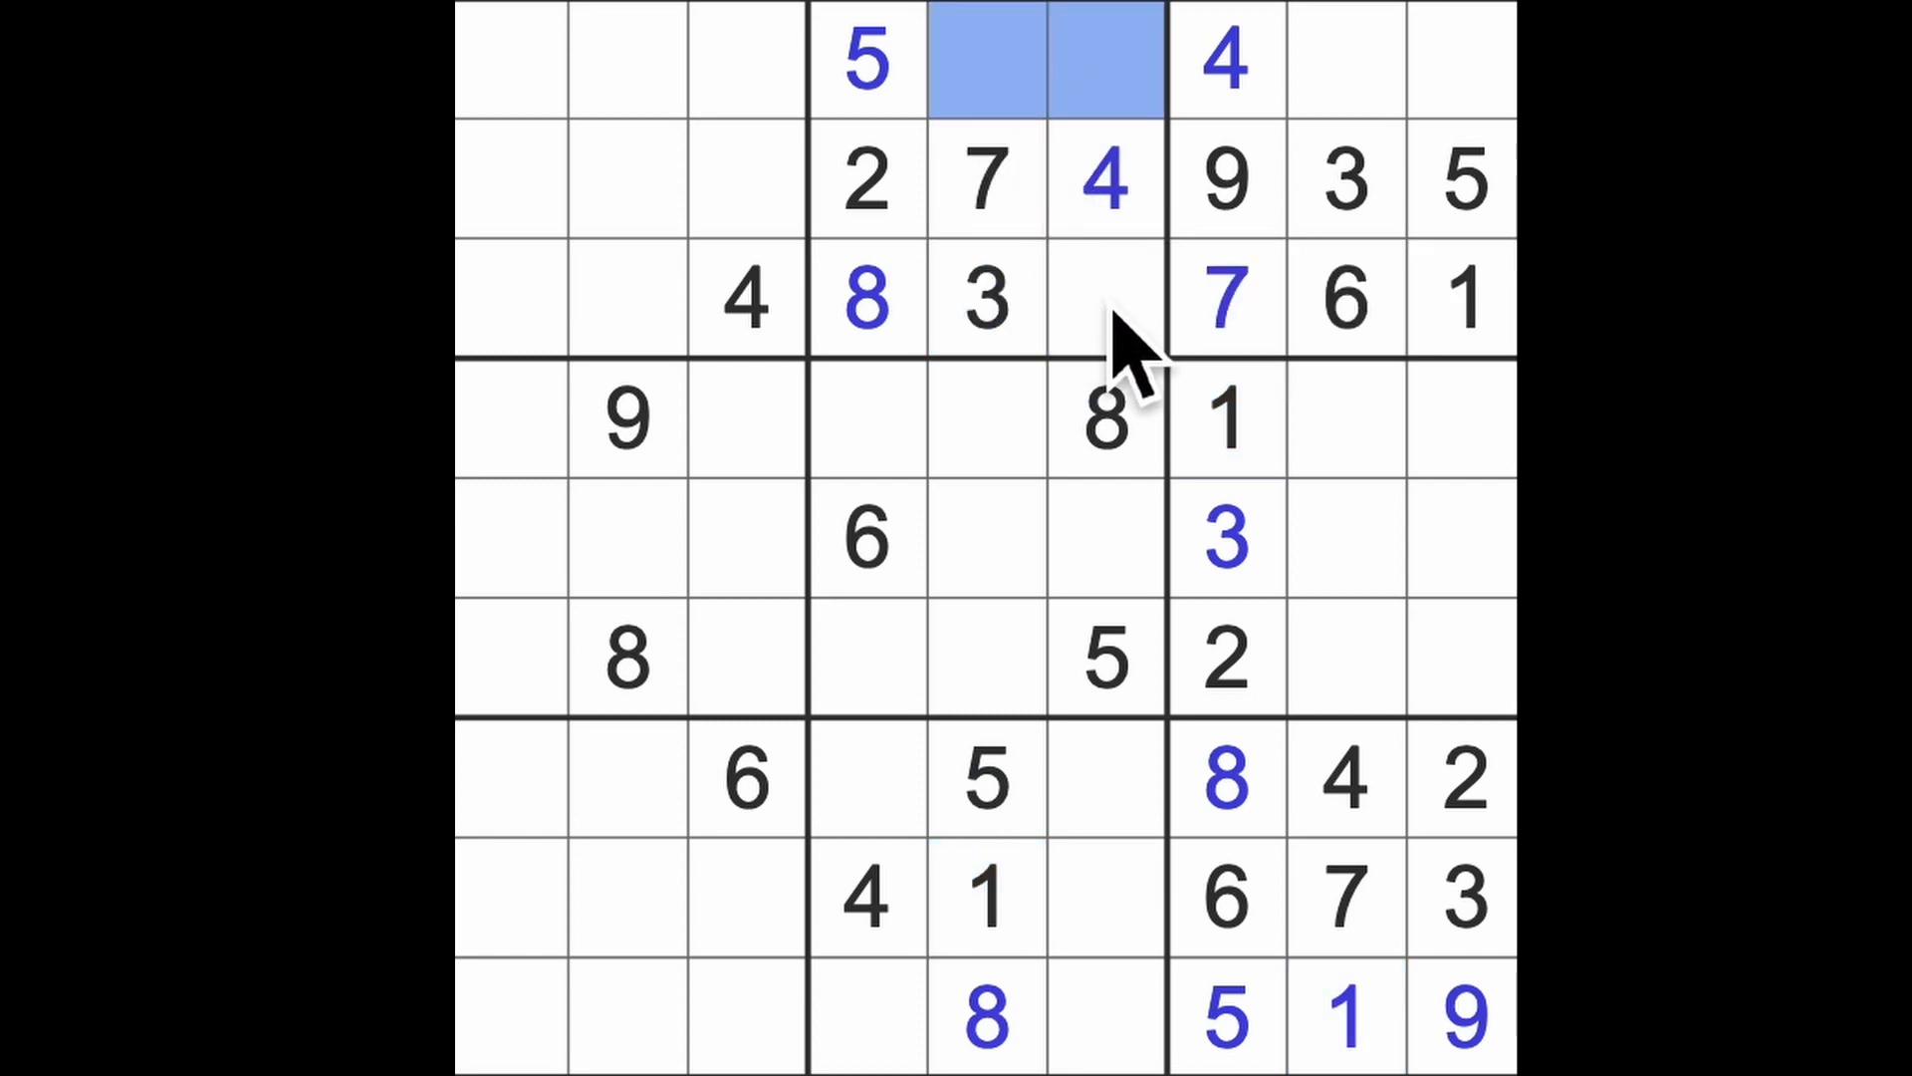
- Enter 9 in row 3 column 6, then 1 and 6 in the top row
left_click(1103, 298)
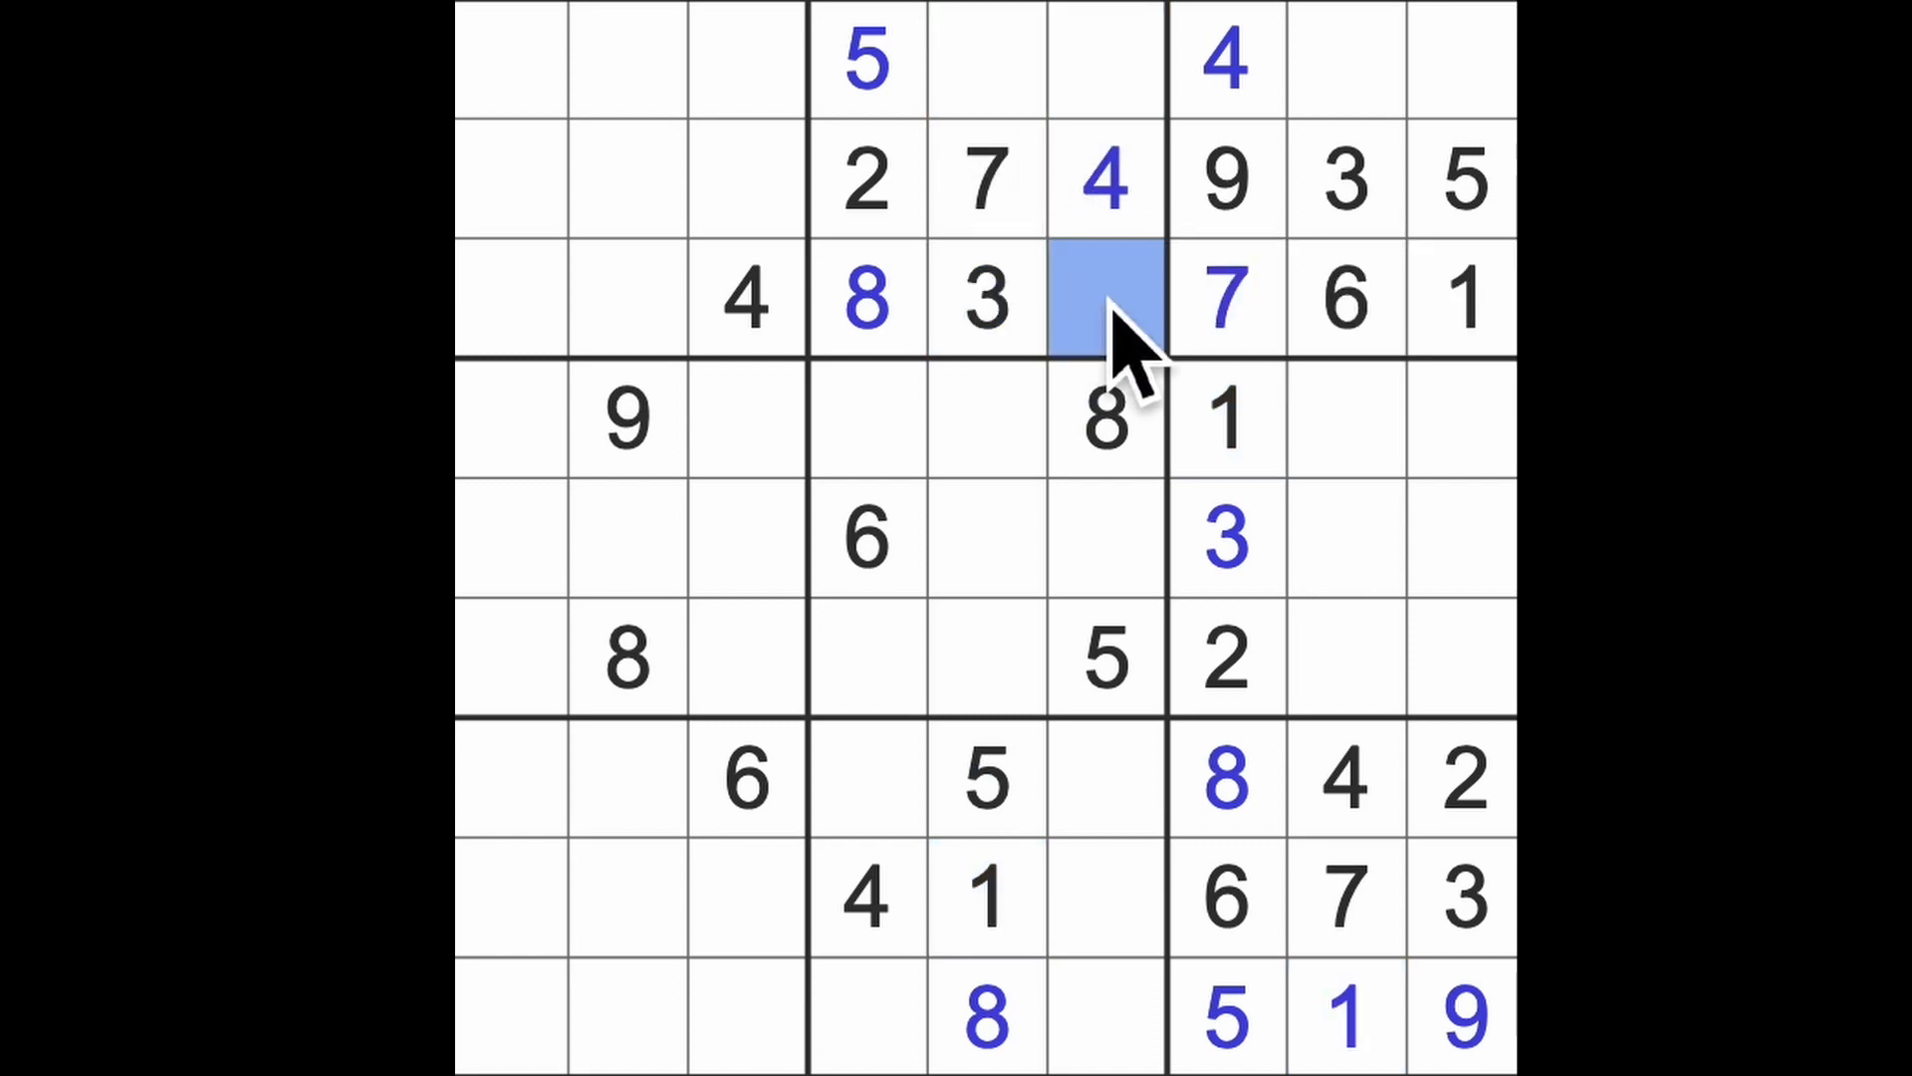
type("9")
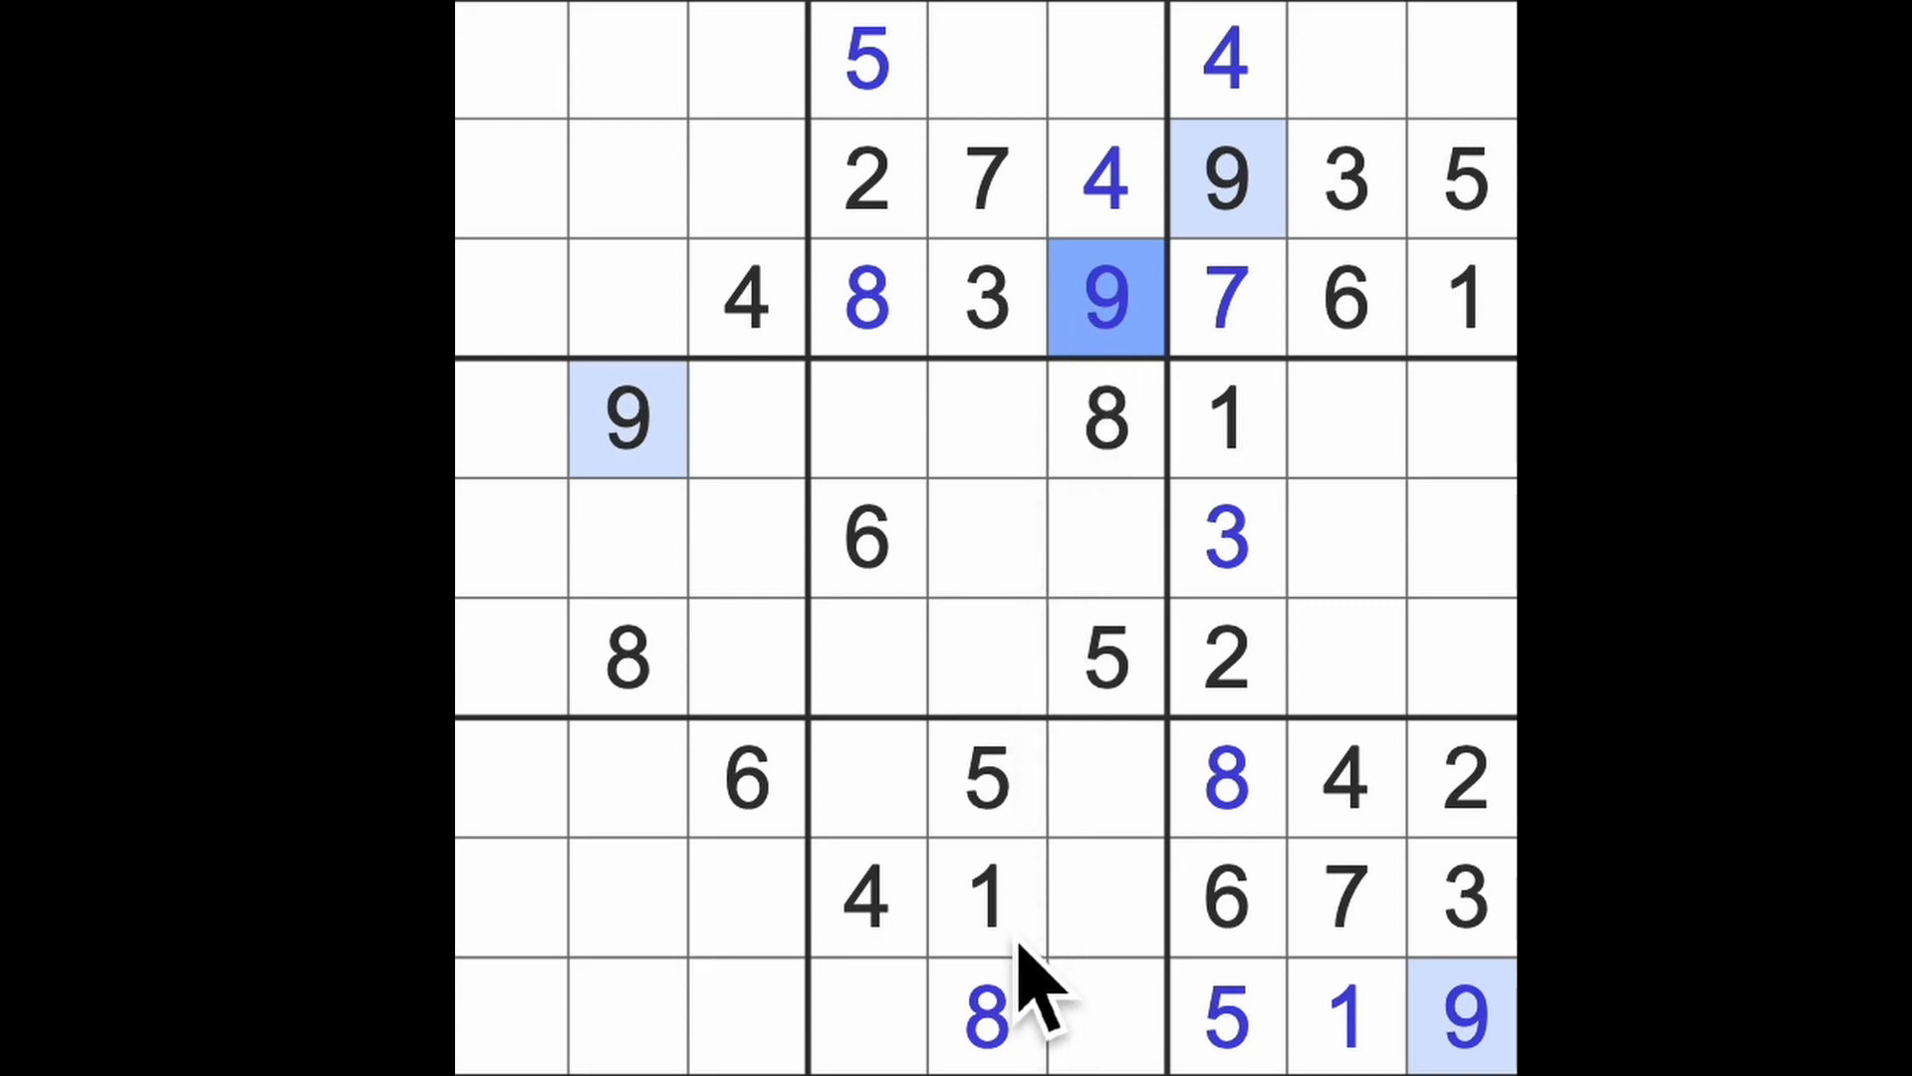
left_click(1104, 61)
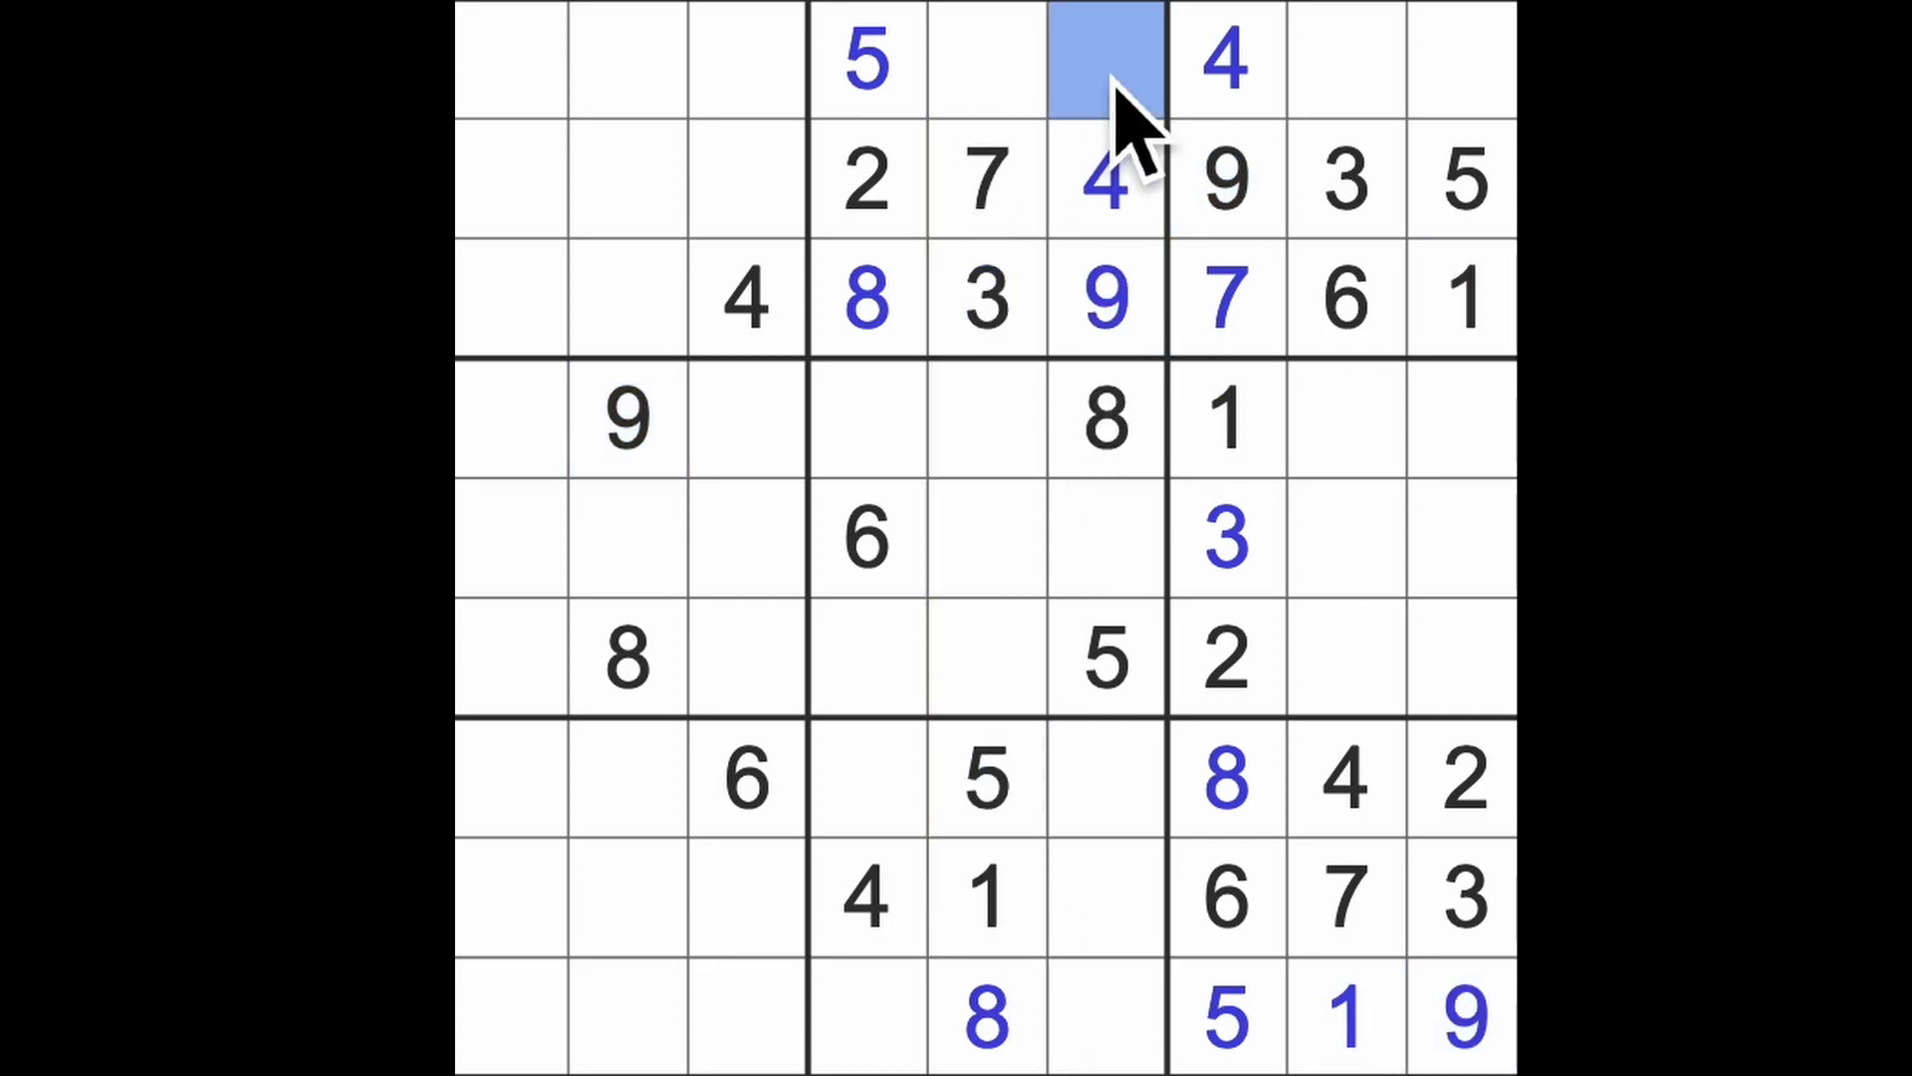
type("1")
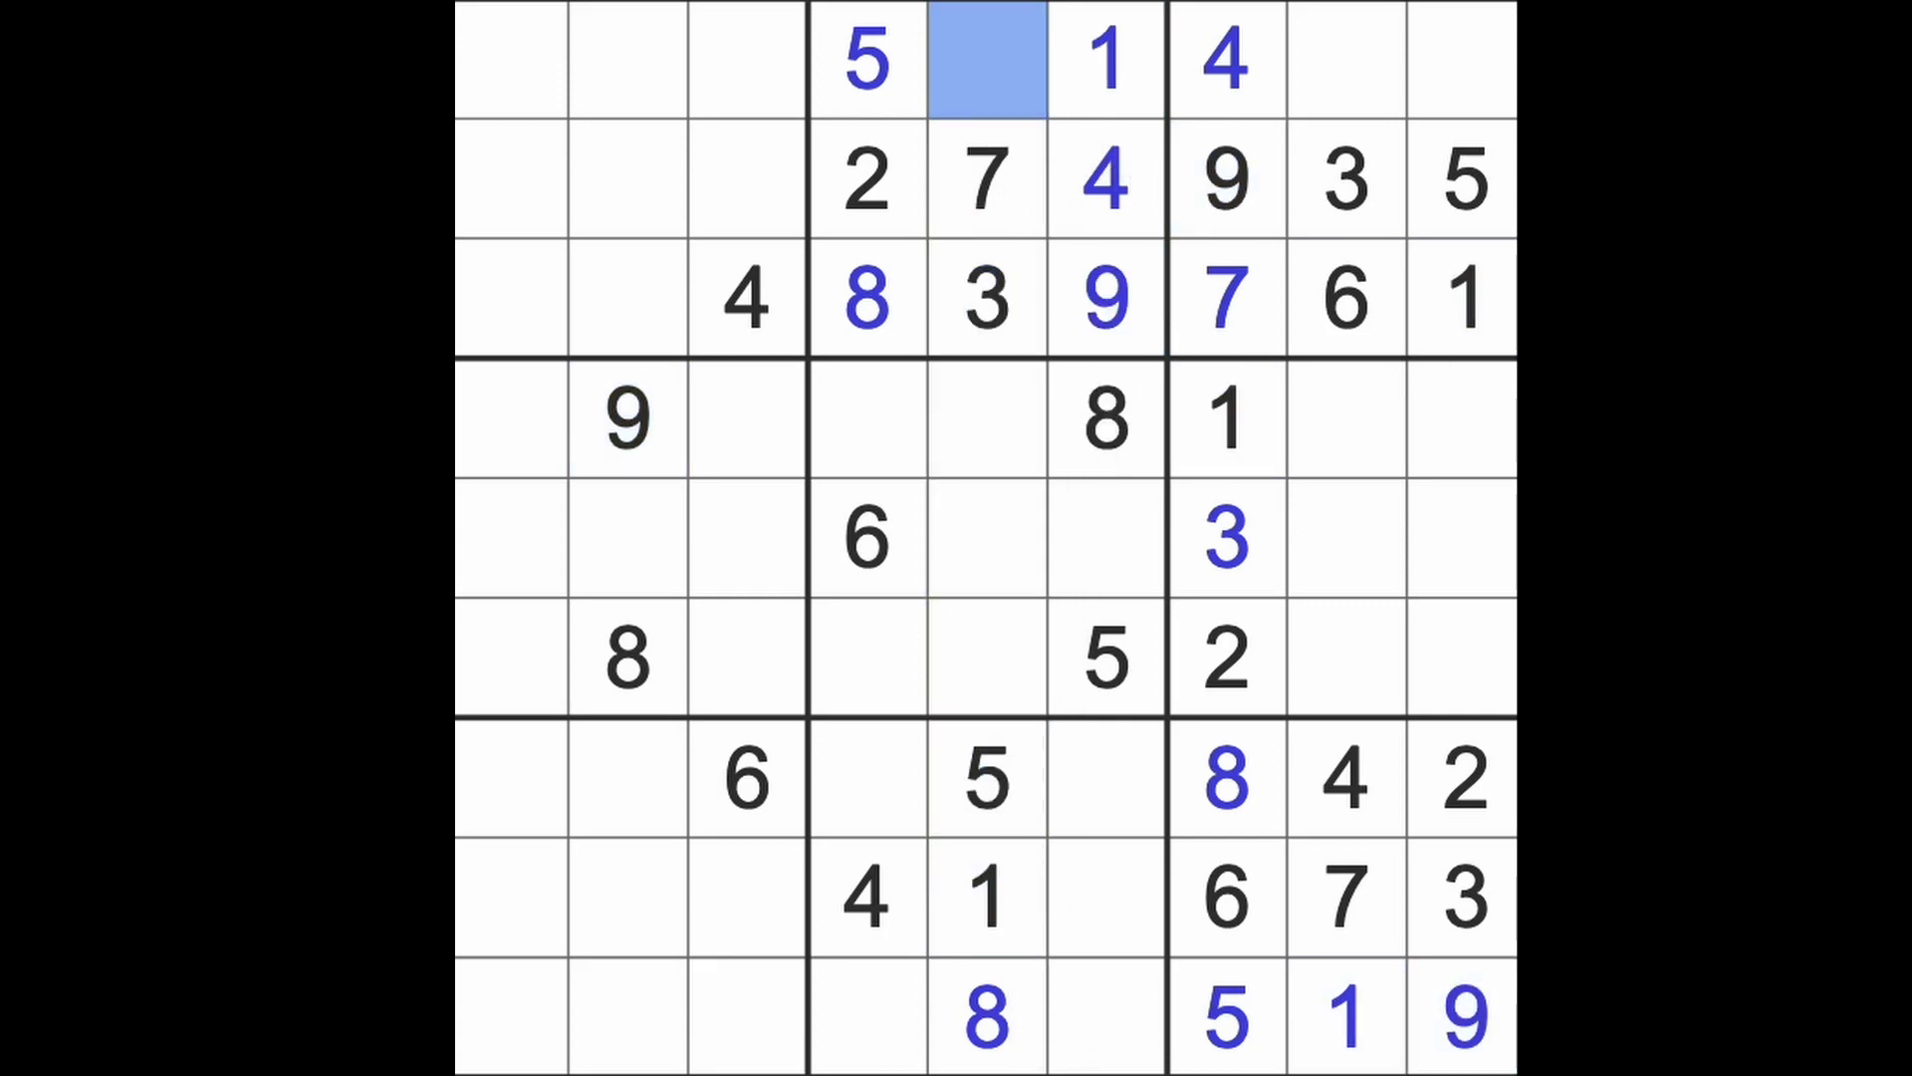
type("6")
left_click(1346, 58)
type("2")
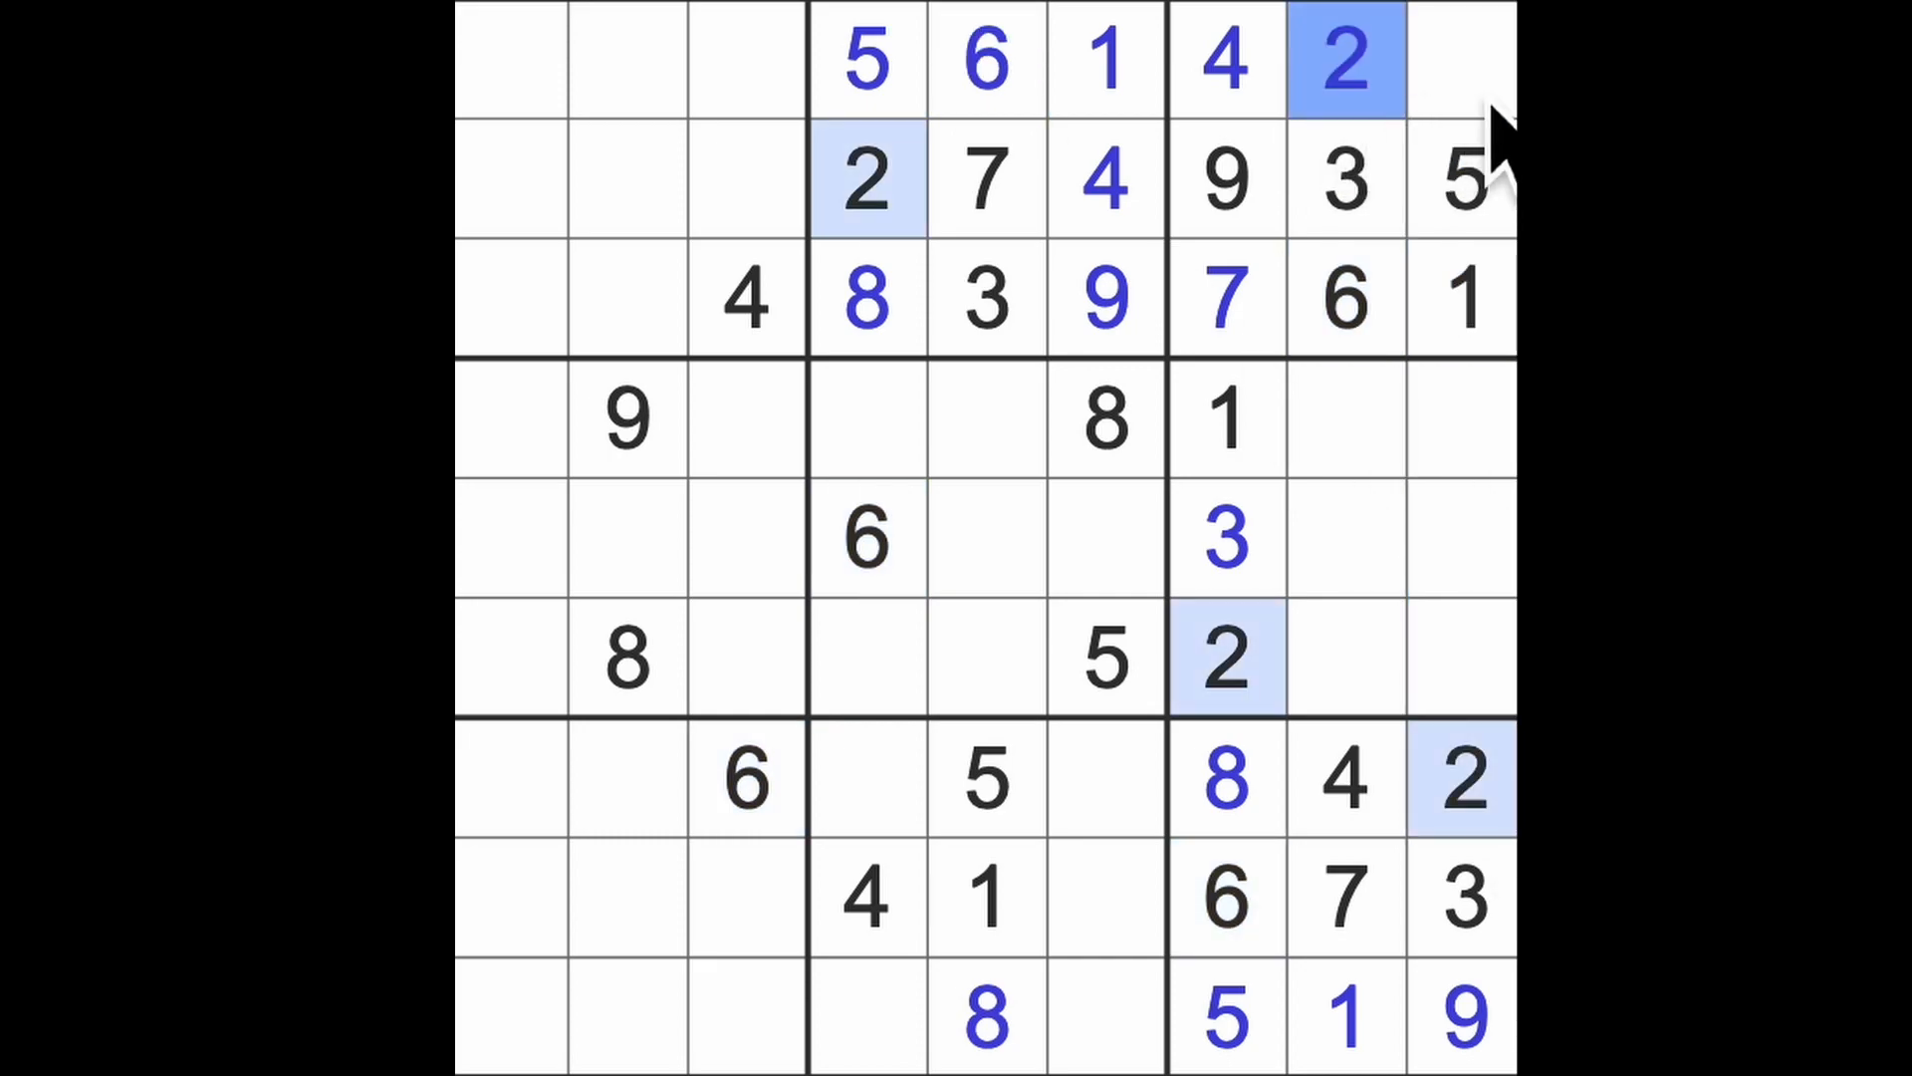
- Finish the top row with 8 and enter 8, 9, 5 in column 8's middle box
left_click(1460, 59)
type("8")
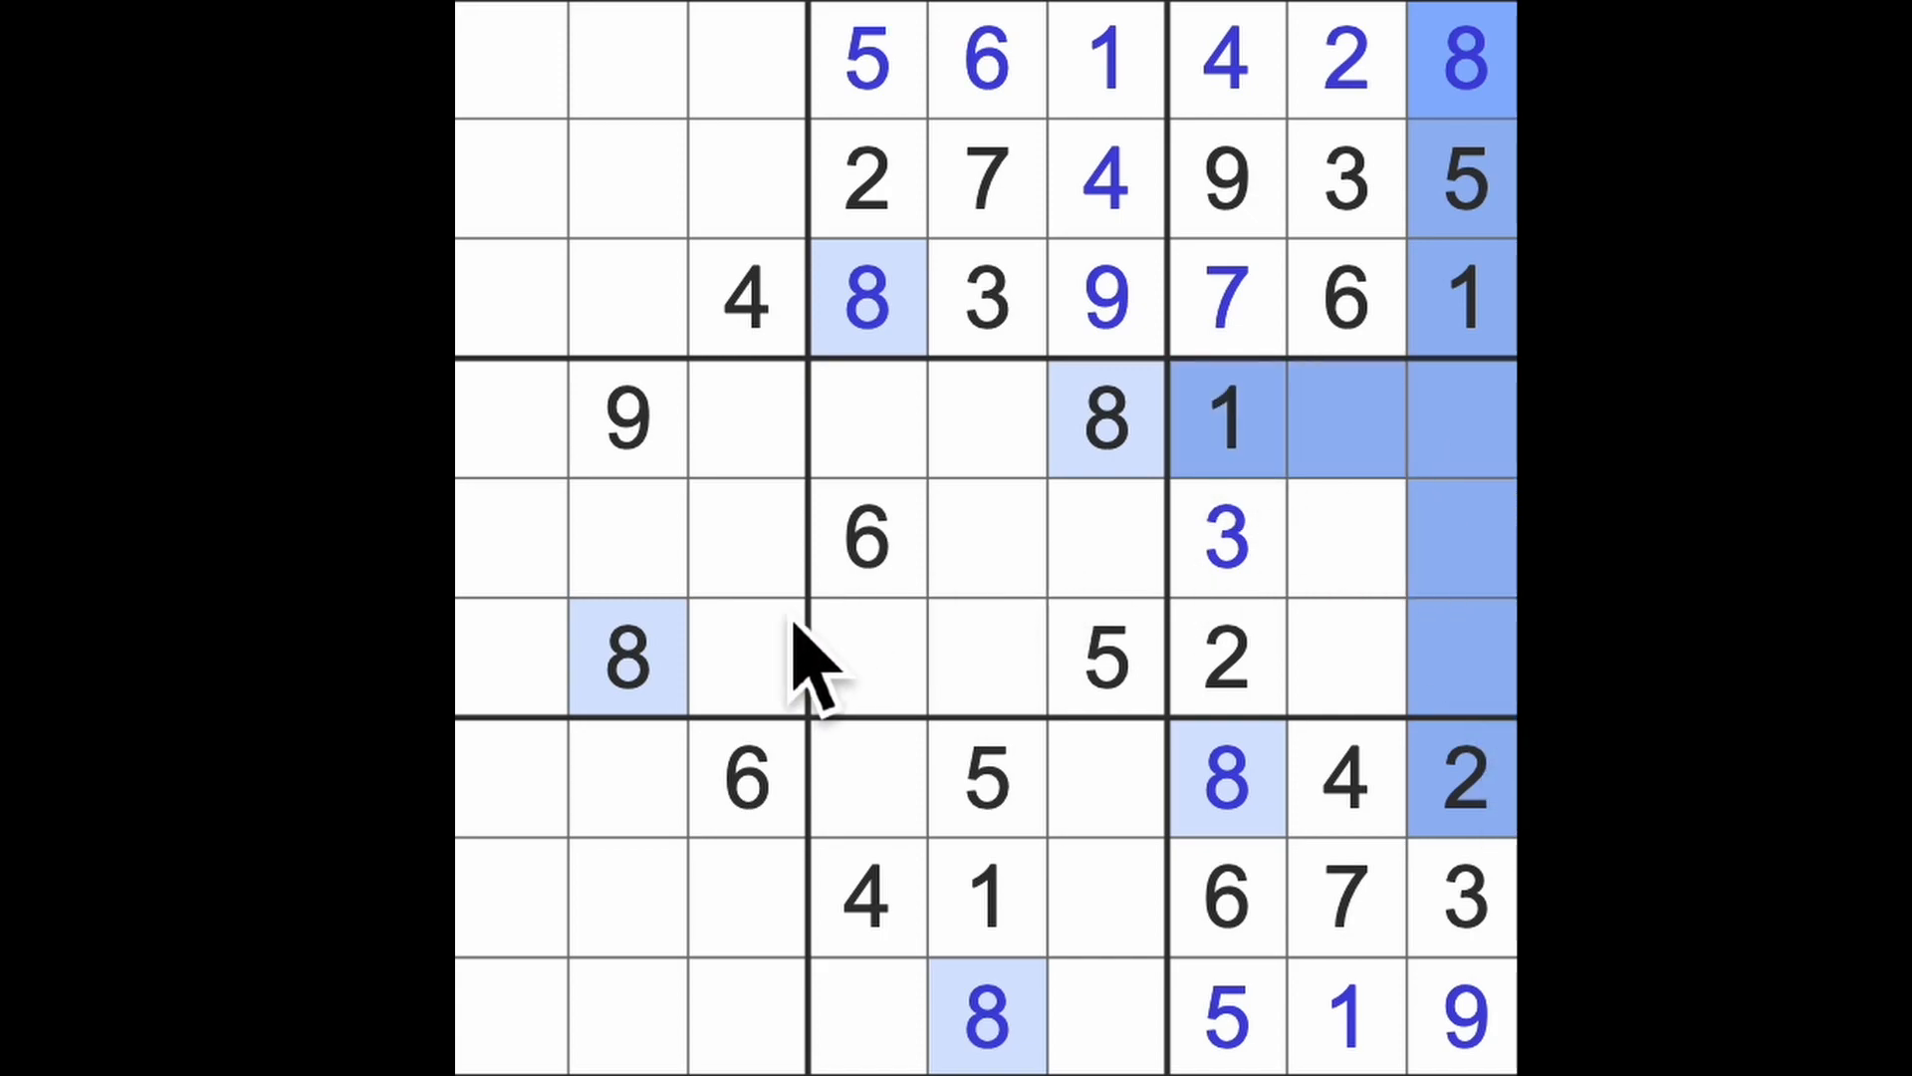
left_click(1342, 537)
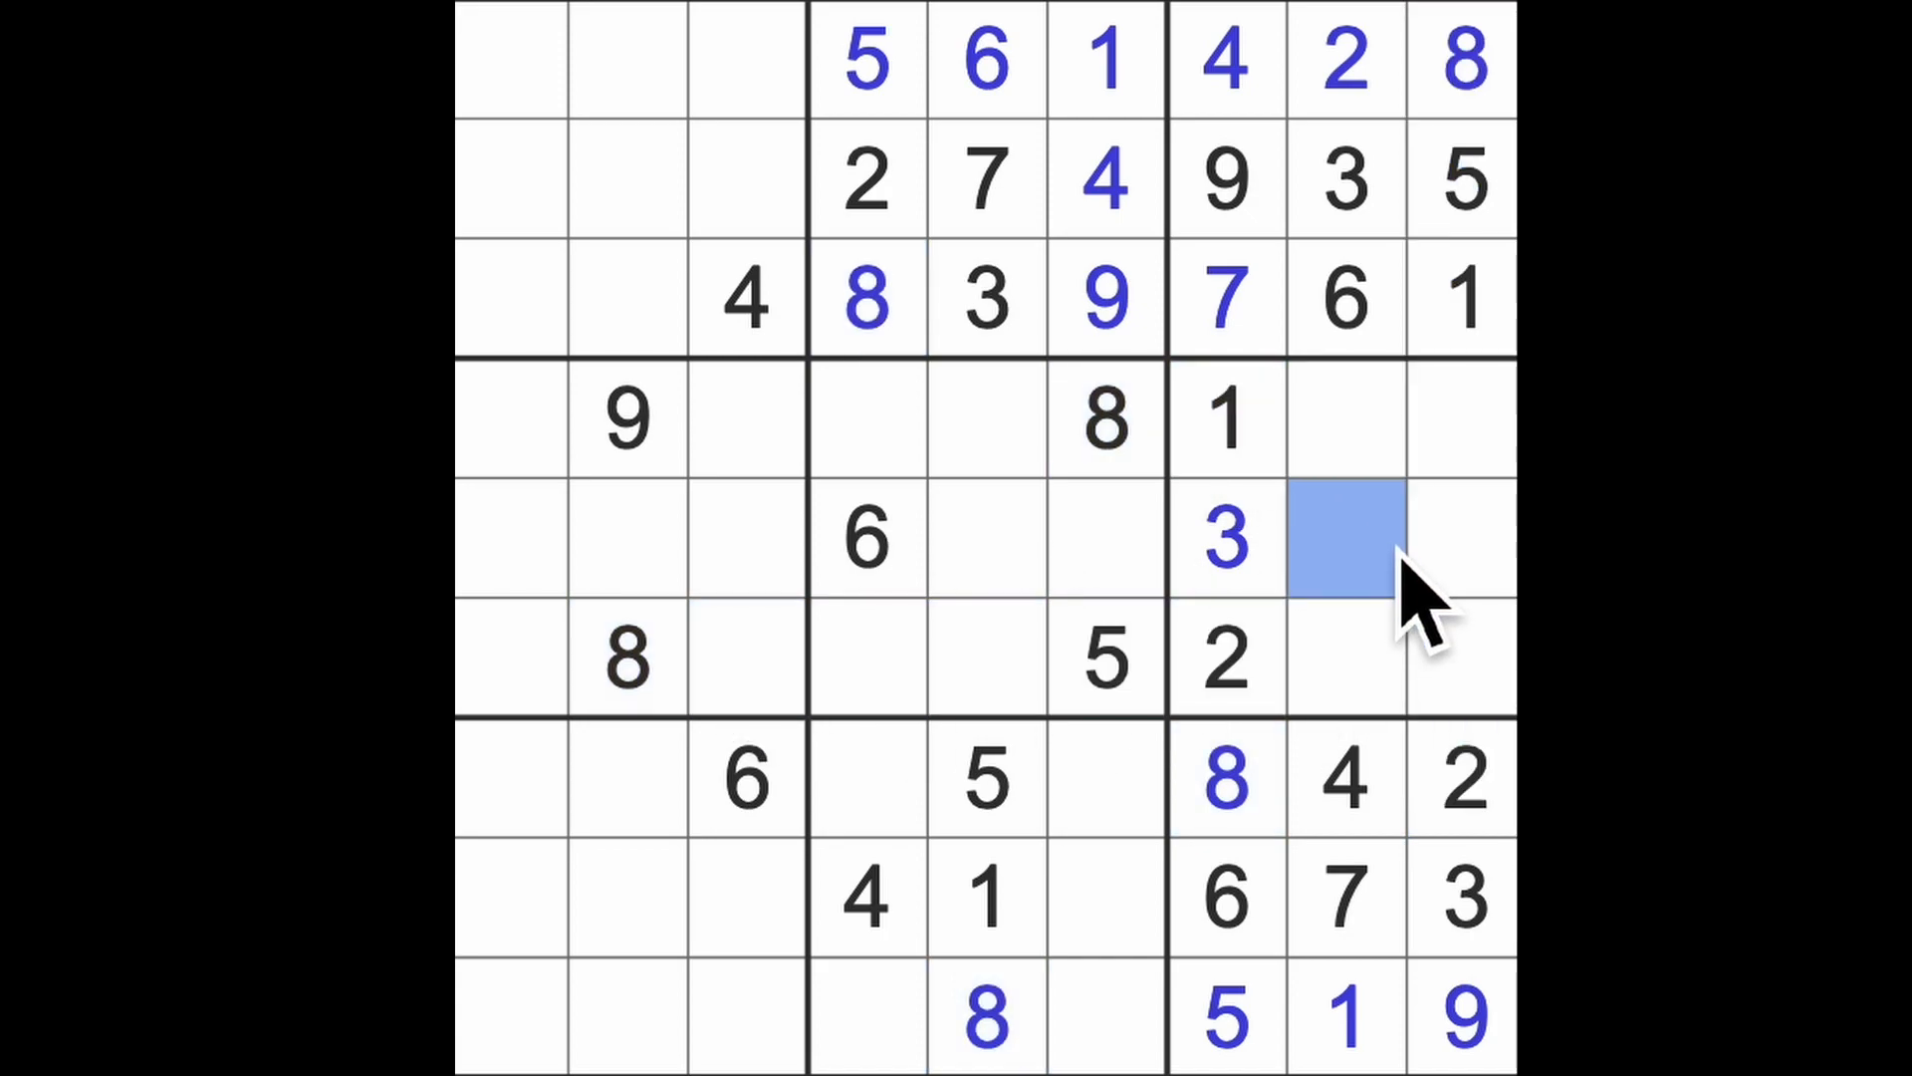
type("8")
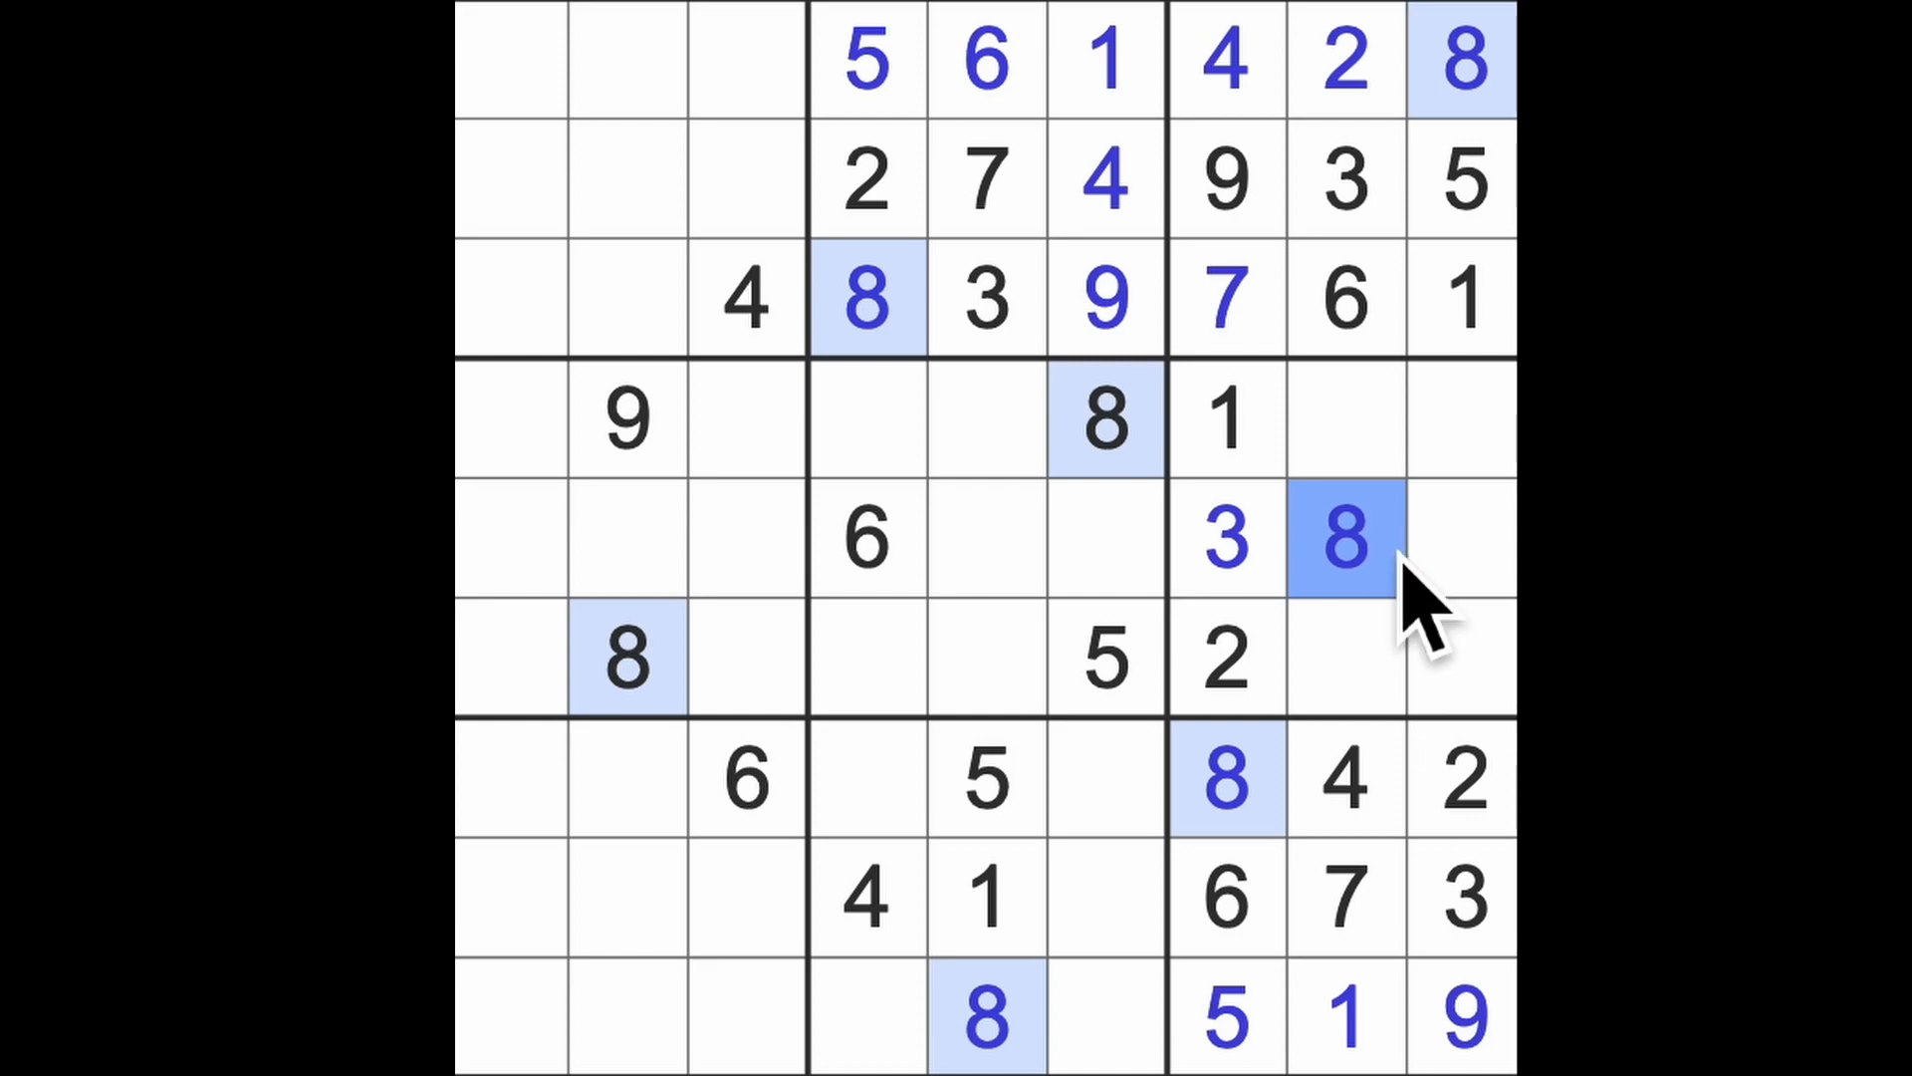
left_click(1342, 537)
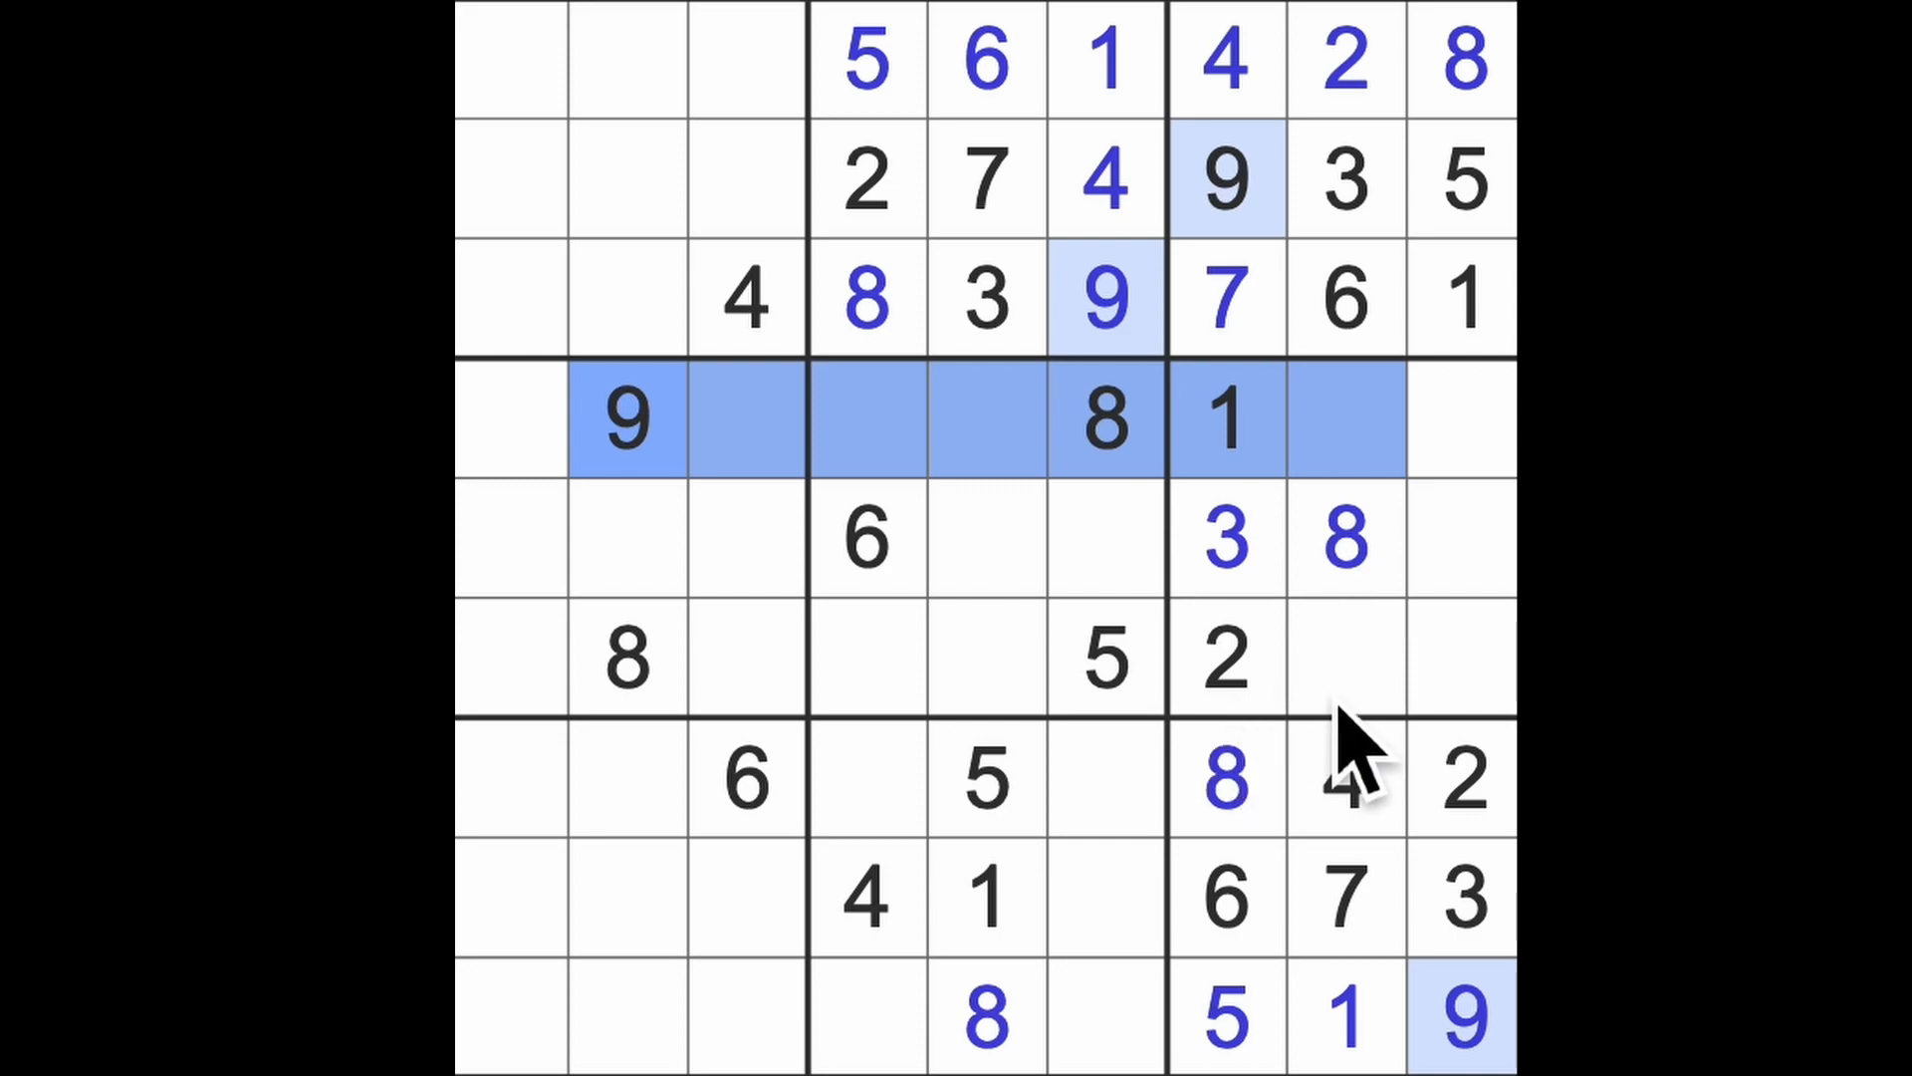
left_click(1341, 658)
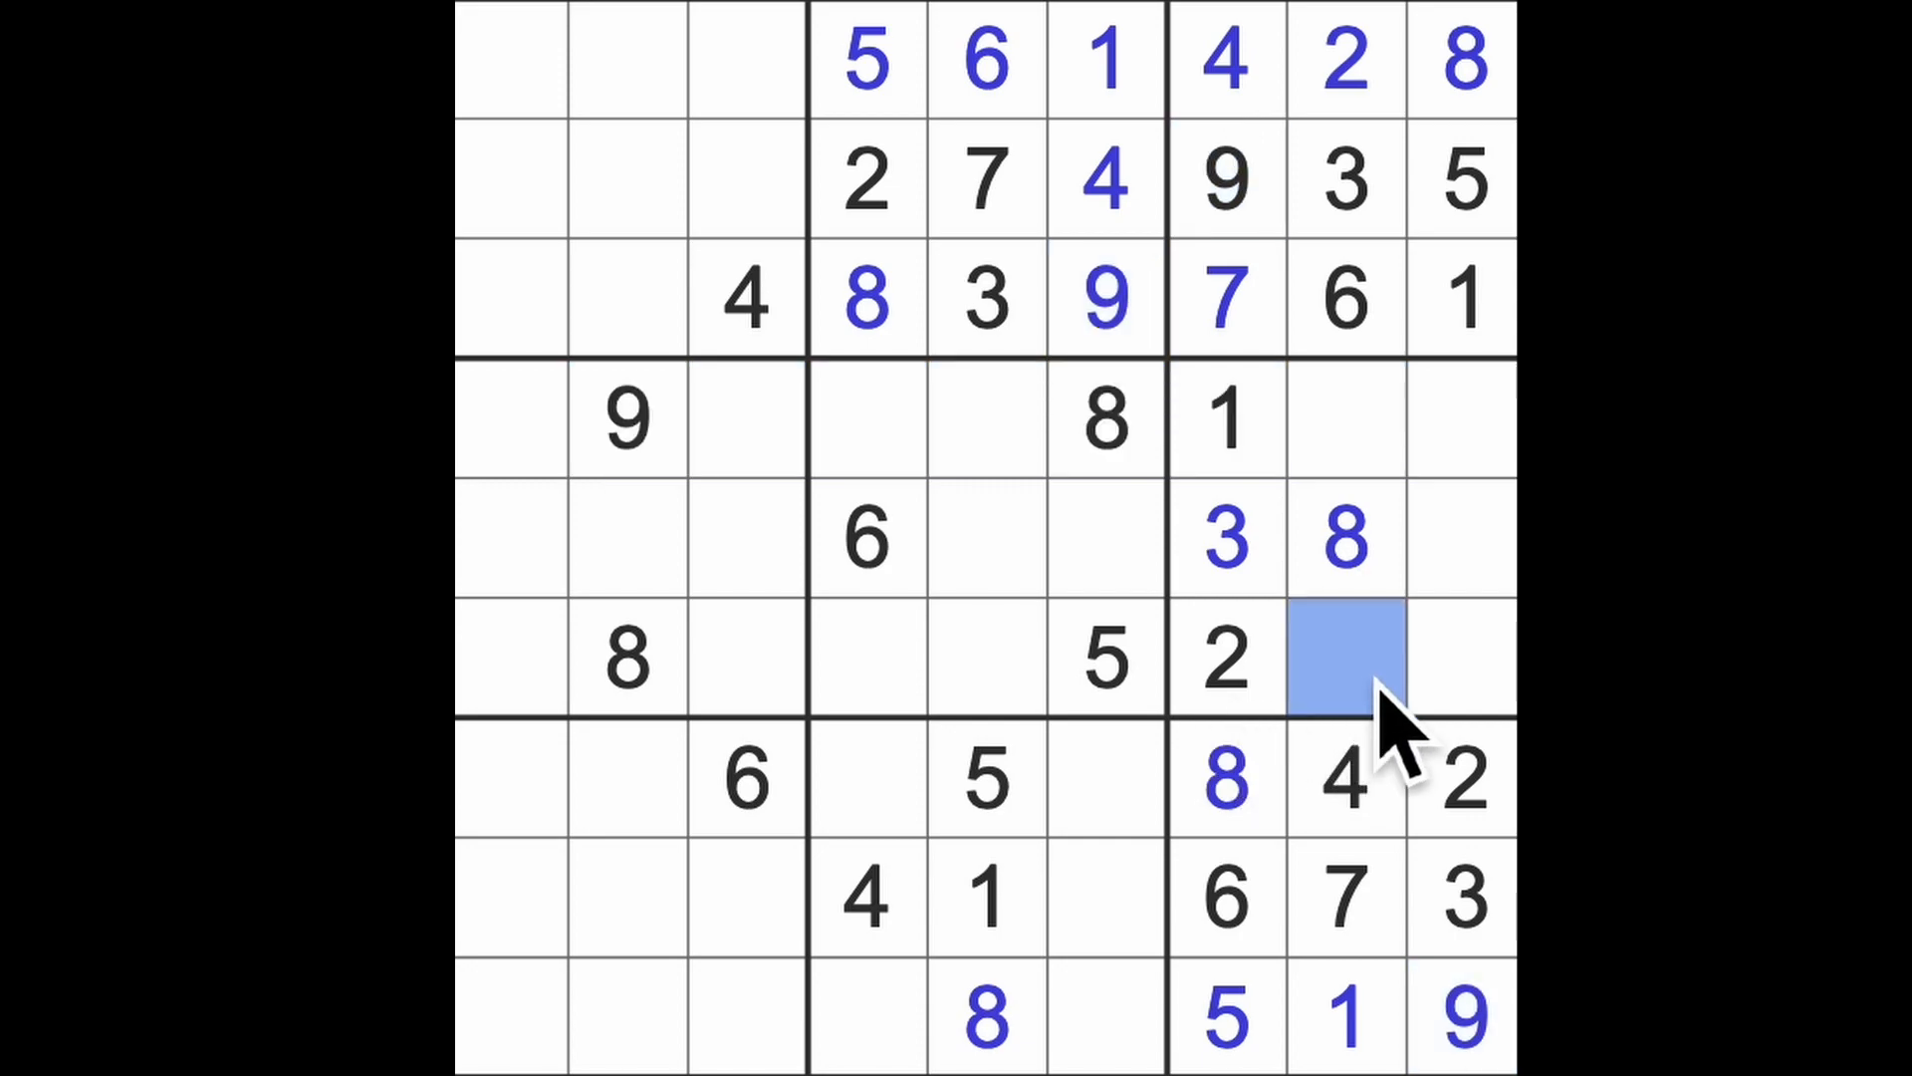
type("9")
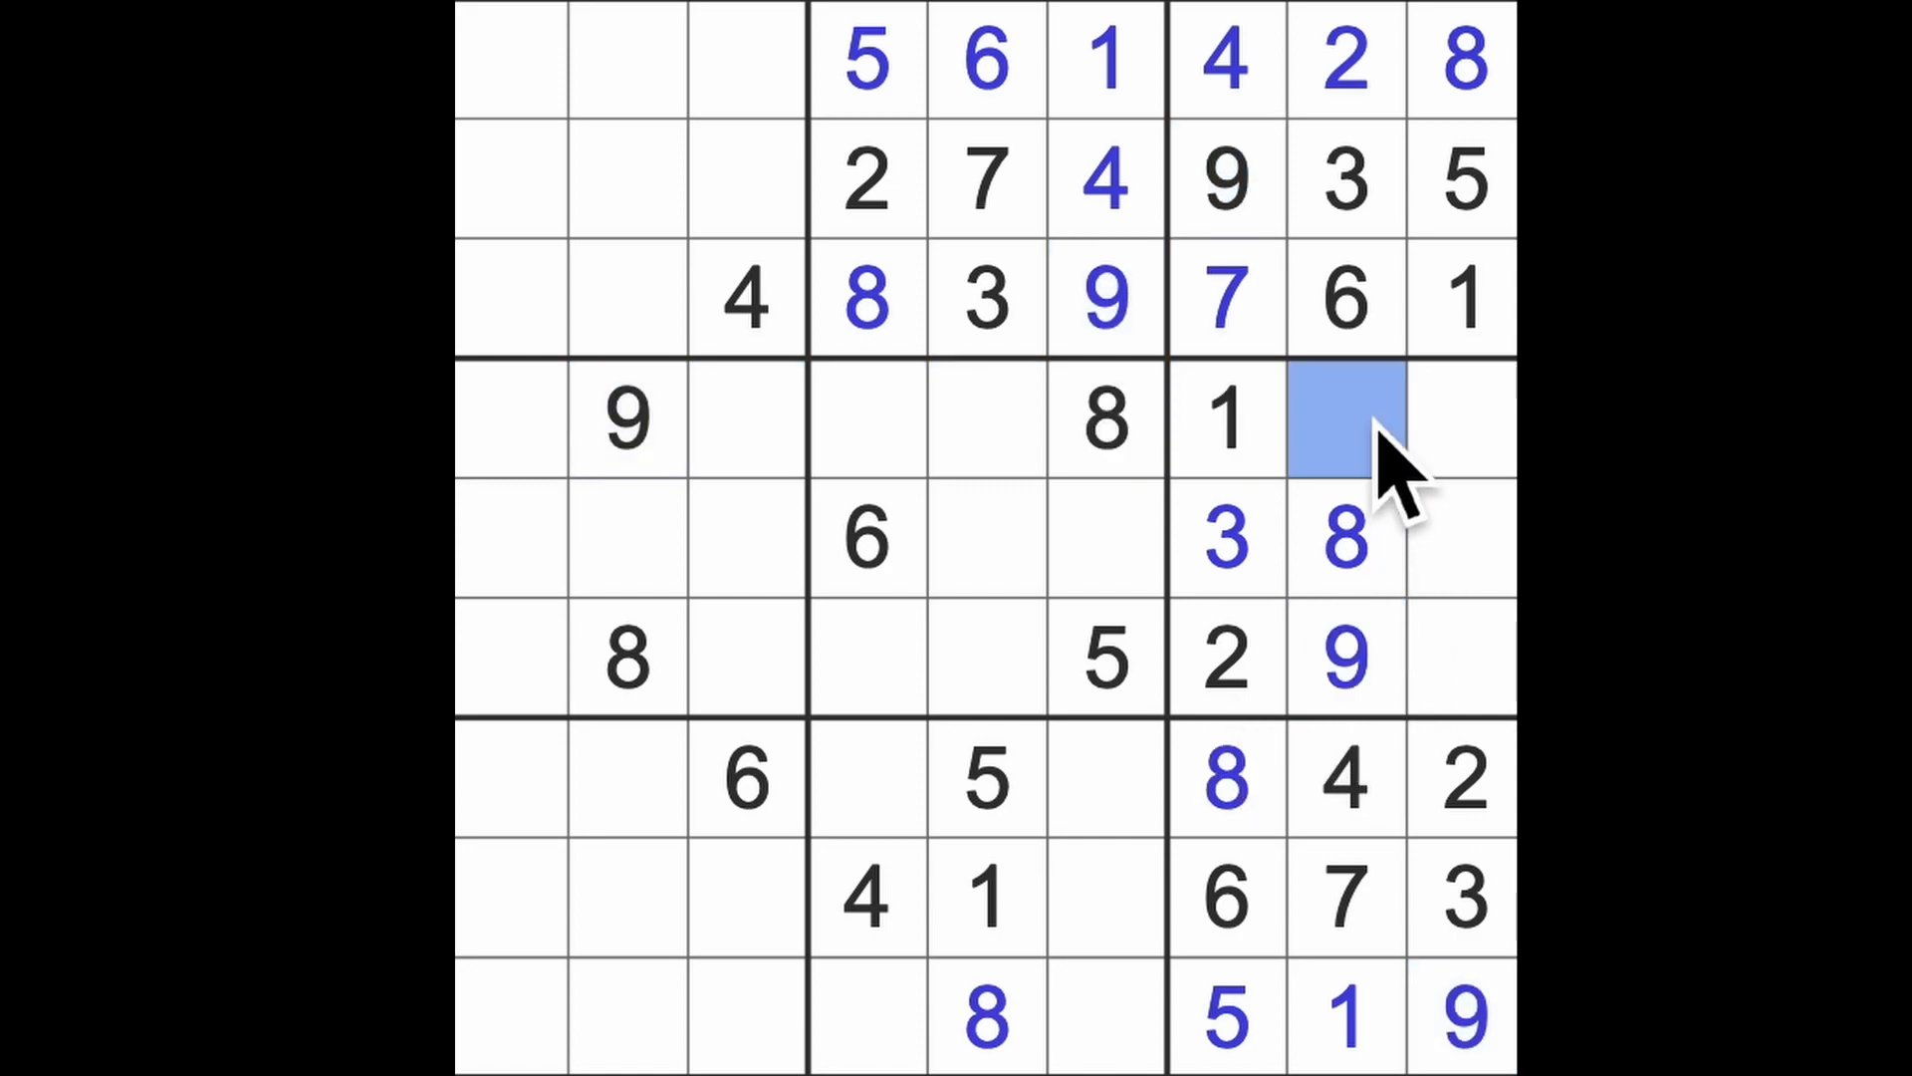
type("5")
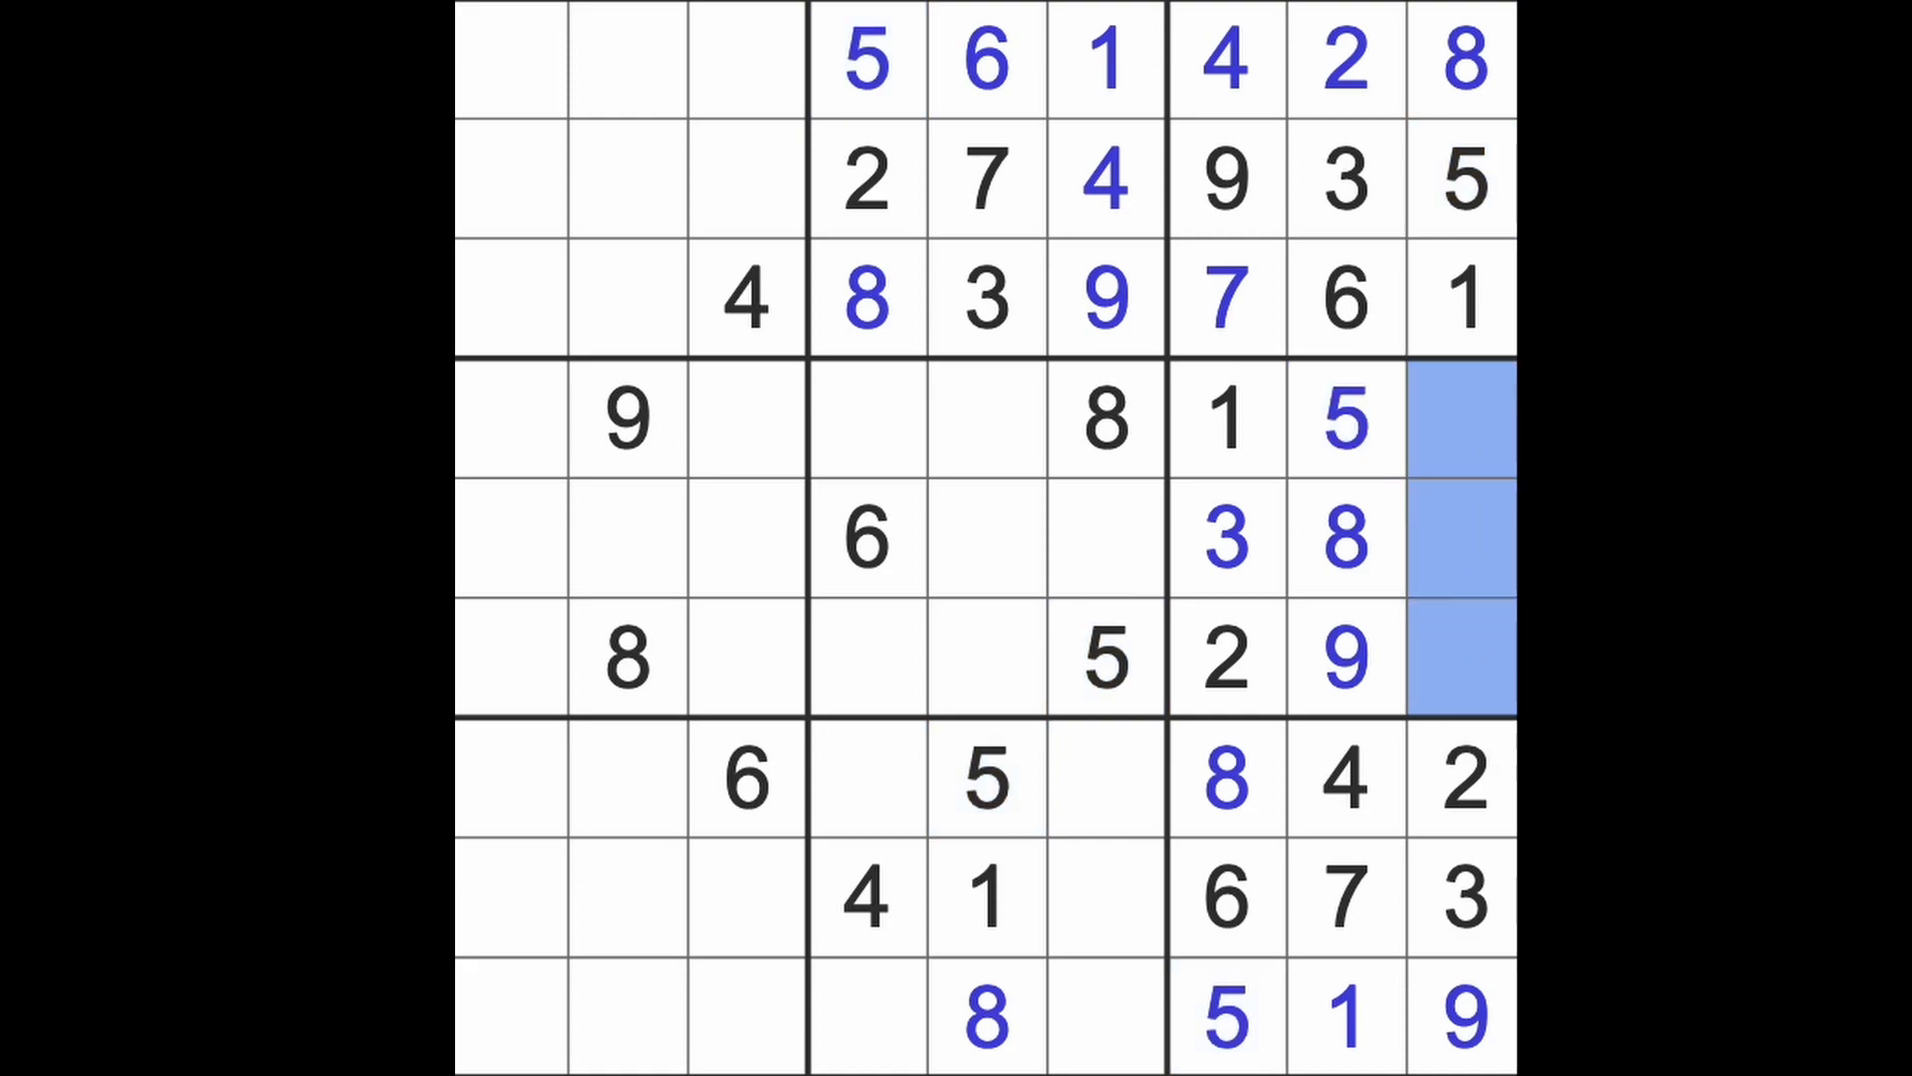
mouse_move(1359, 629)
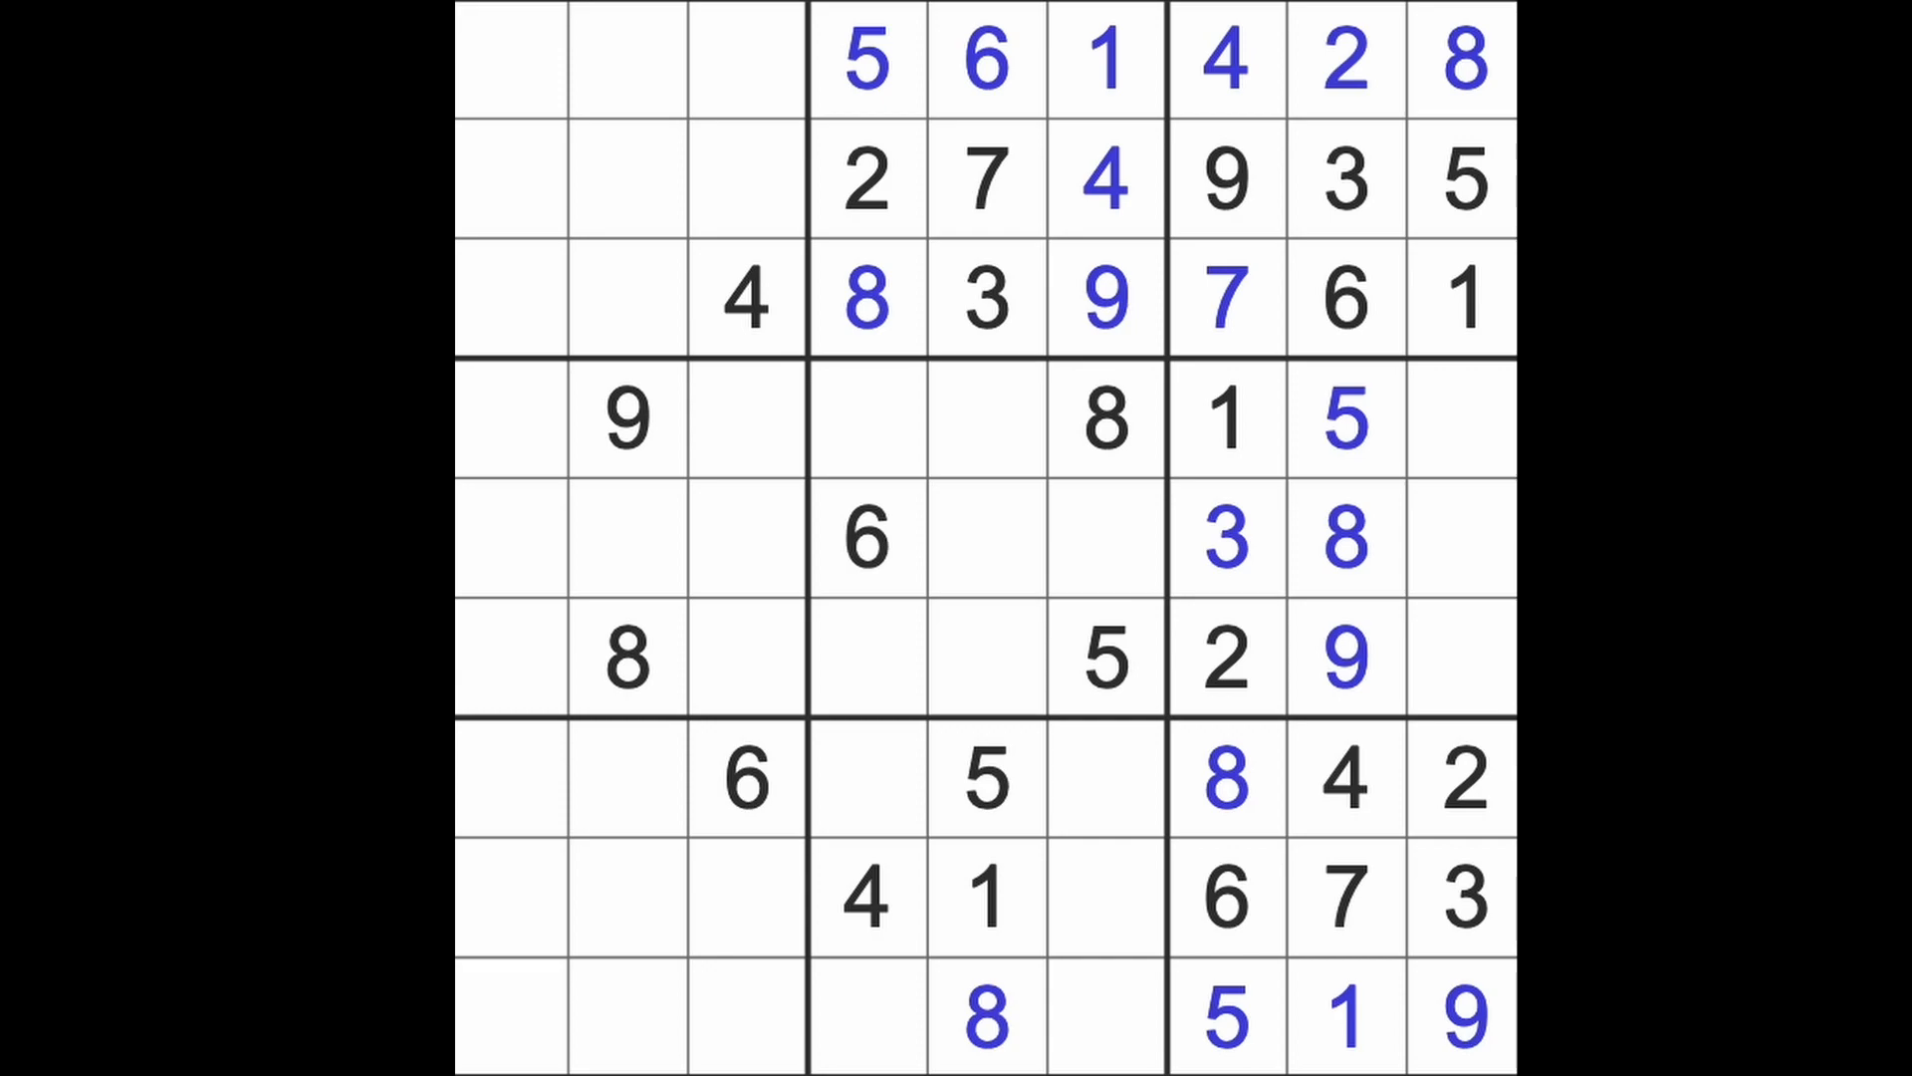
mouse_move(909, 1018)
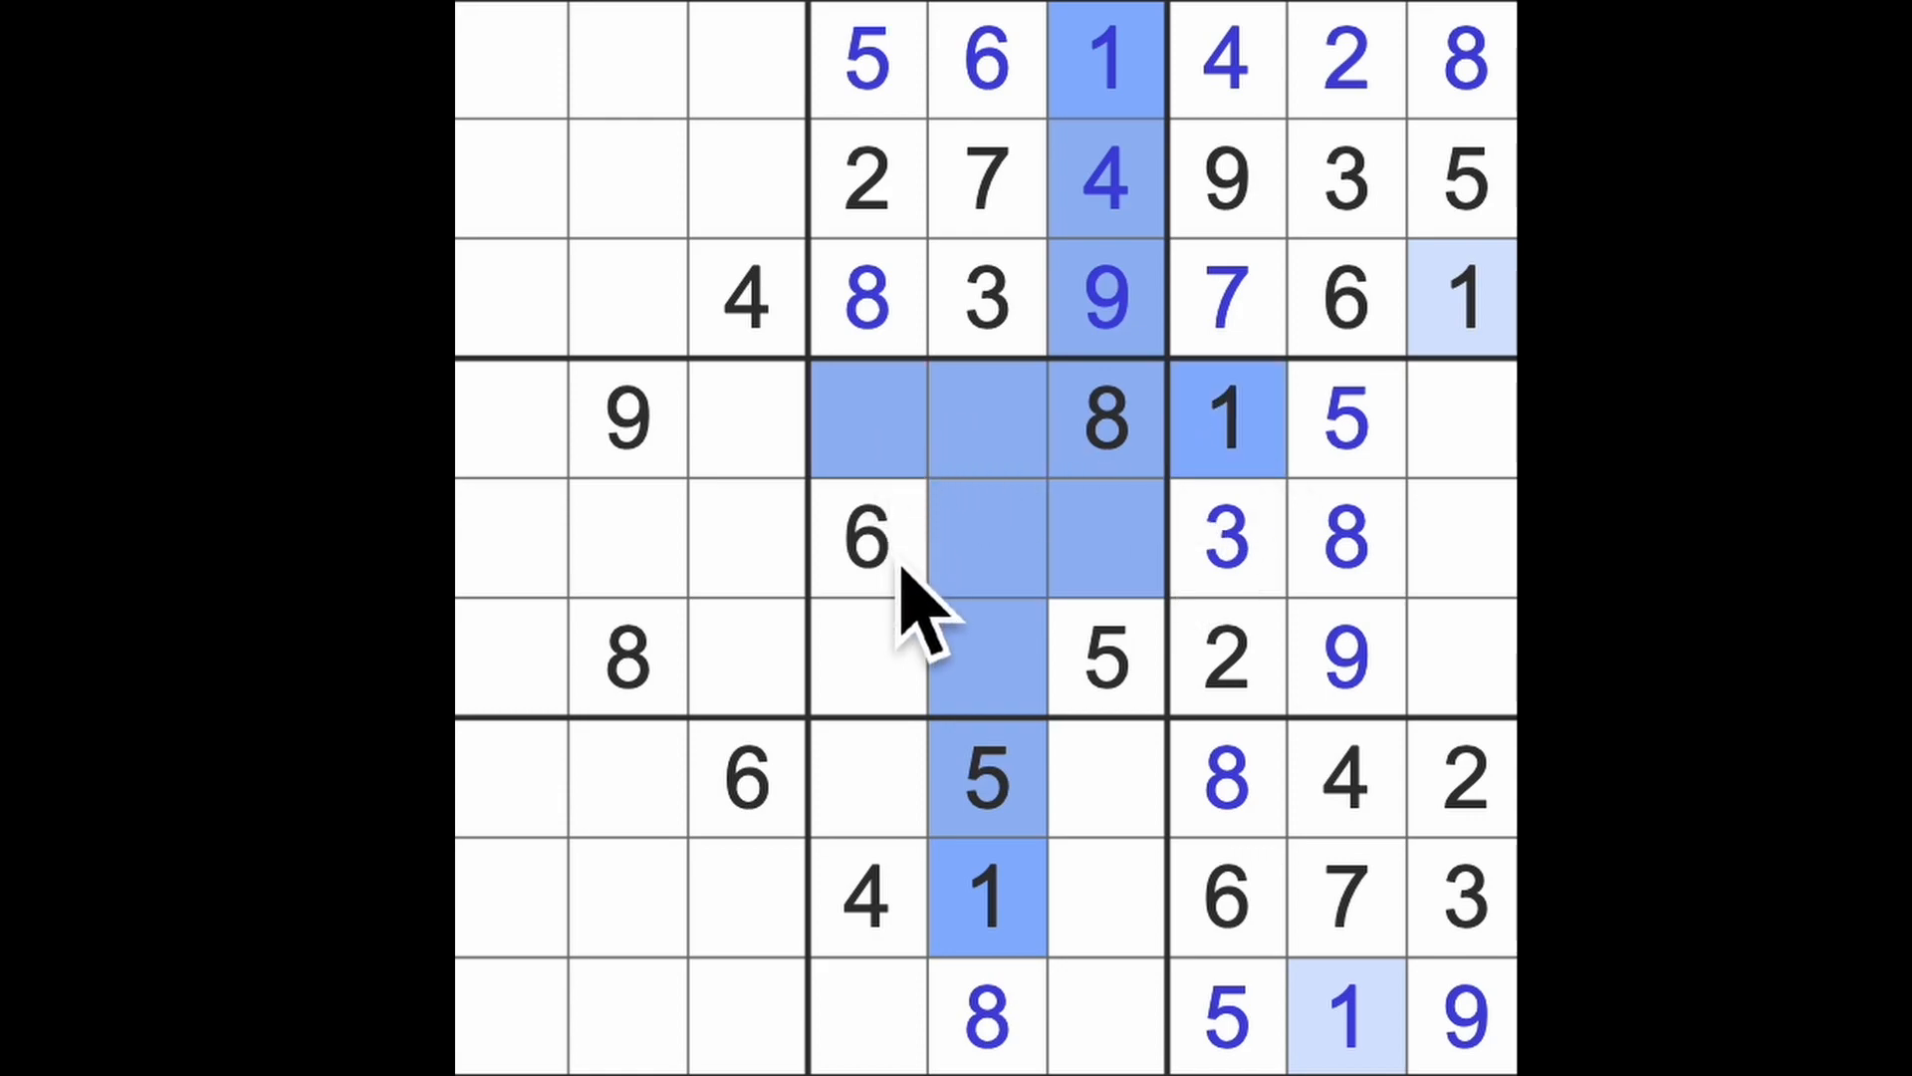
- Place blue 3 and 1 above and below the given 6 in column 4
left_click(865, 658)
type("1")
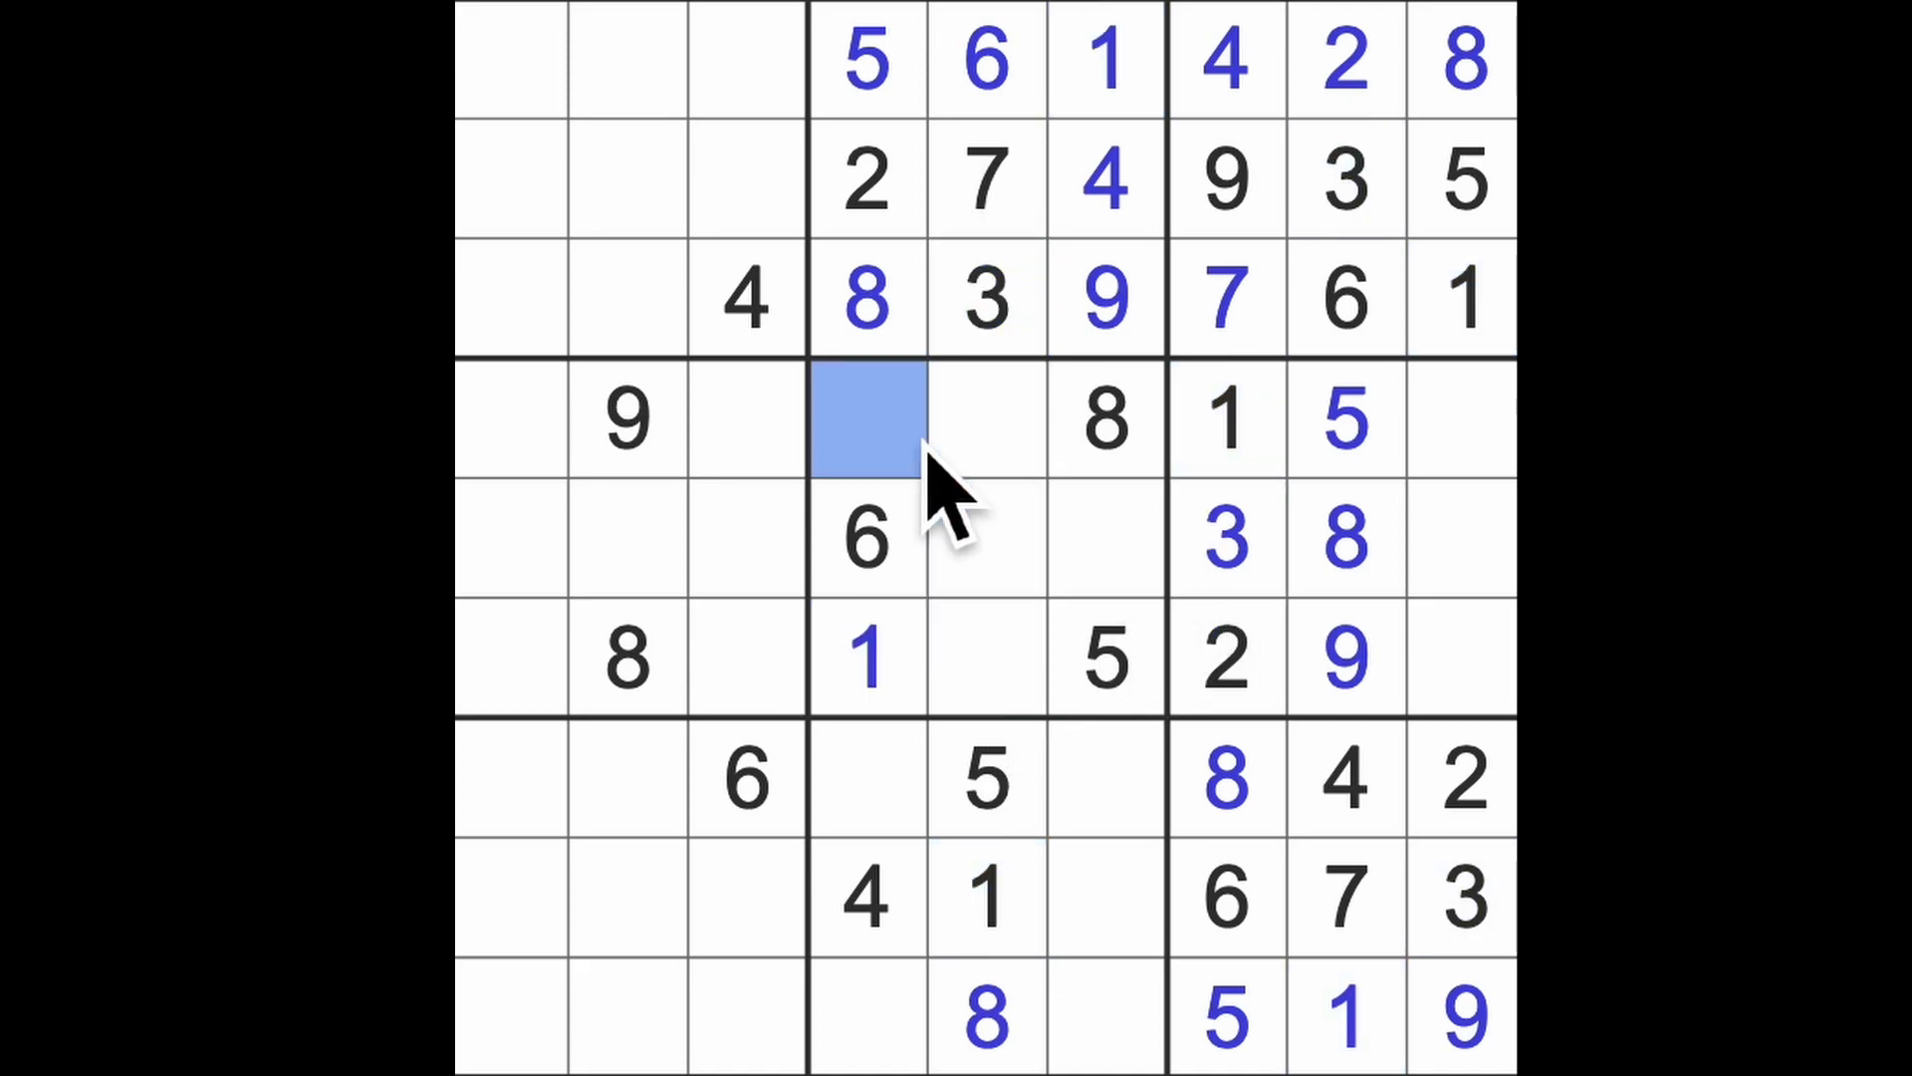
type("3")
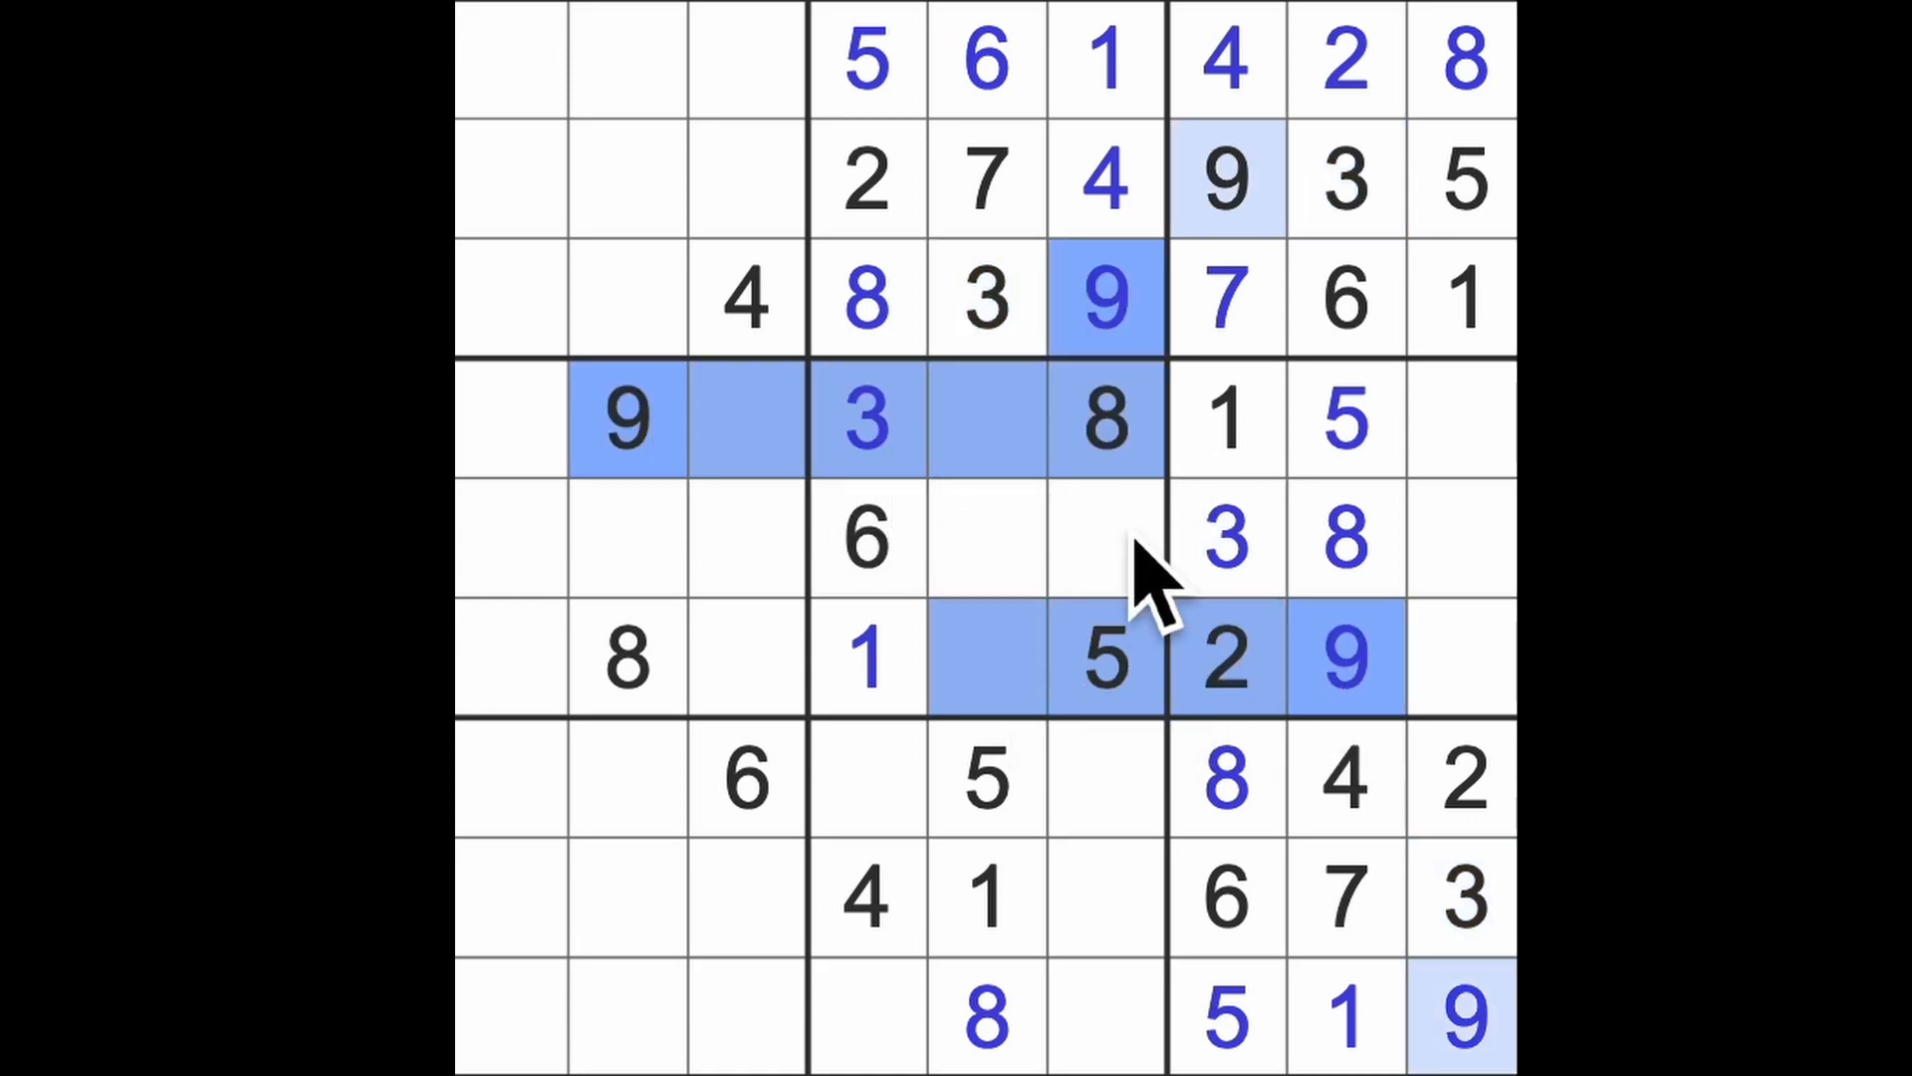
left_click(985, 537)
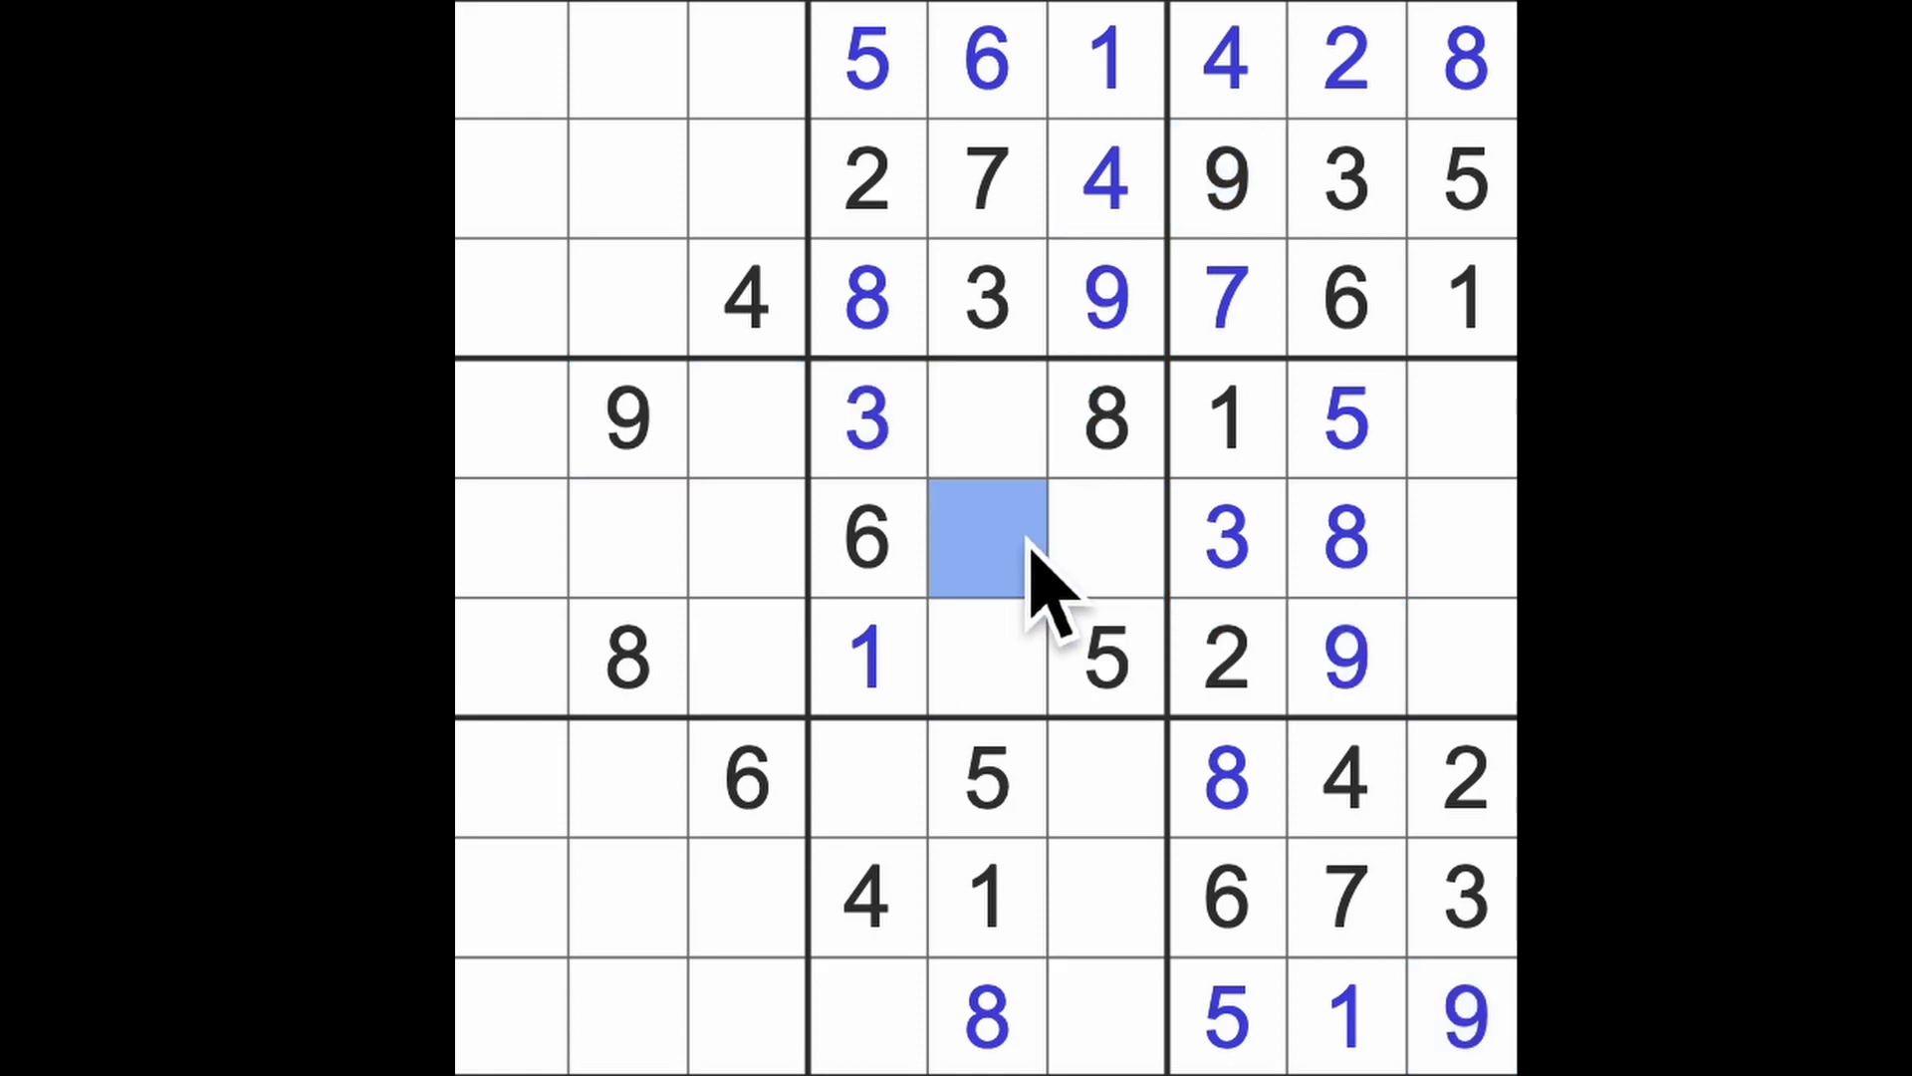
- Enter 9 at the grid centre, 7 at the bottom of column 4, and a 4 in row 5
type("9")
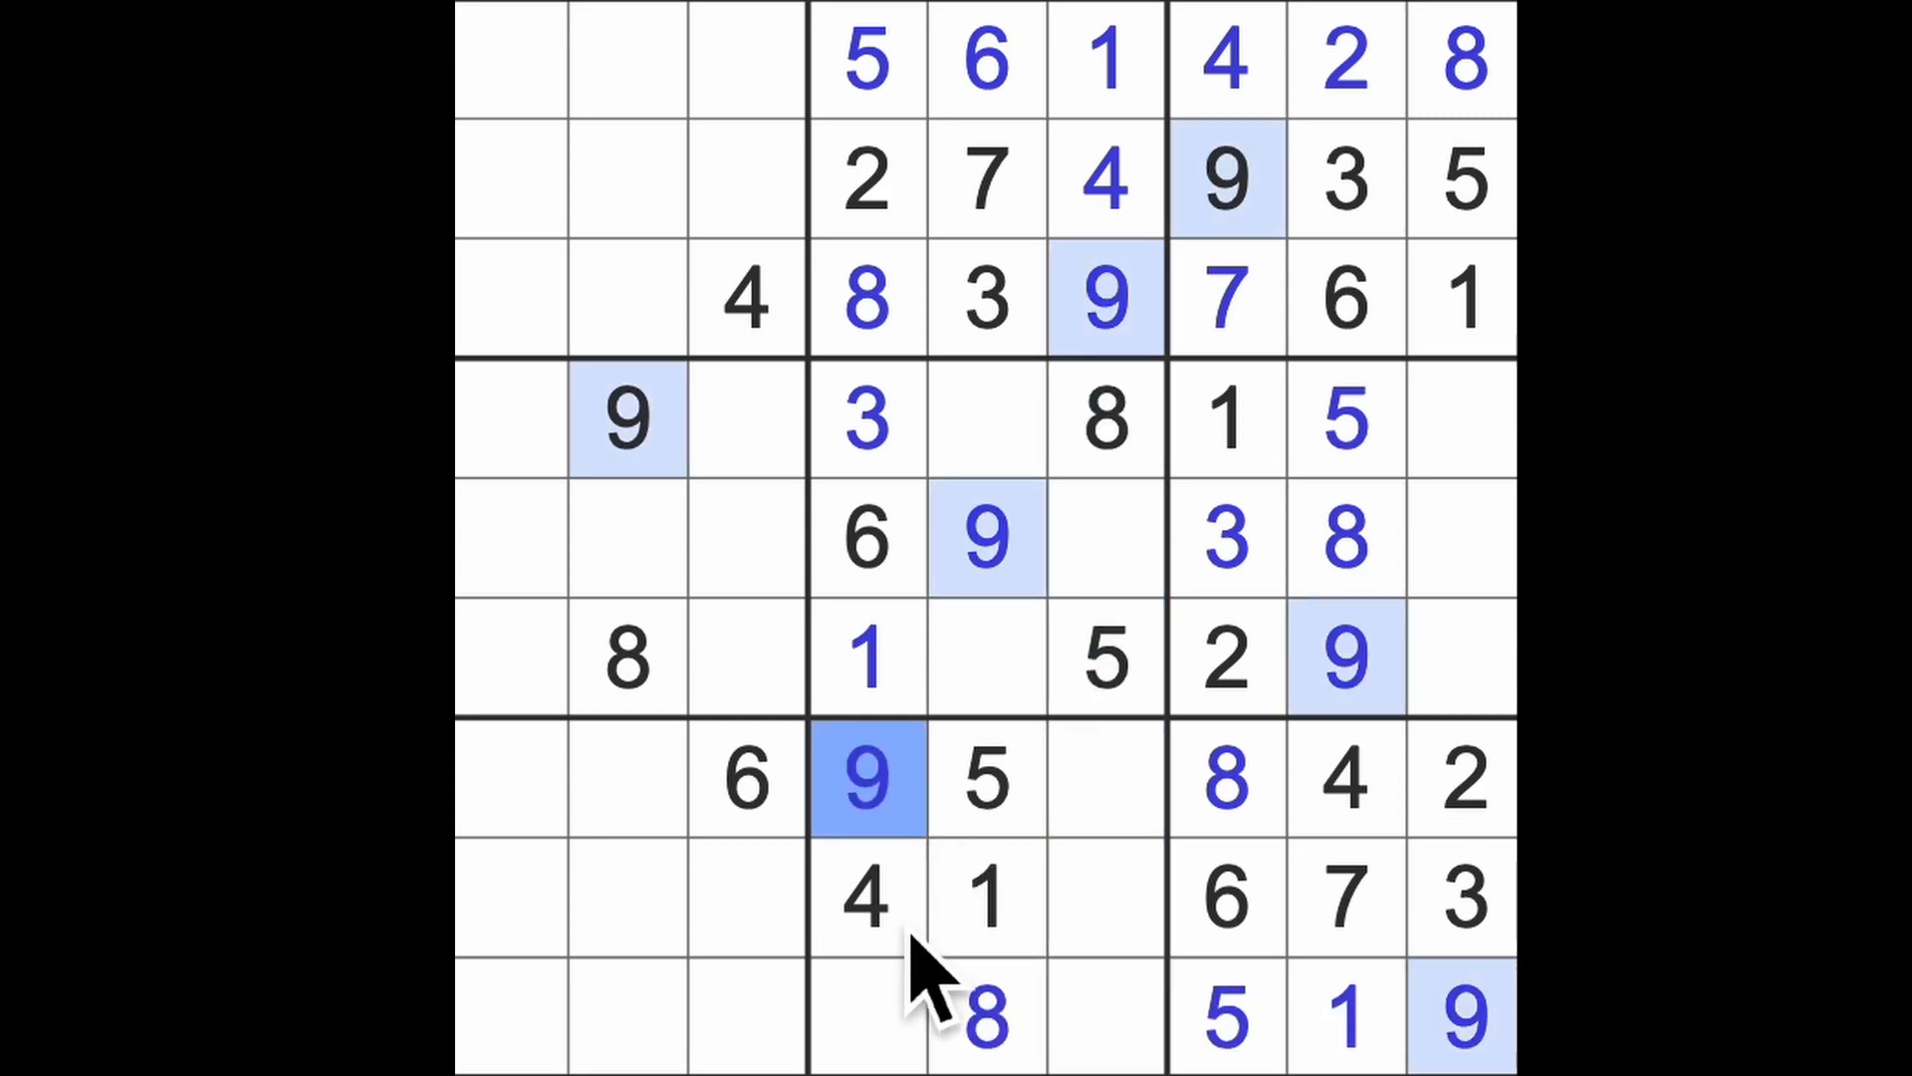
left_click(865, 1016)
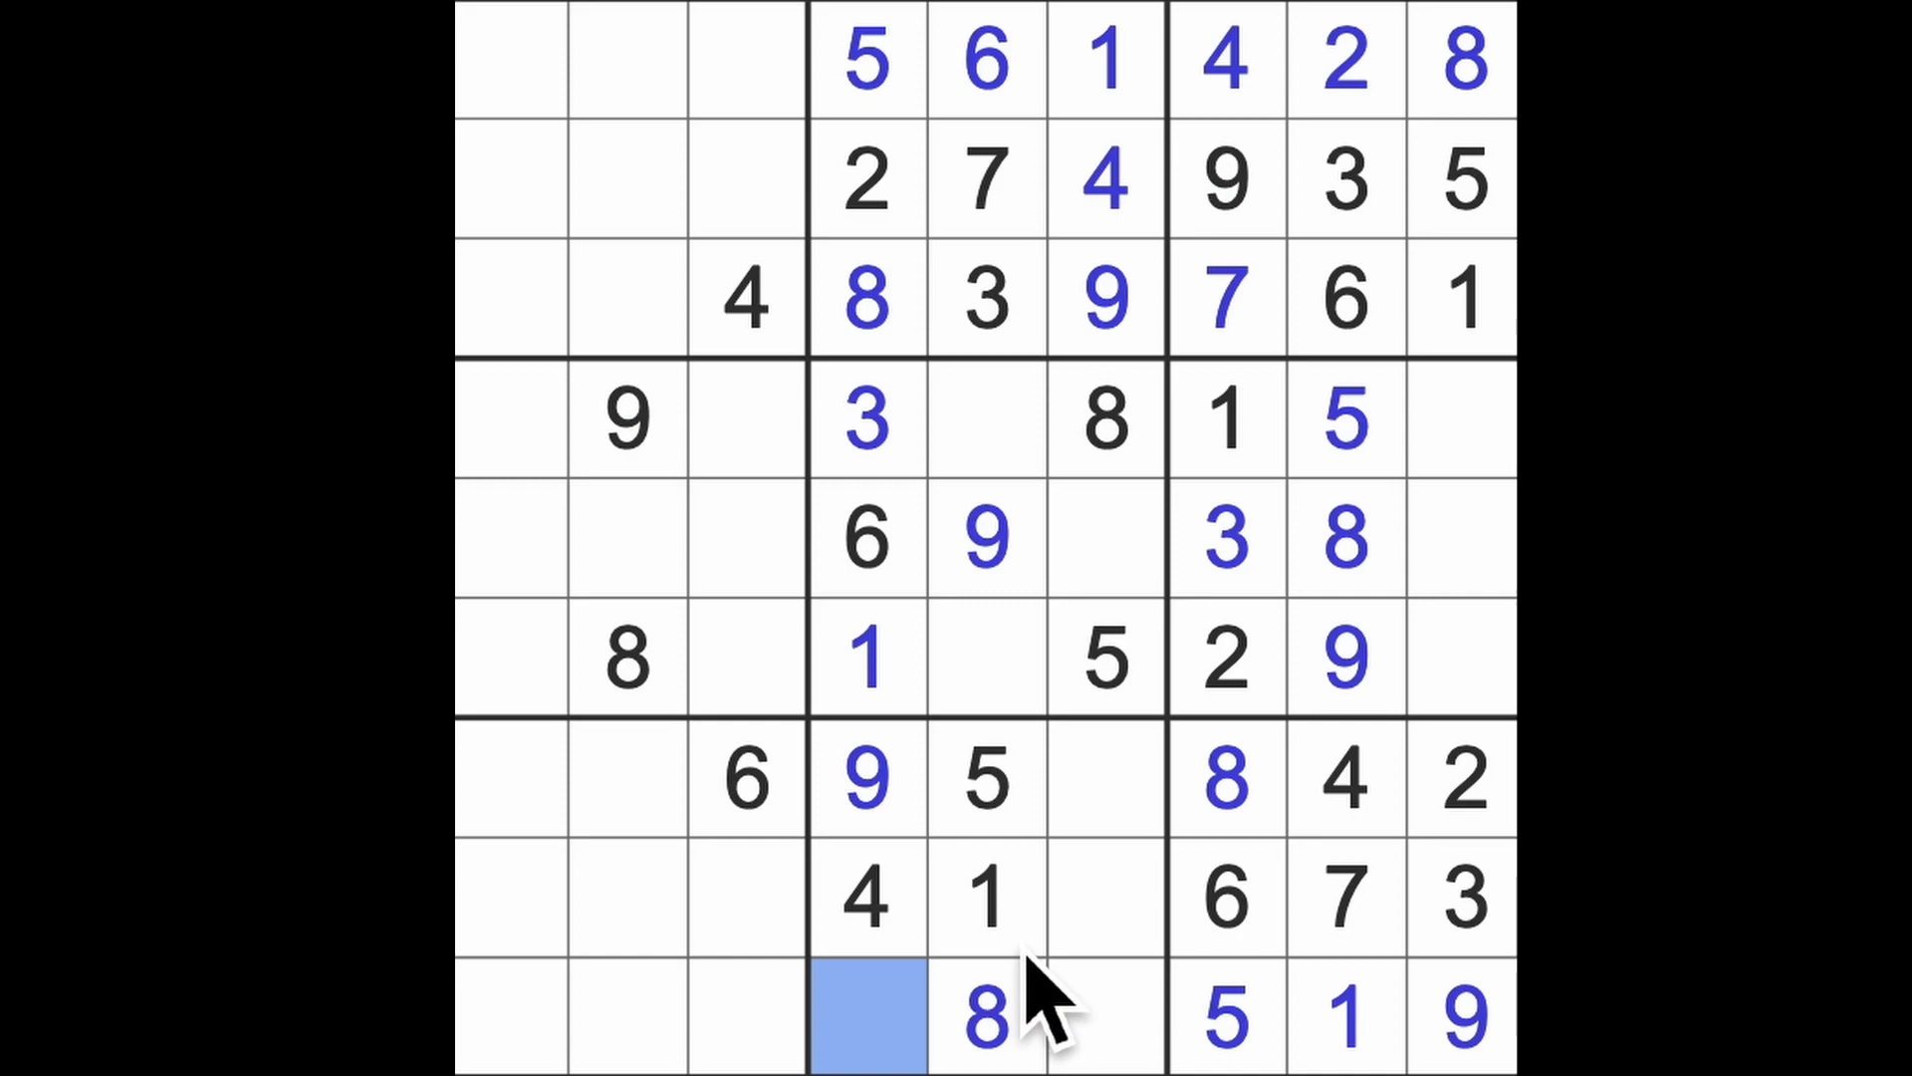
type("7")
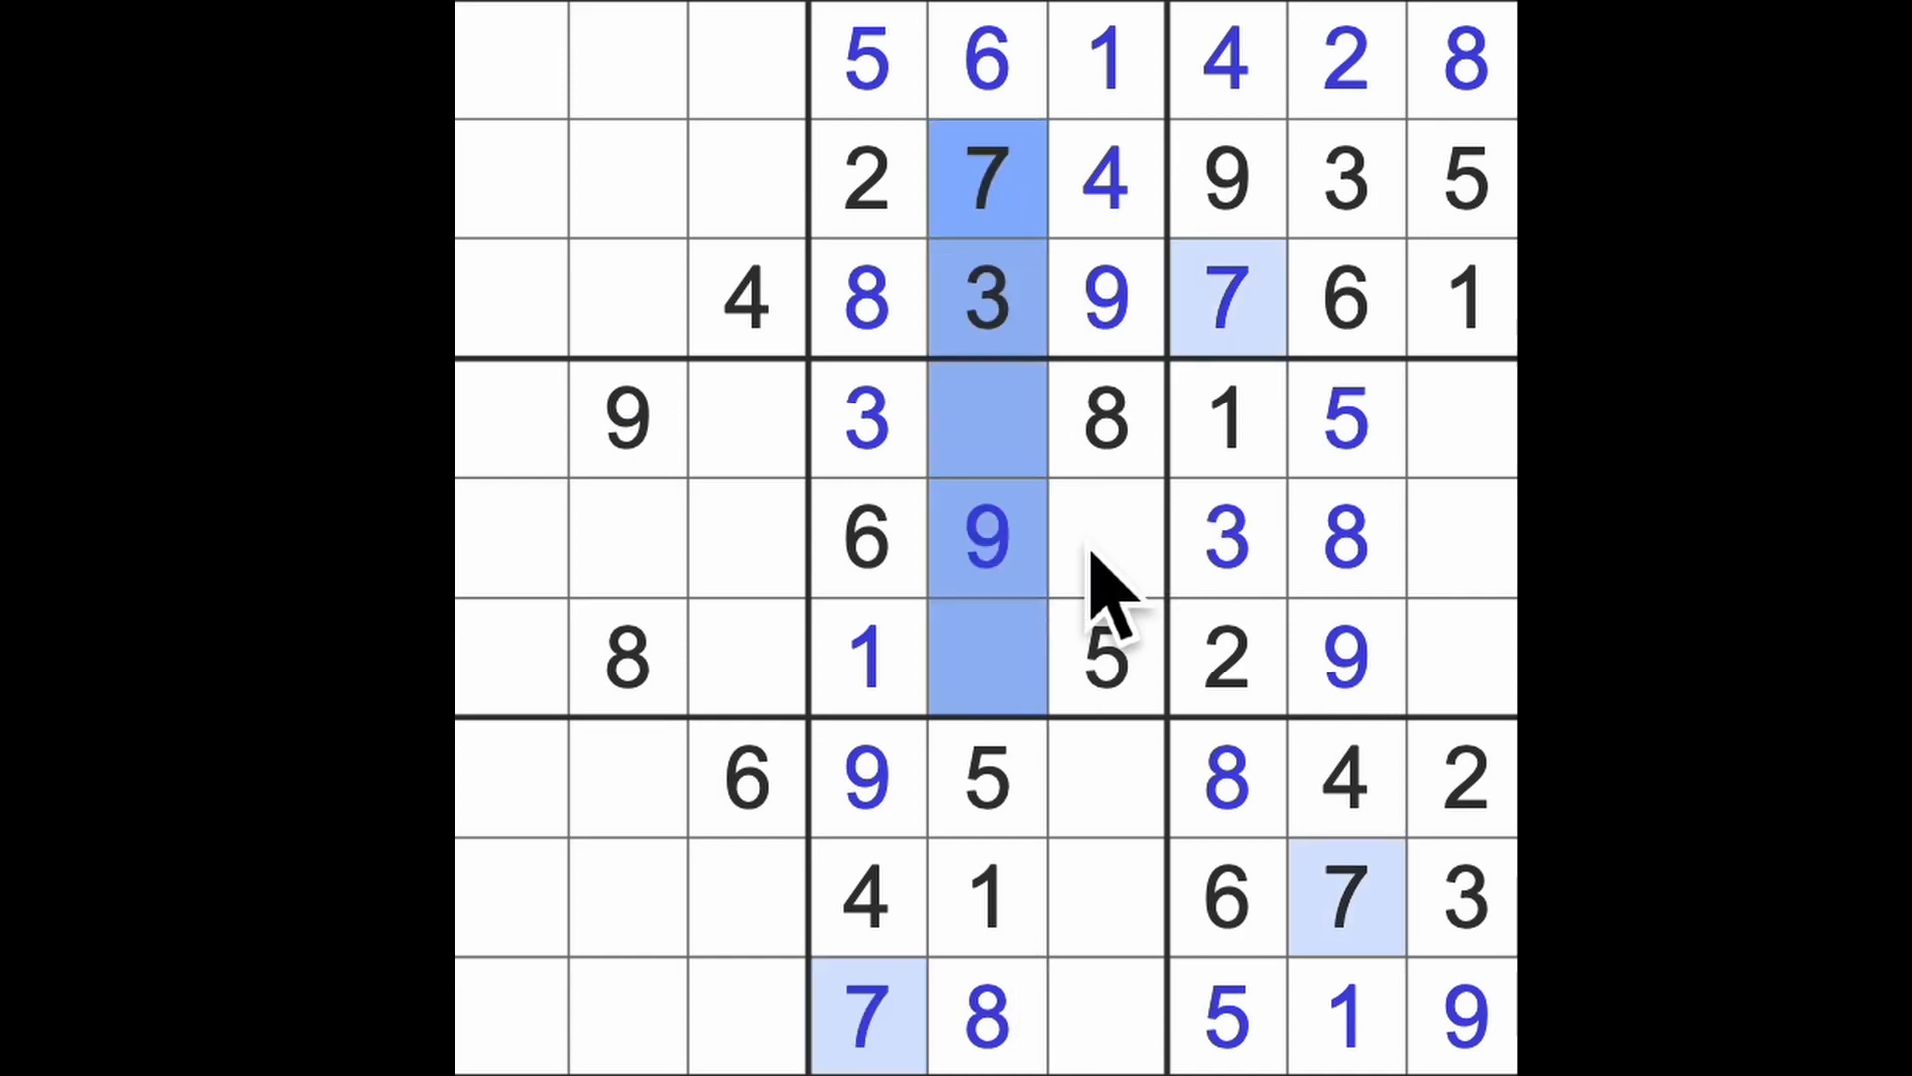
left_click(1105, 540)
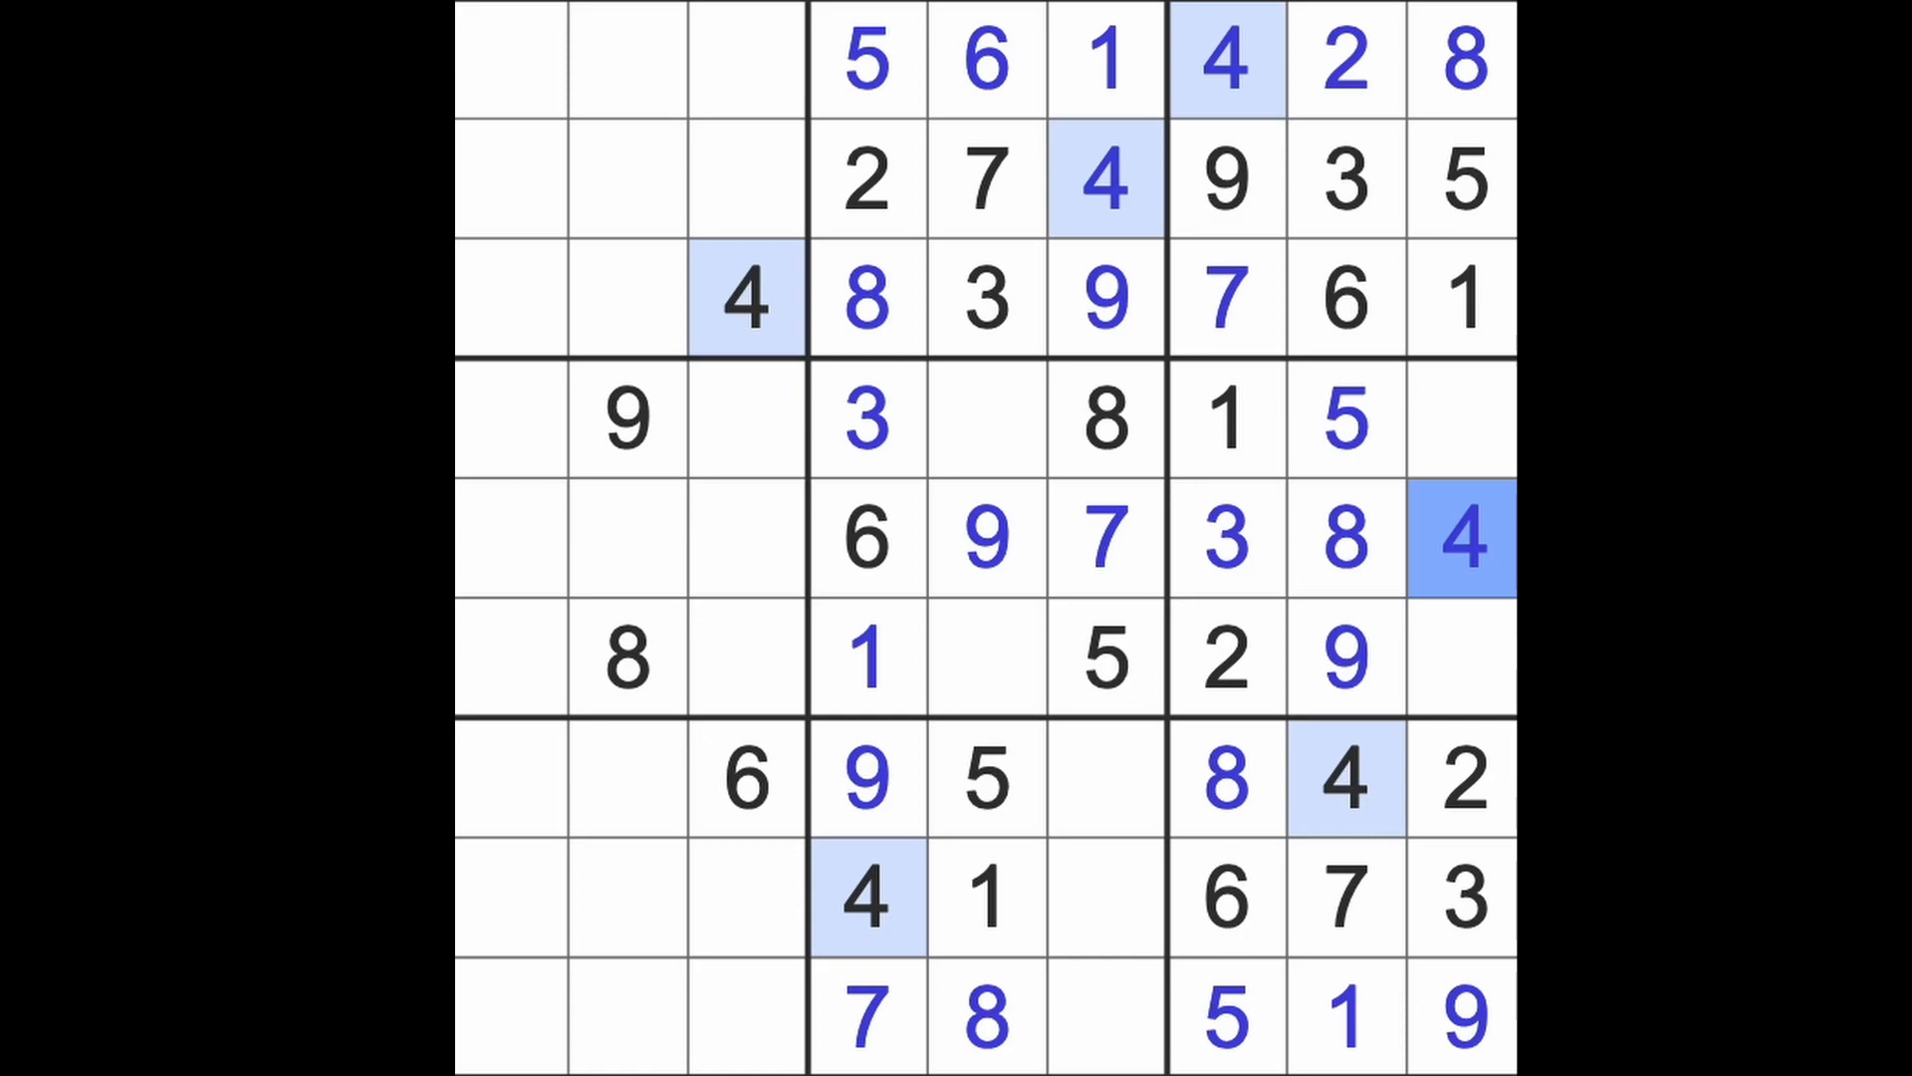
left_click(744, 539)
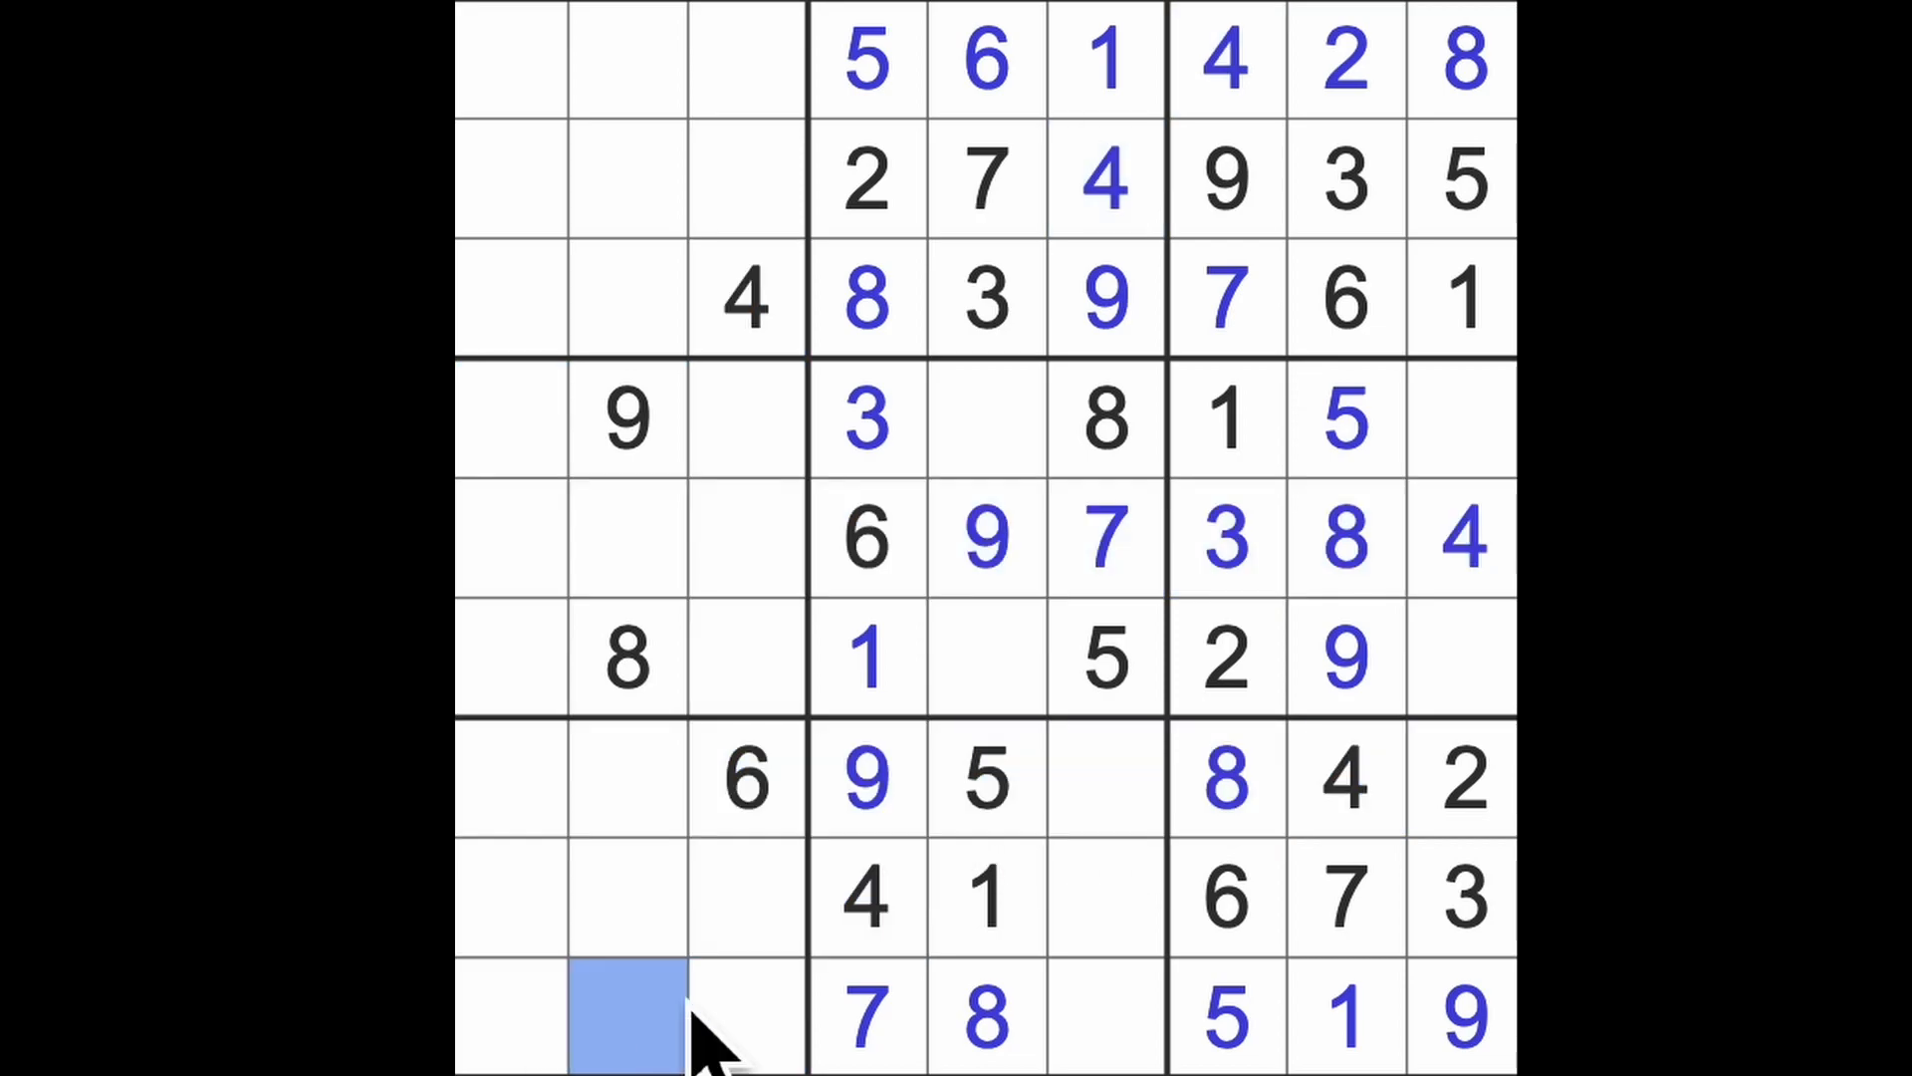
type("4")
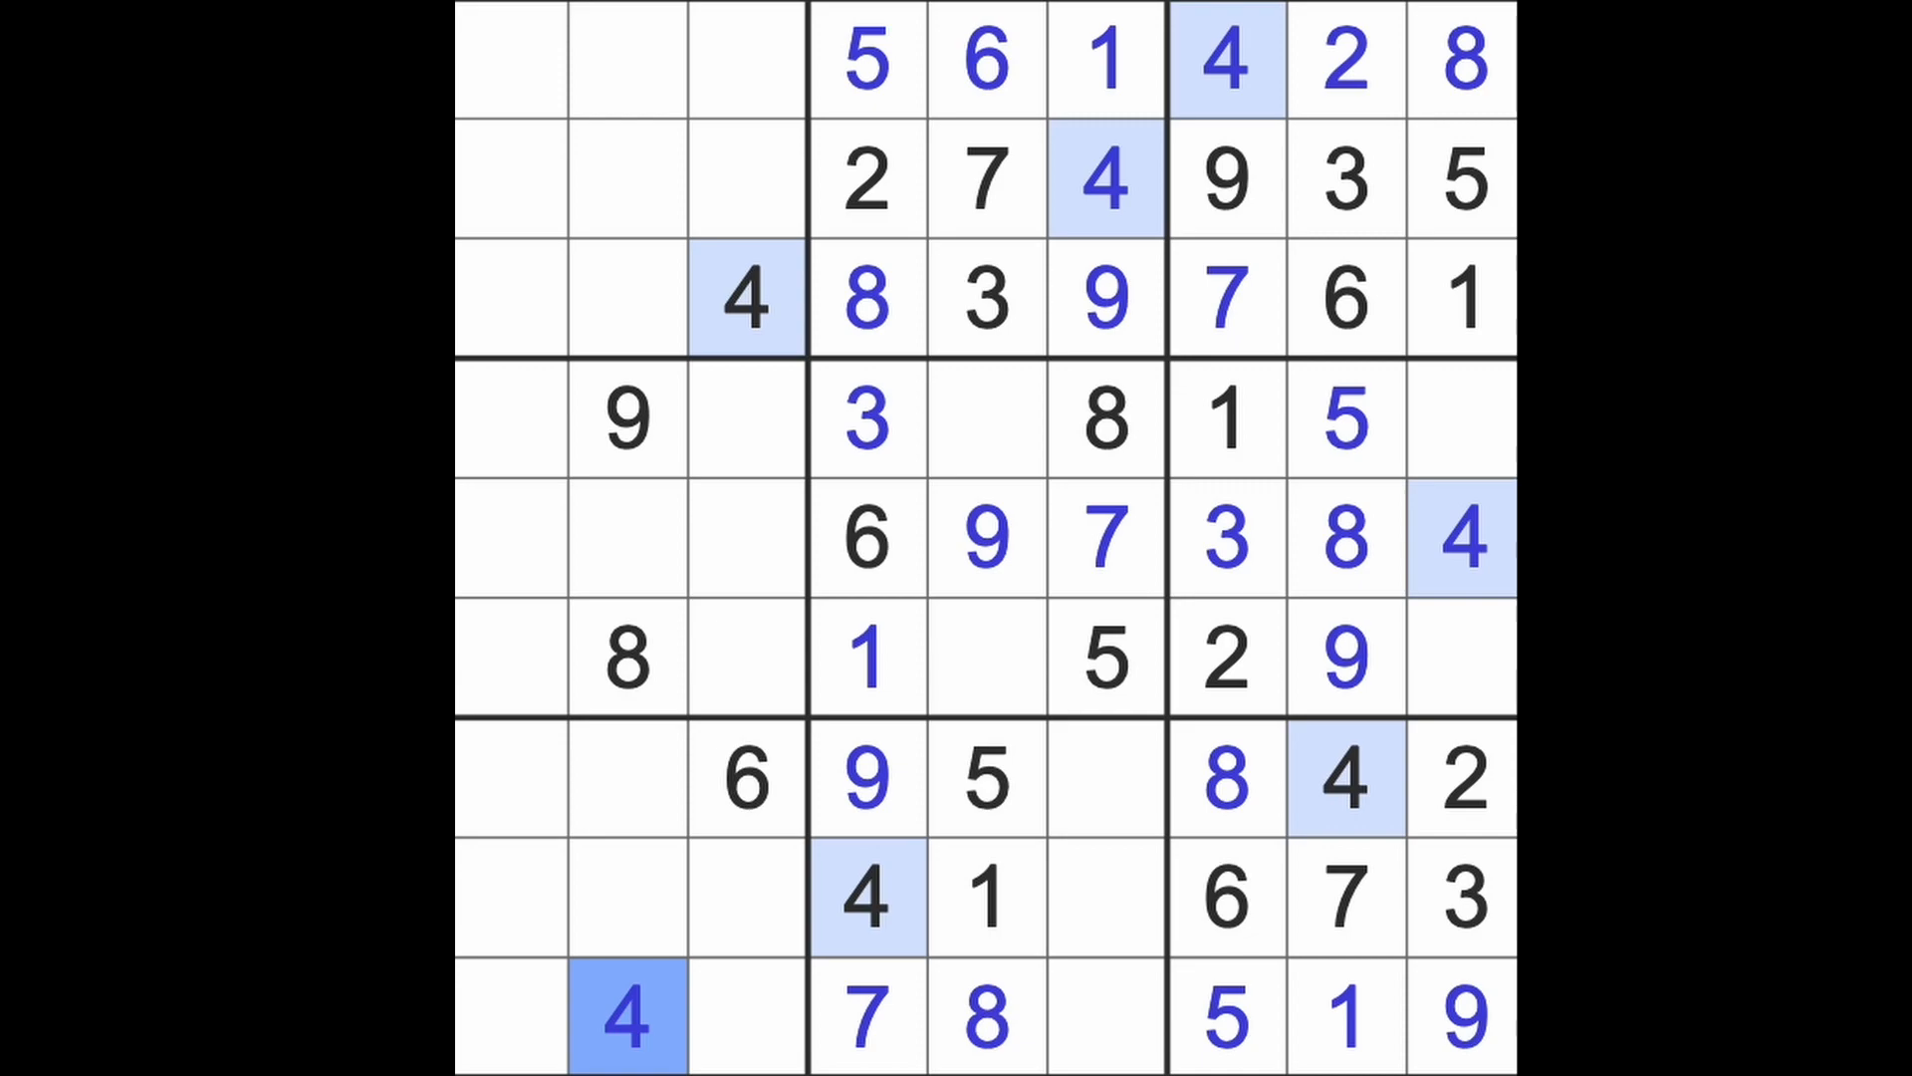
mouse_move(1122, 865)
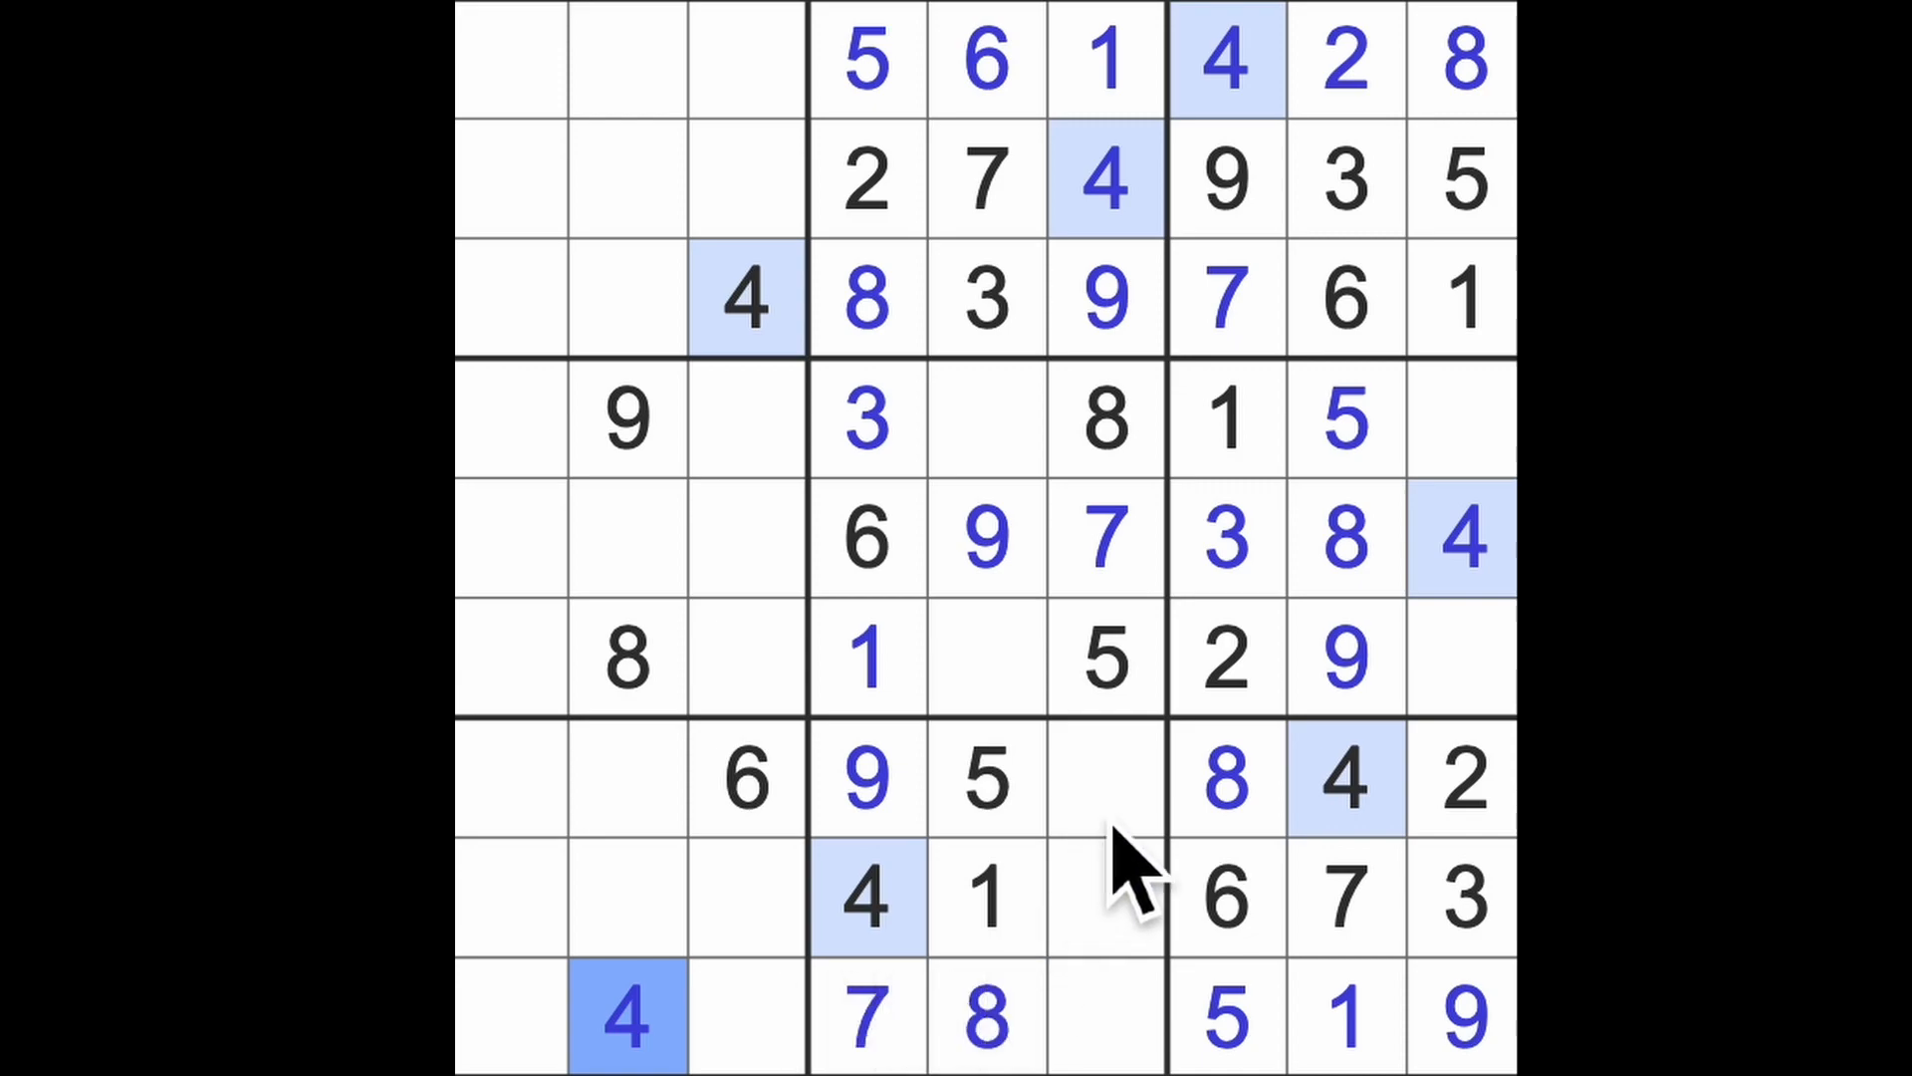
left_click(988, 418)
type("2")
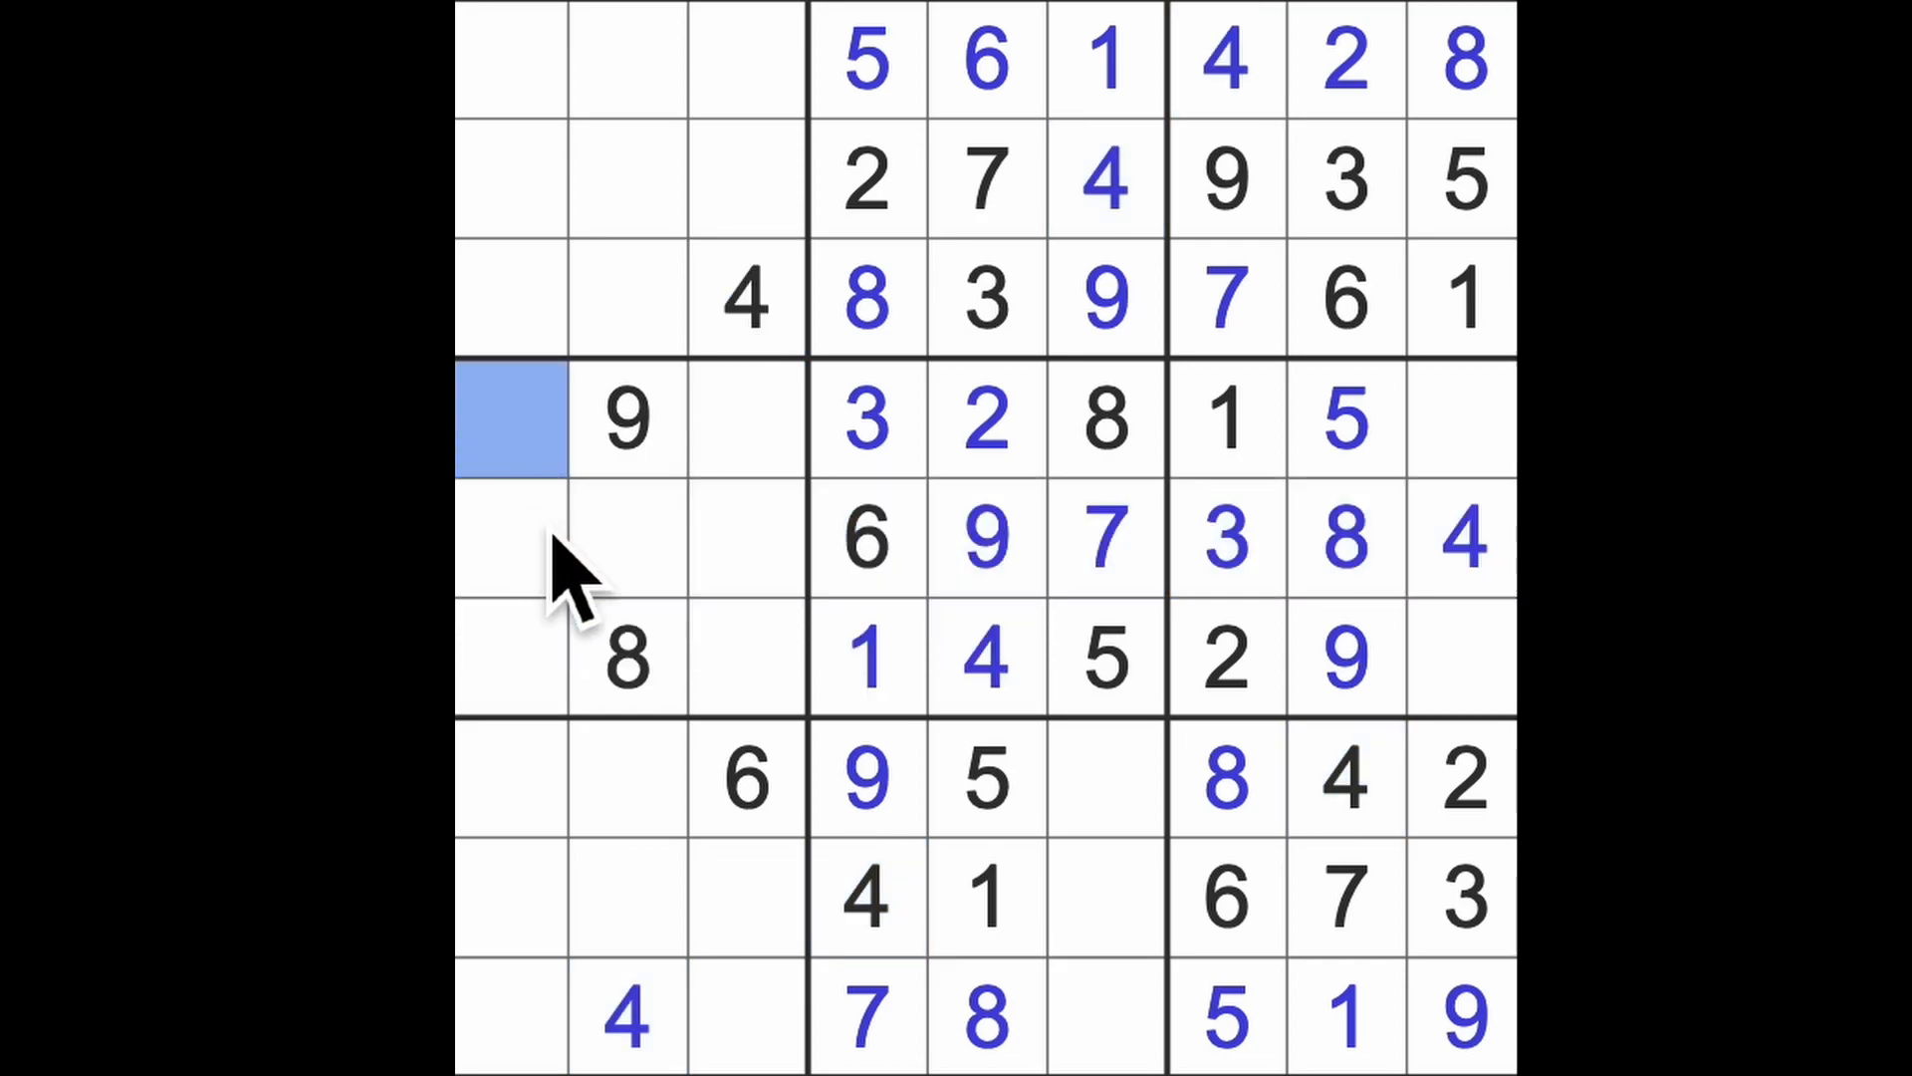
- Enter 4 in the selected row 4 cell of the centre box
type("4")
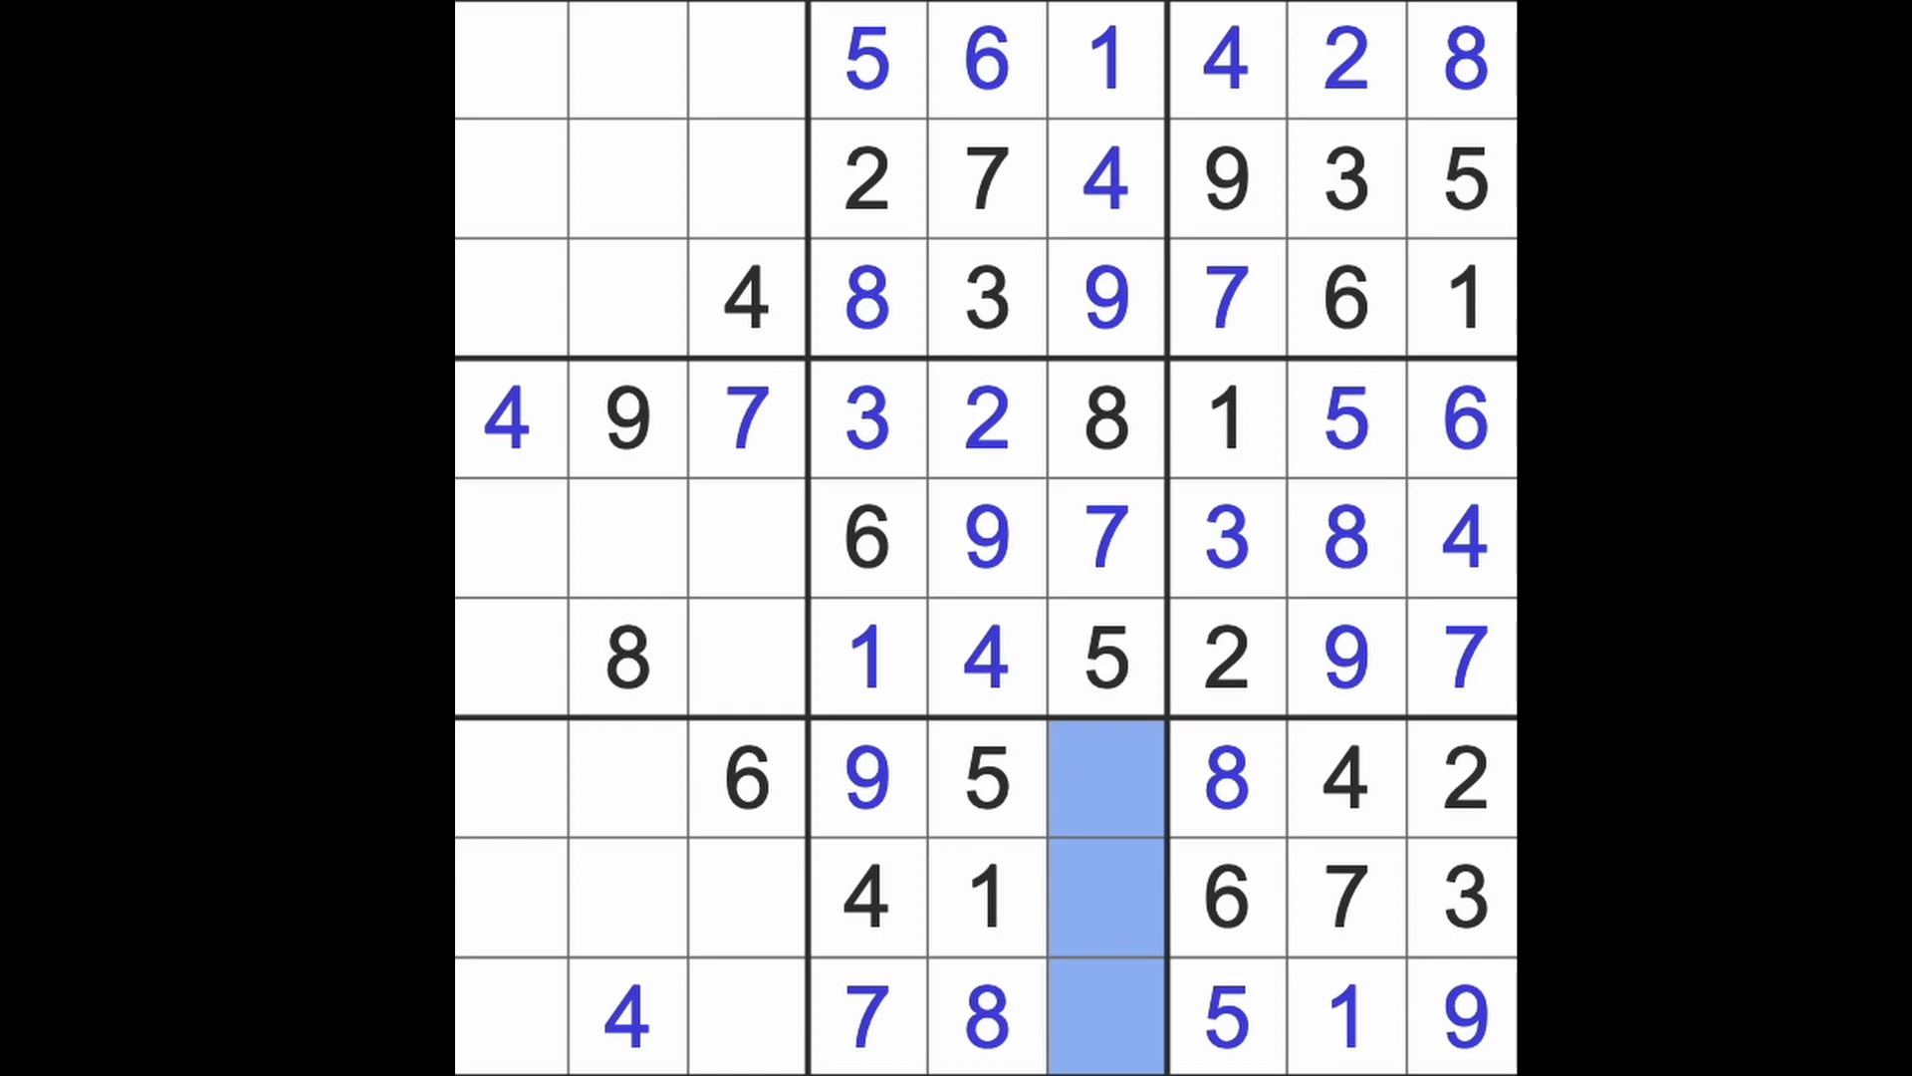
- Fill column 6's remaining empty cells with 3, 2 and 6
left_click(1103, 897)
type("2")
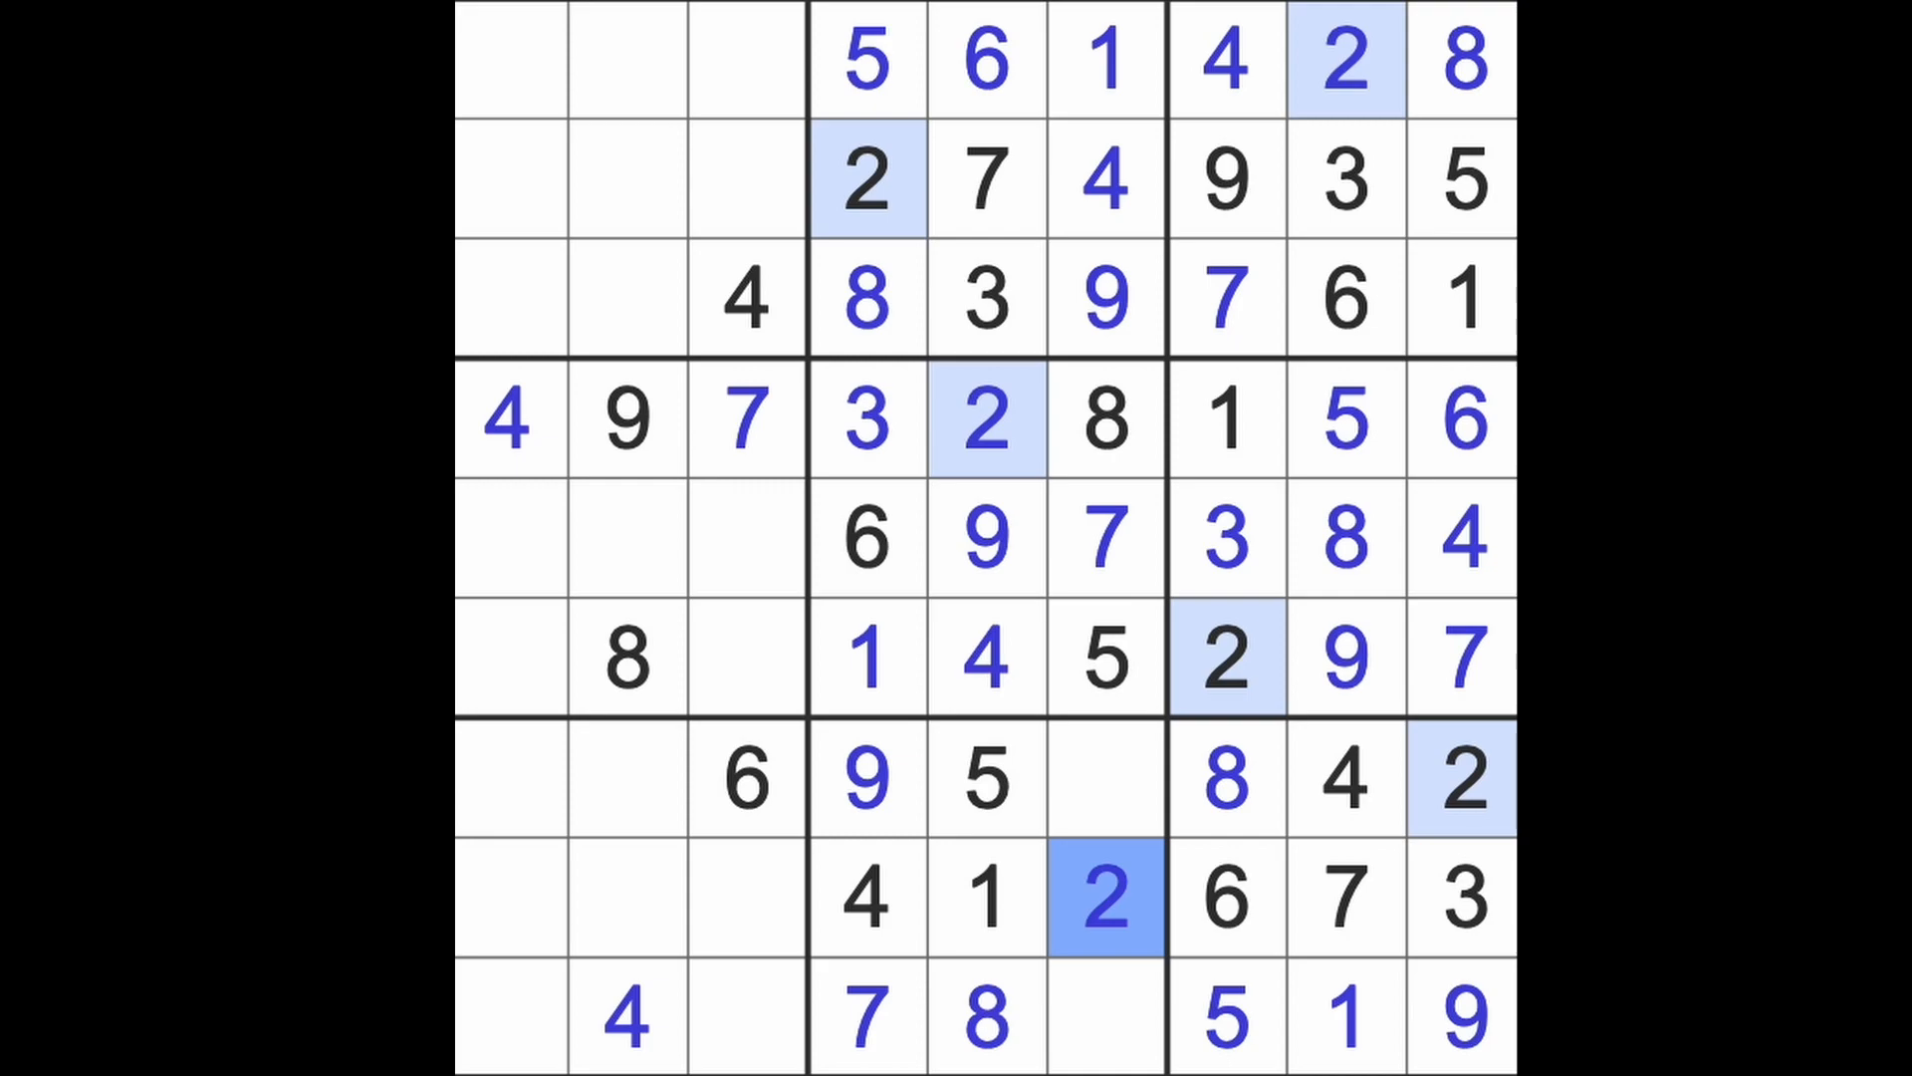
left_click(1102, 1018)
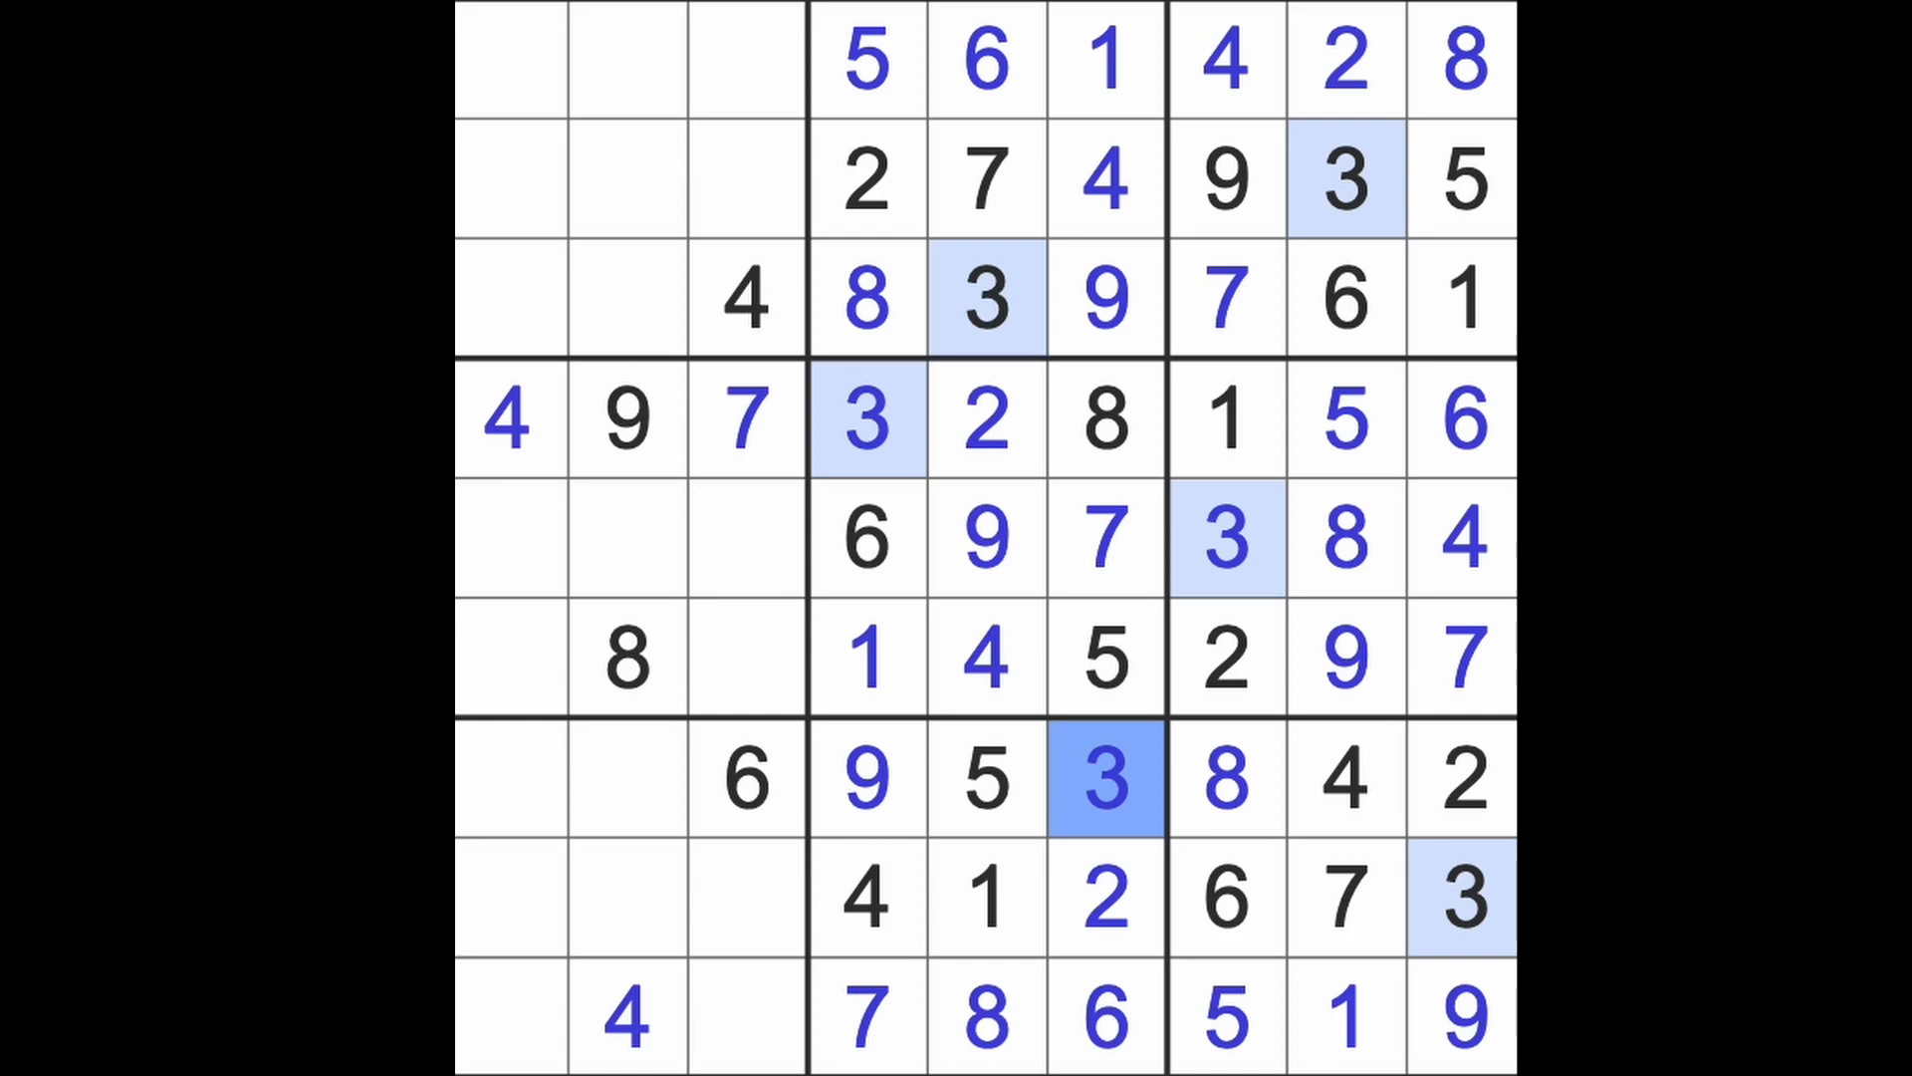
left_click(744, 778)
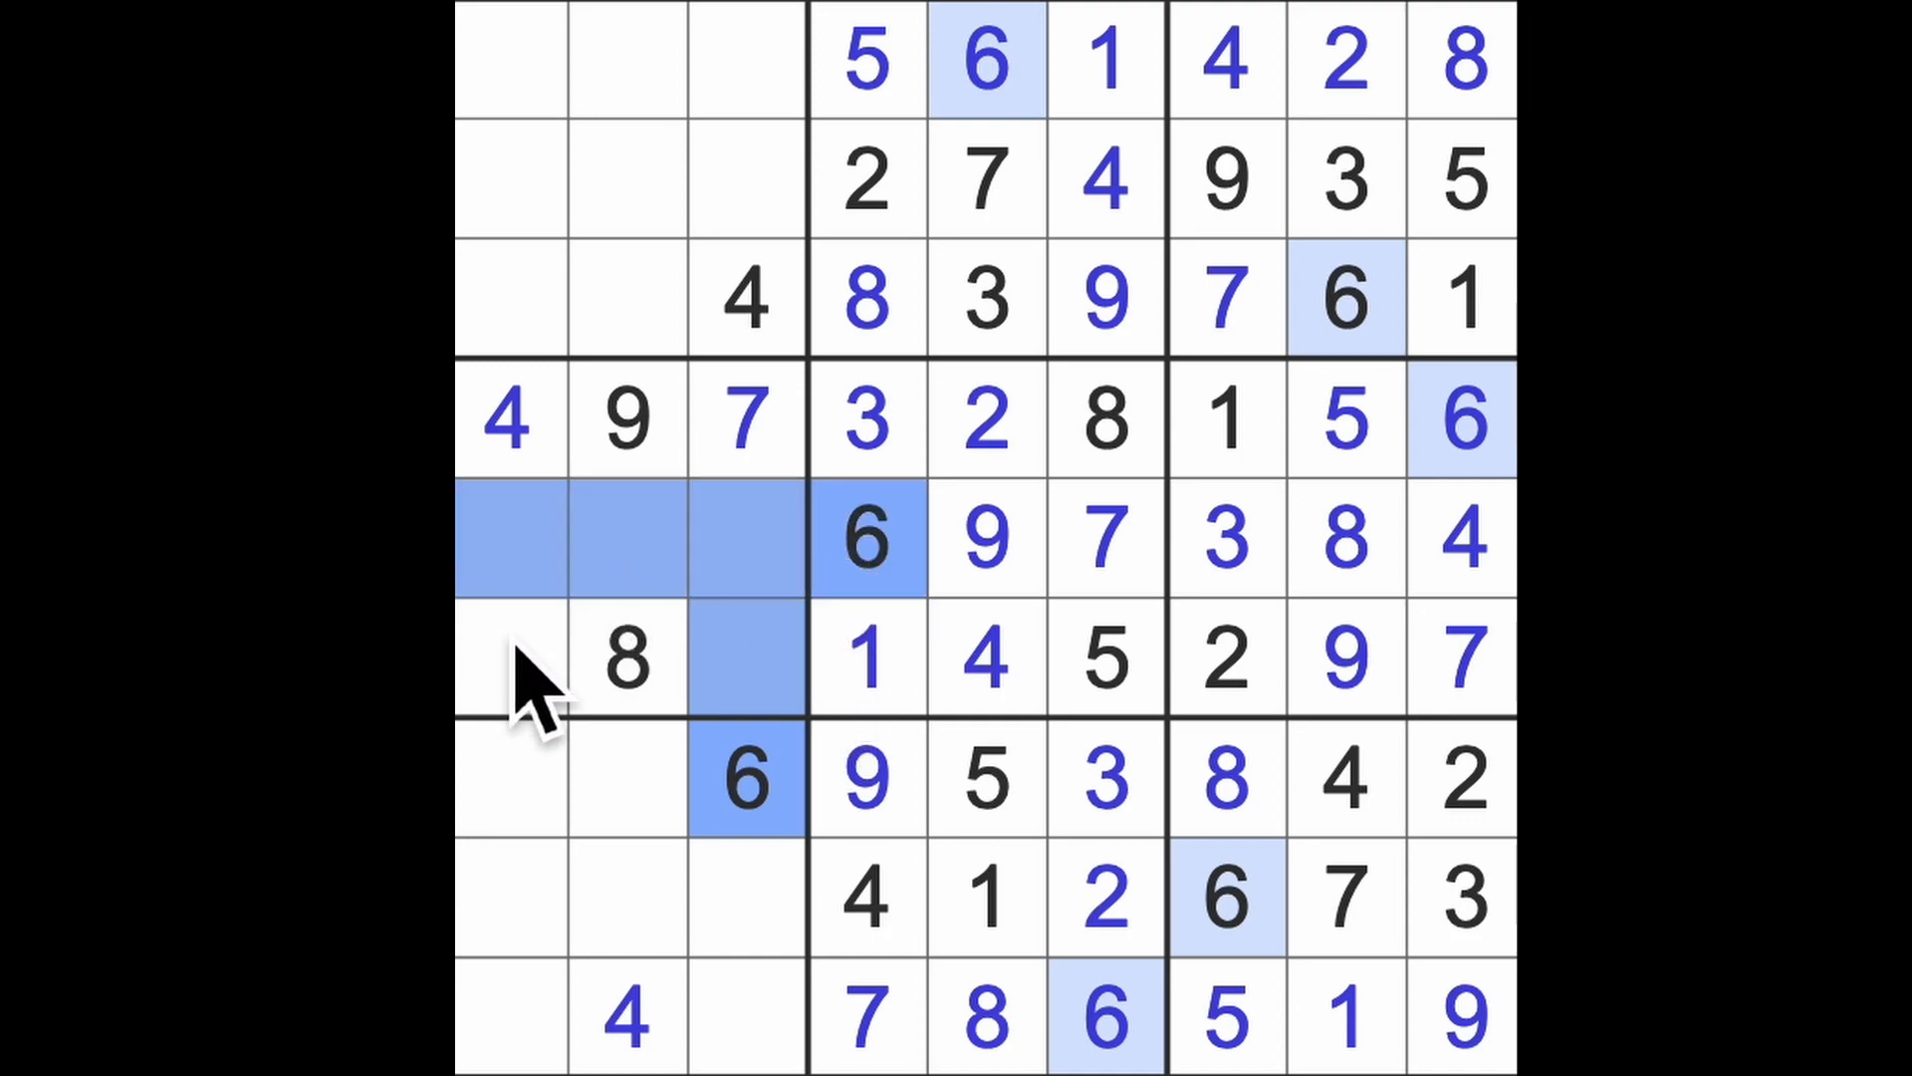
- Enter 6 and 3 in row 6, and 3 and 2 at the start of row 9
left_click(505, 656)
type("6")
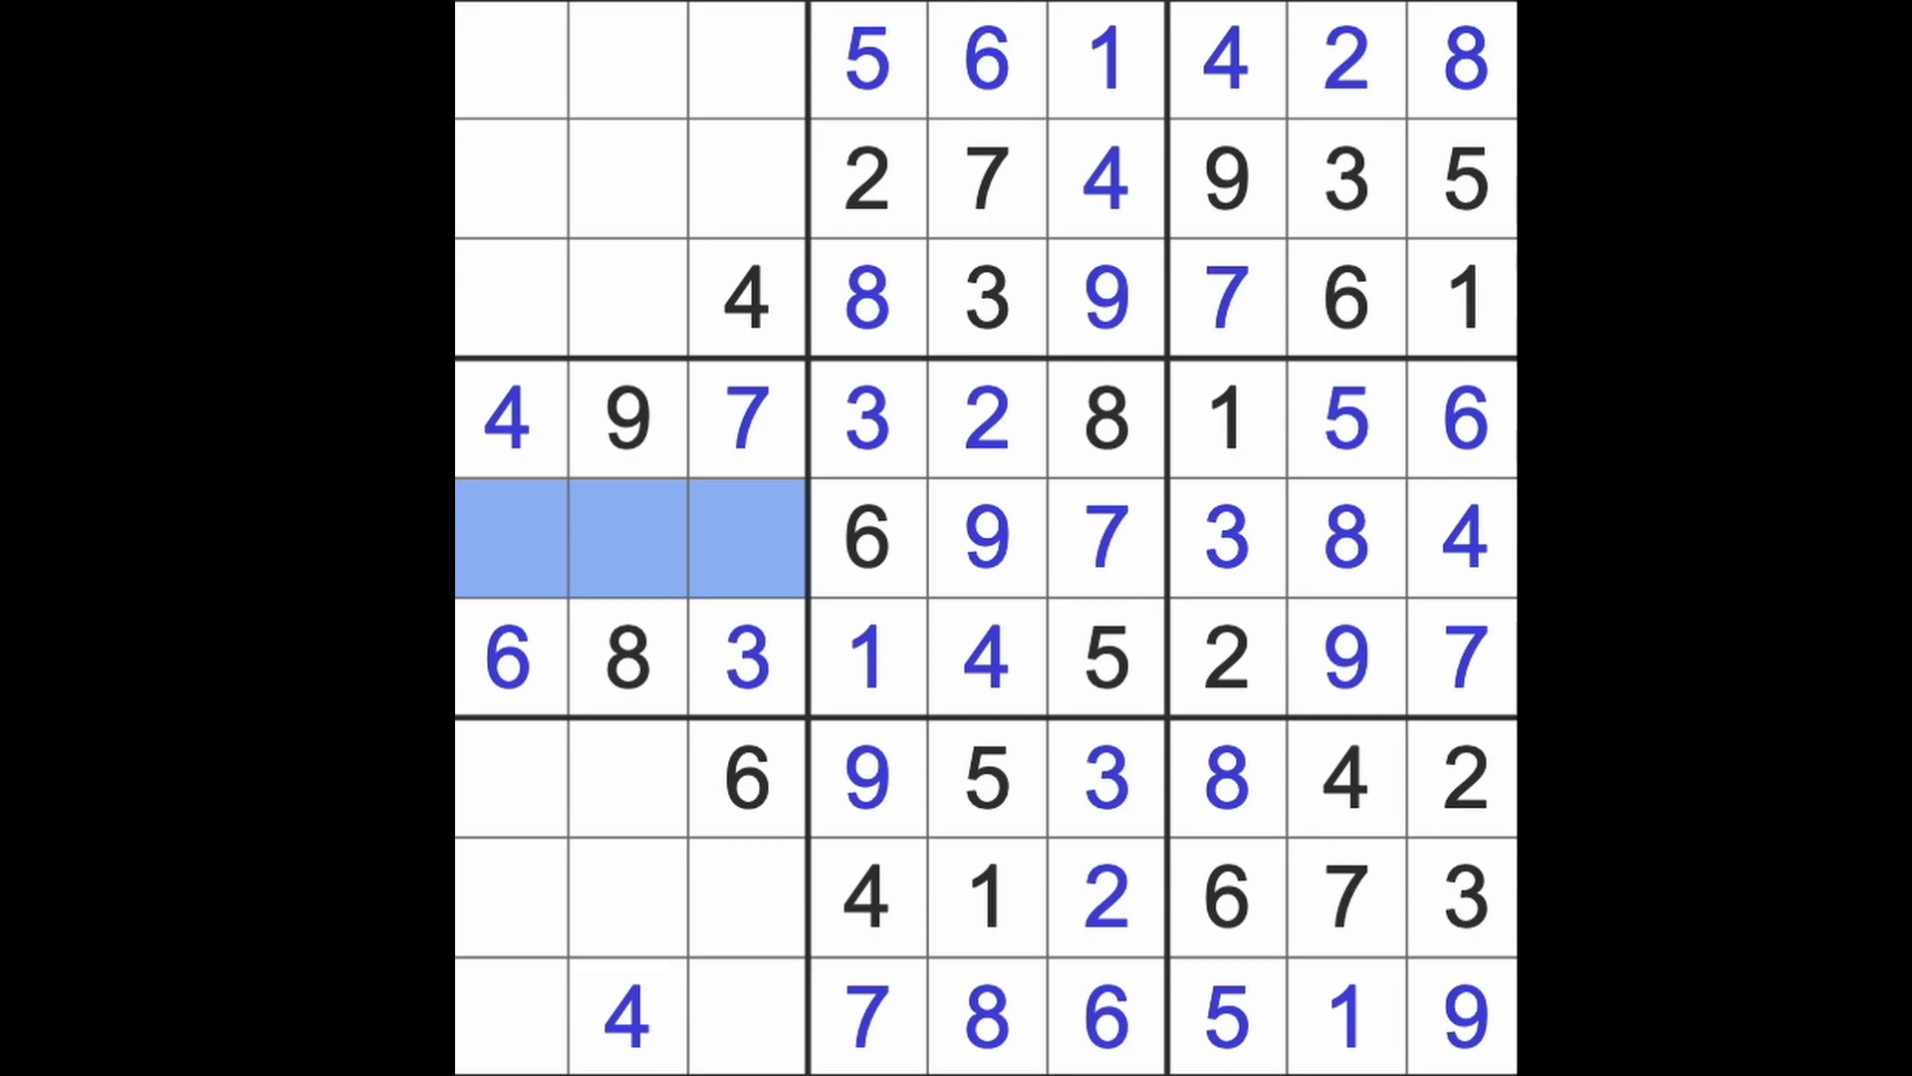
mouse_move(512, 908)
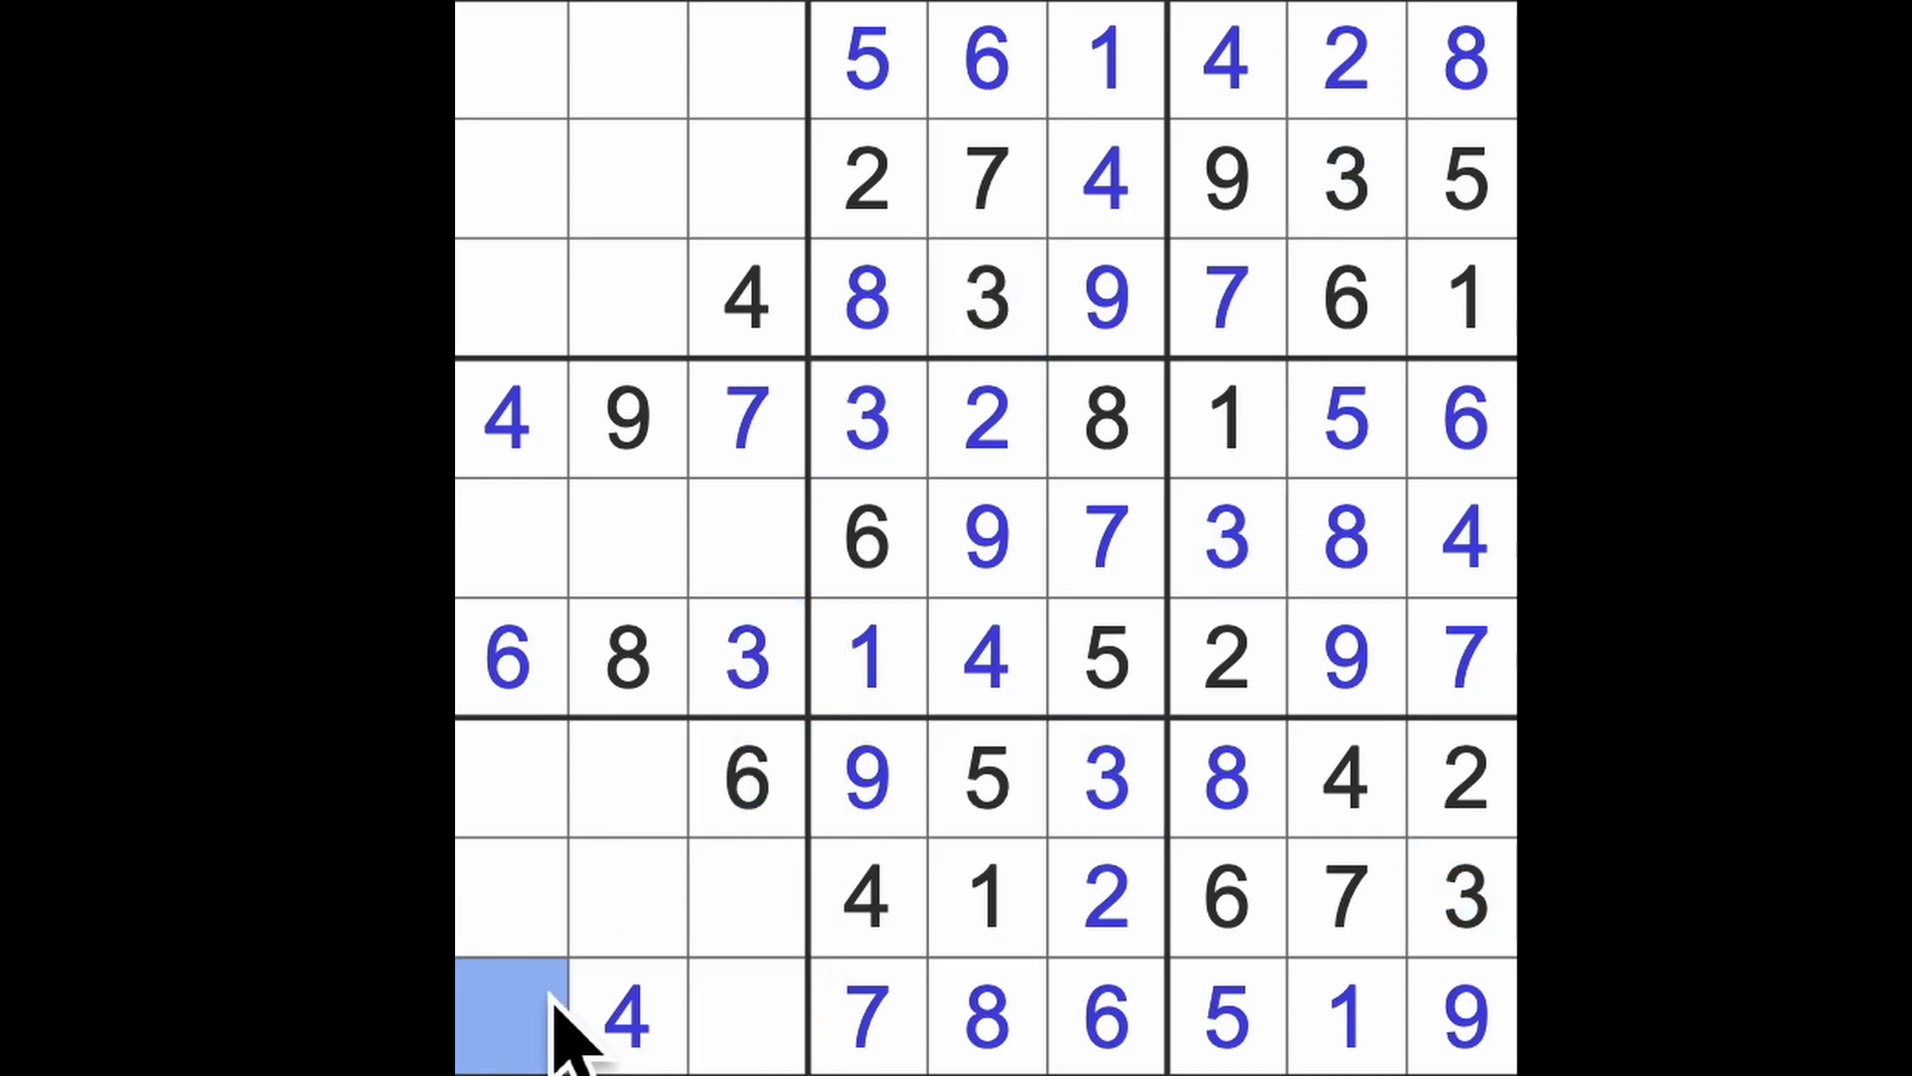
type("3")
left_click(747, 1016)
type("2")
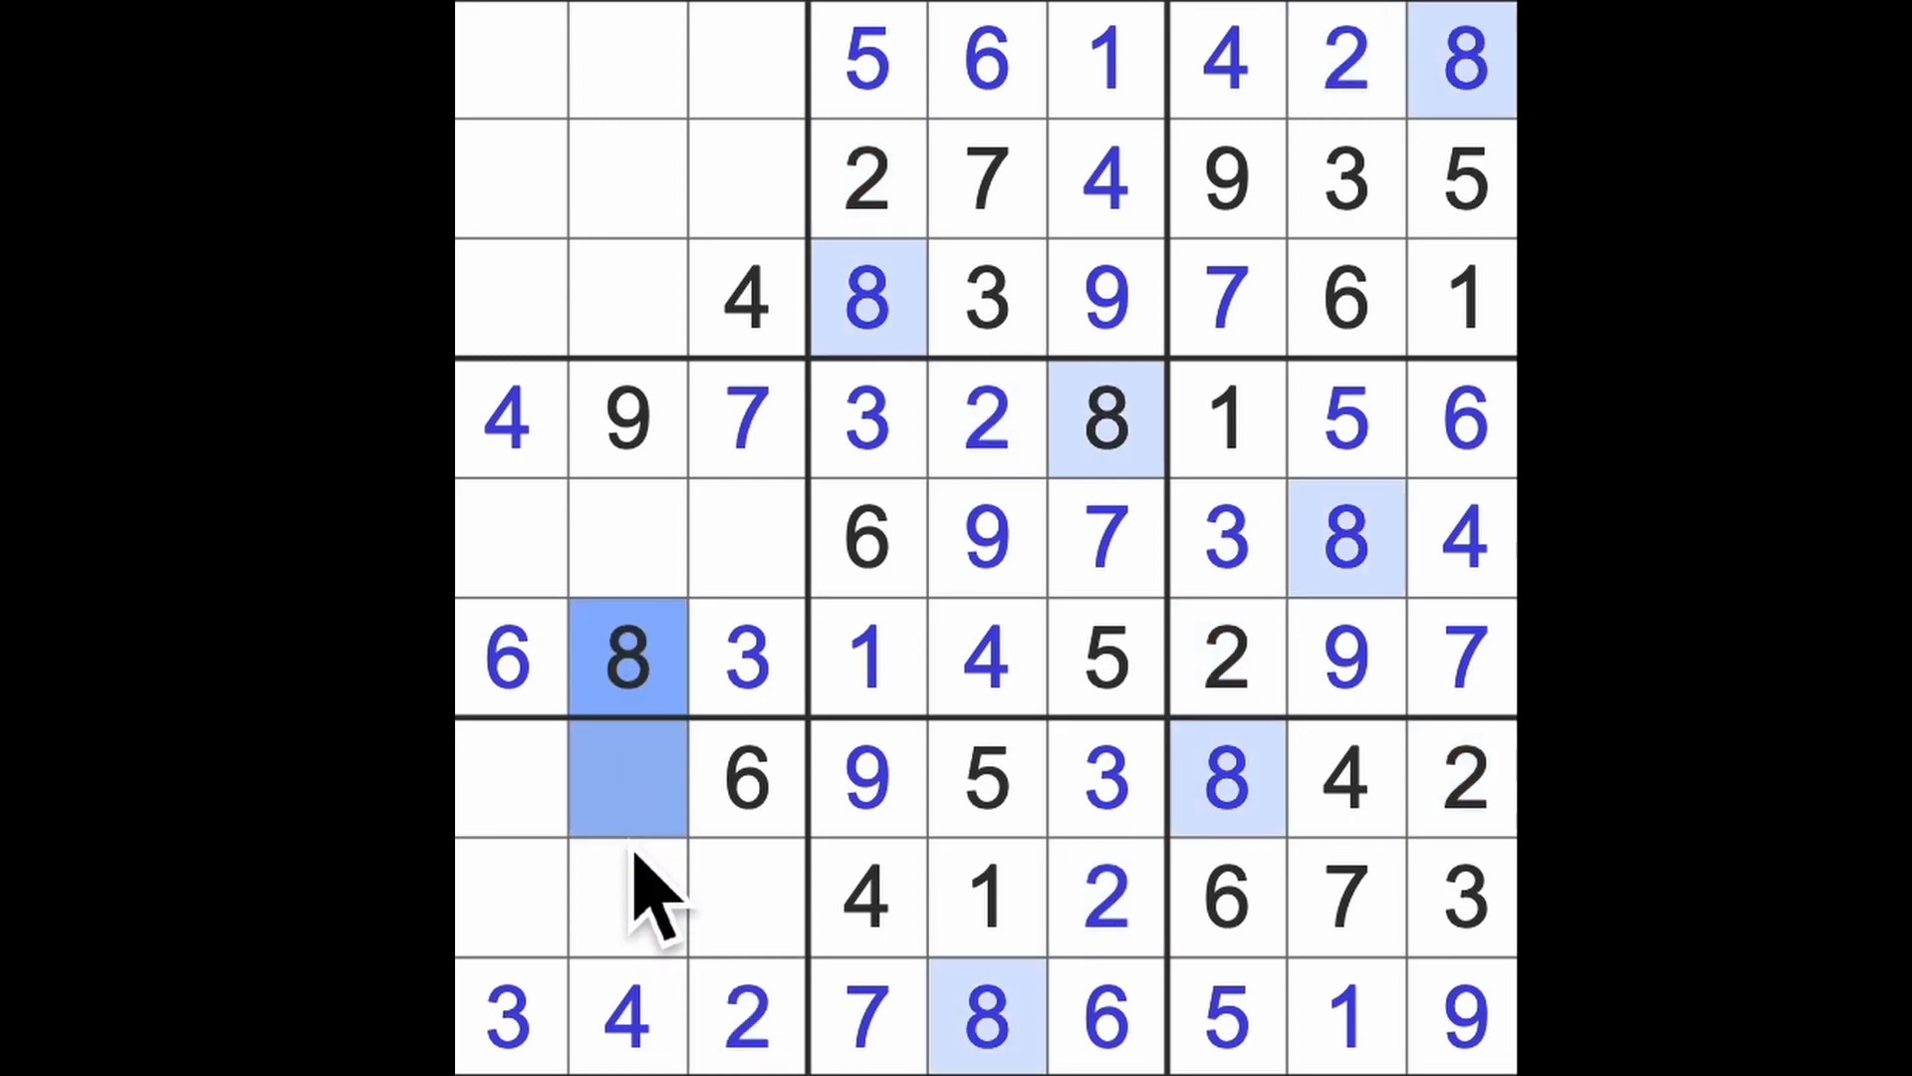
left_click(626, 896)
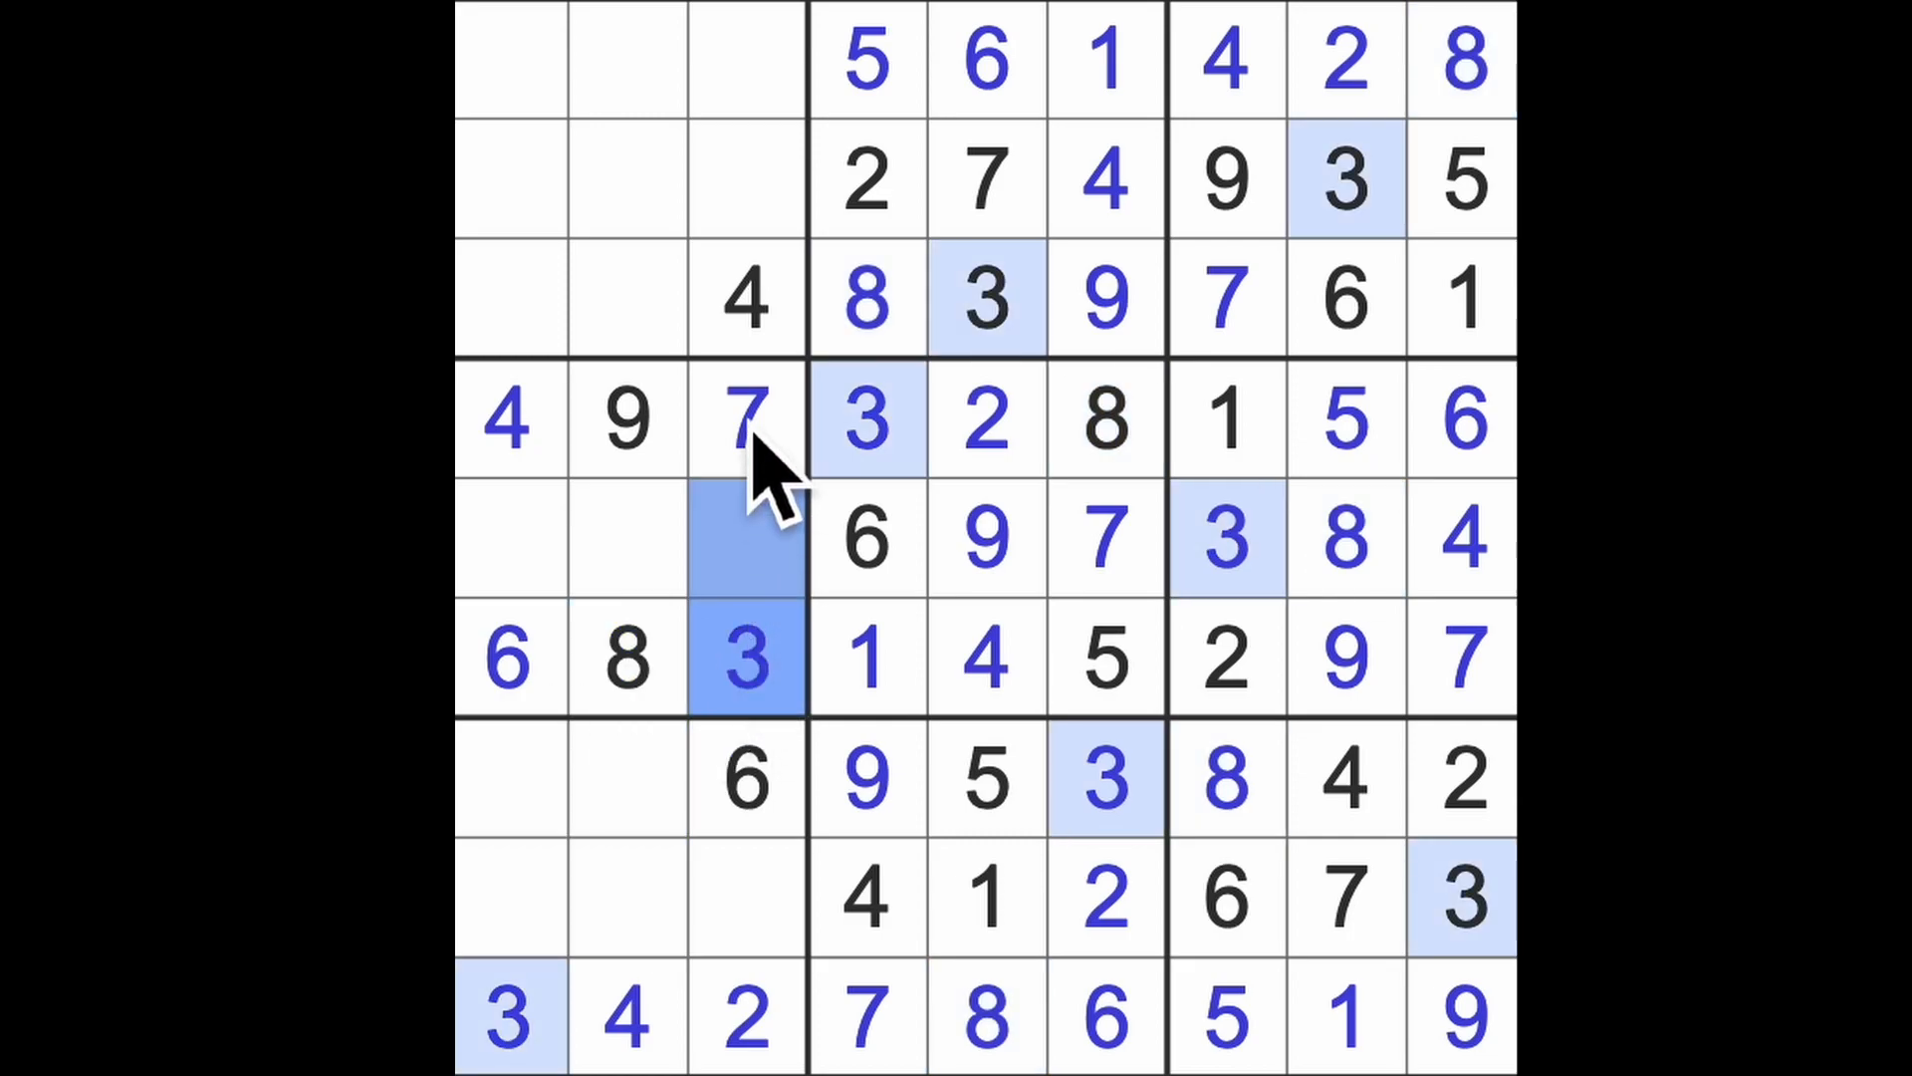
left_click(509, 1016)
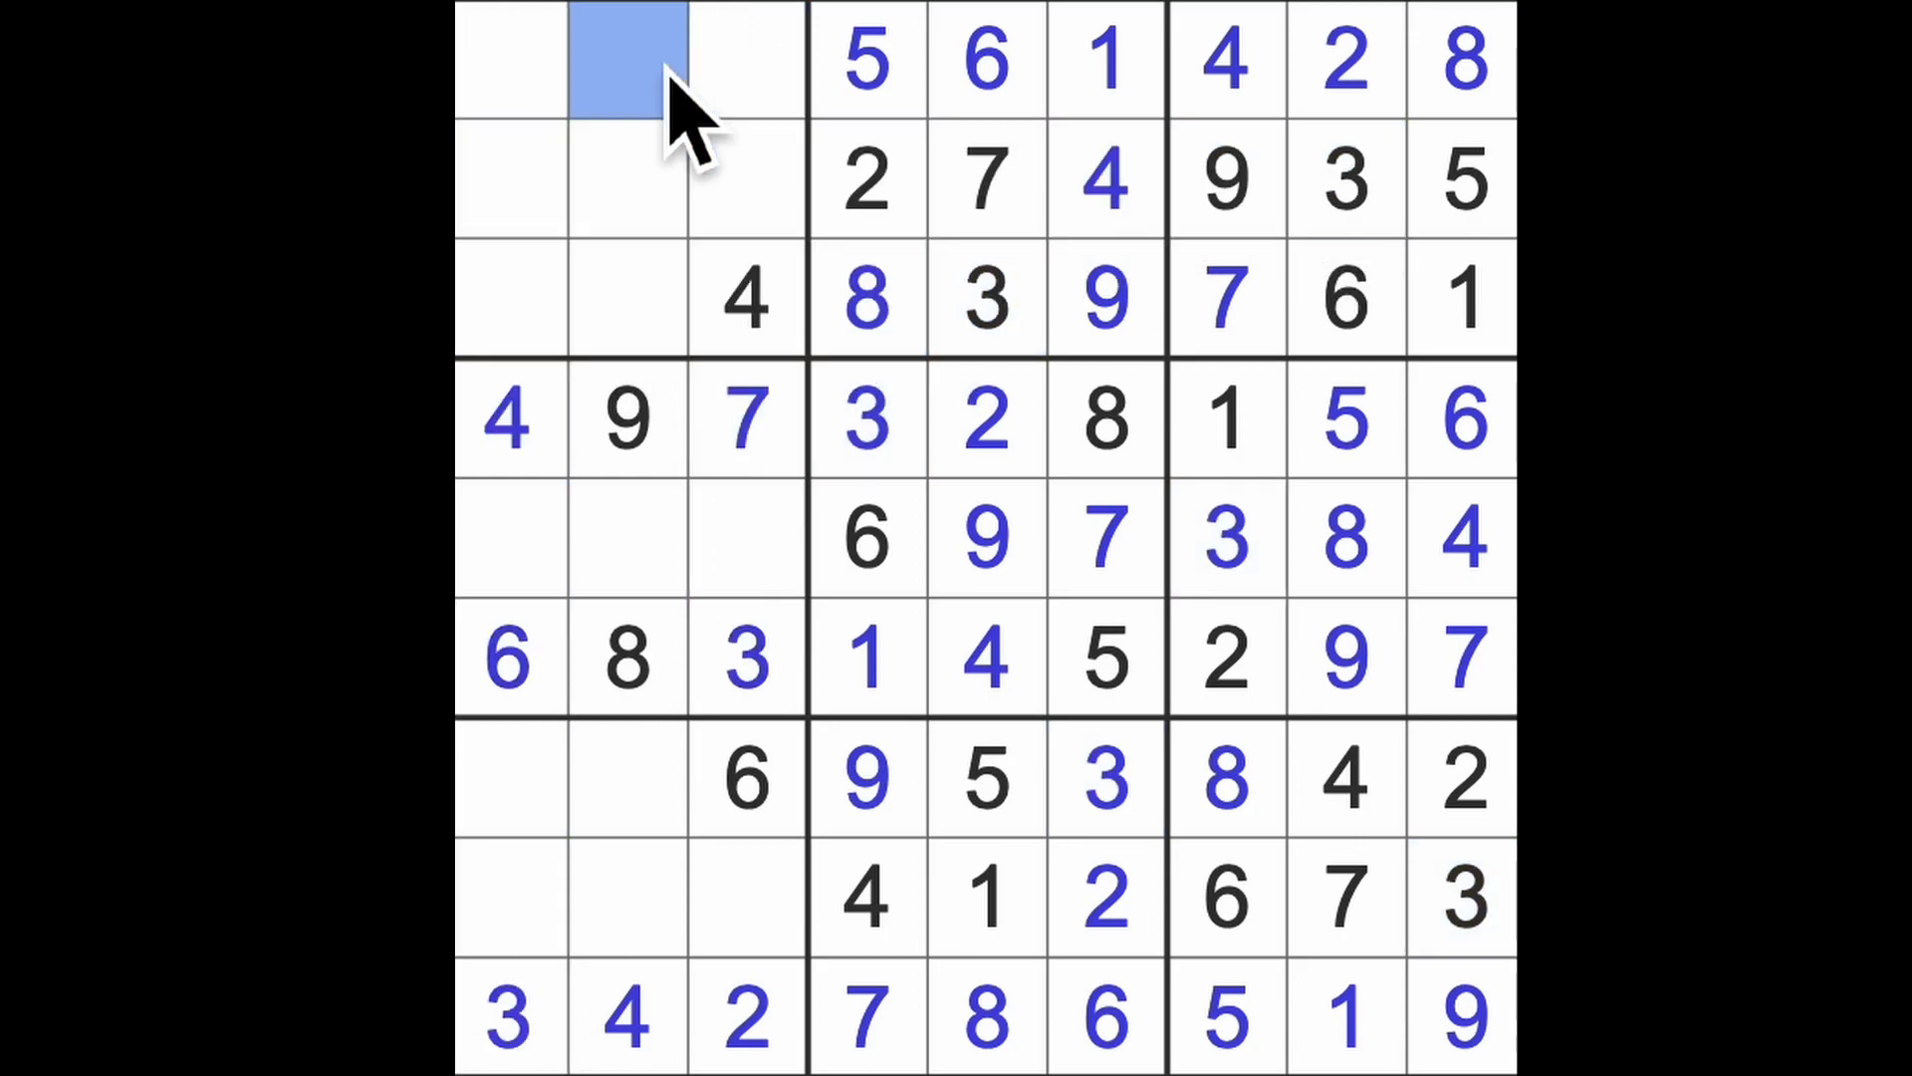
- Enter 3, 7 and 9 in the first three cells of the top row
type("3")
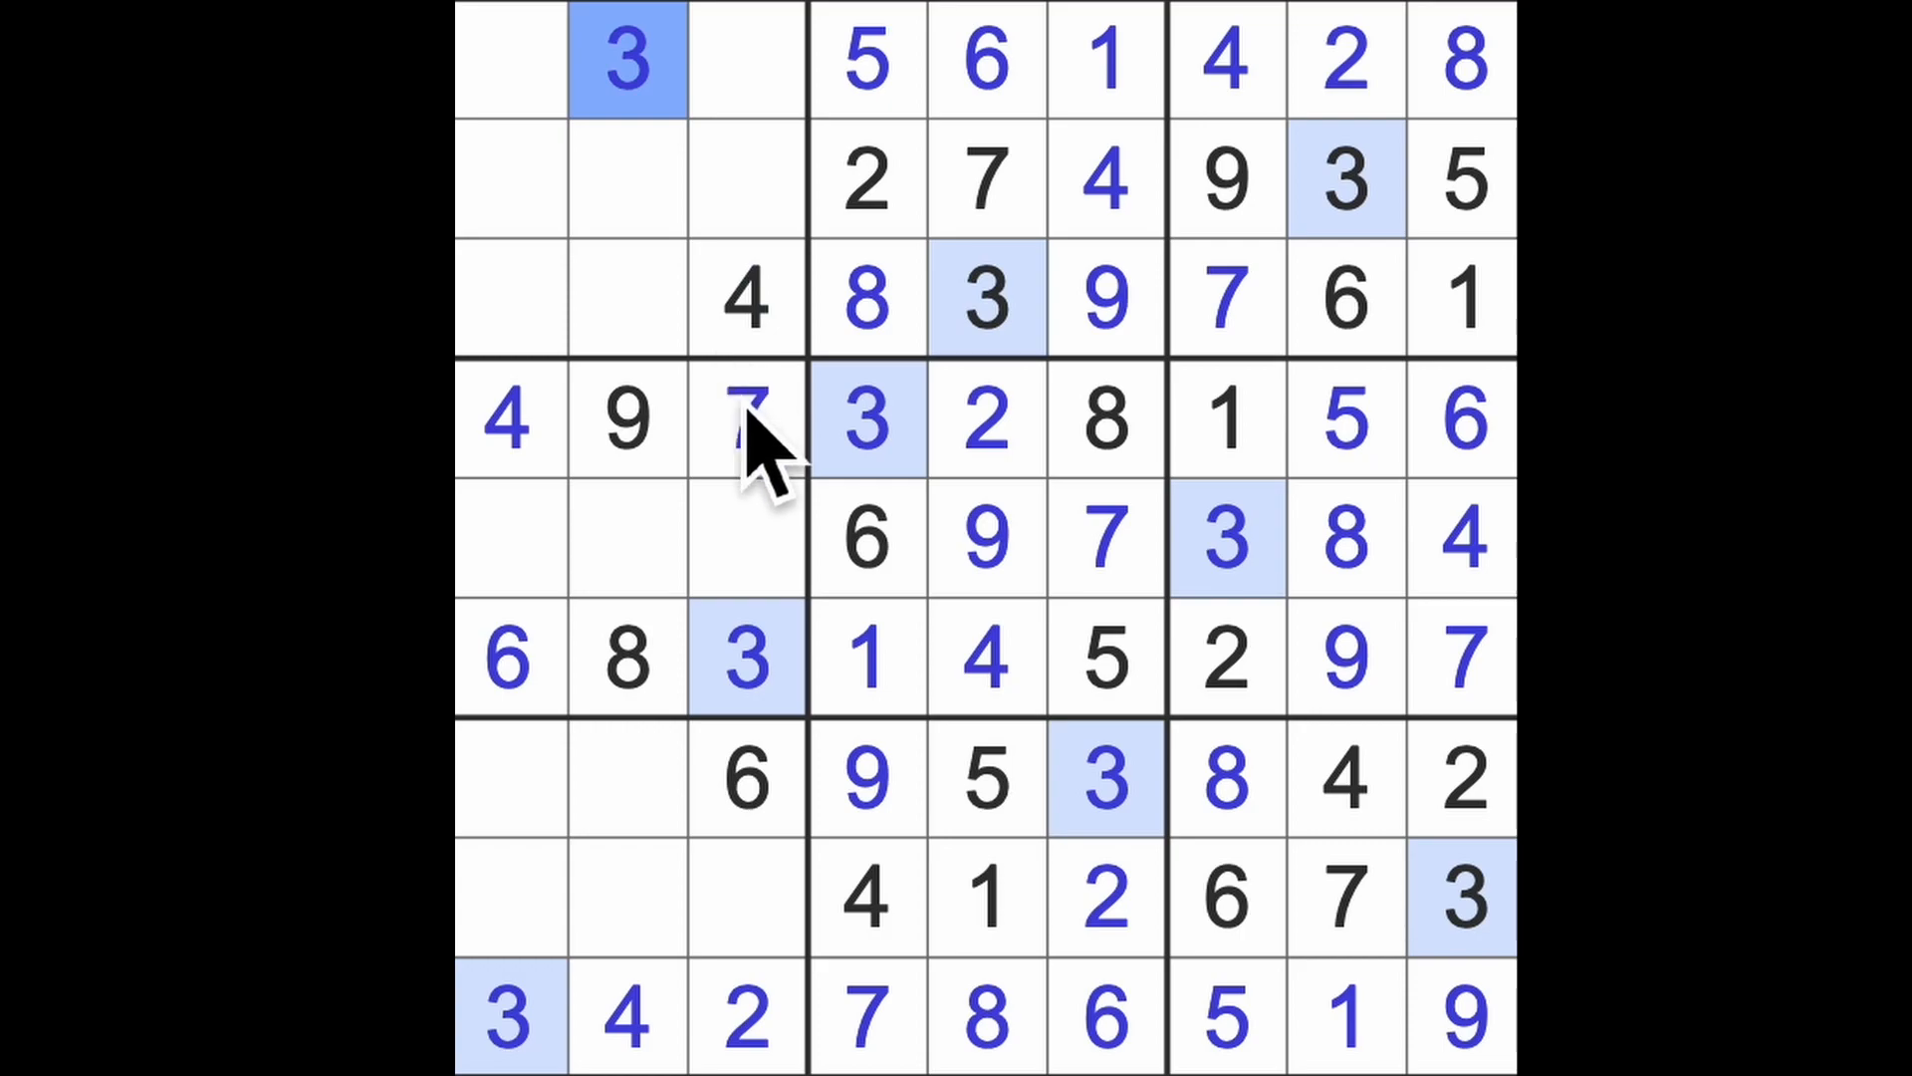
left_click(745, 419)
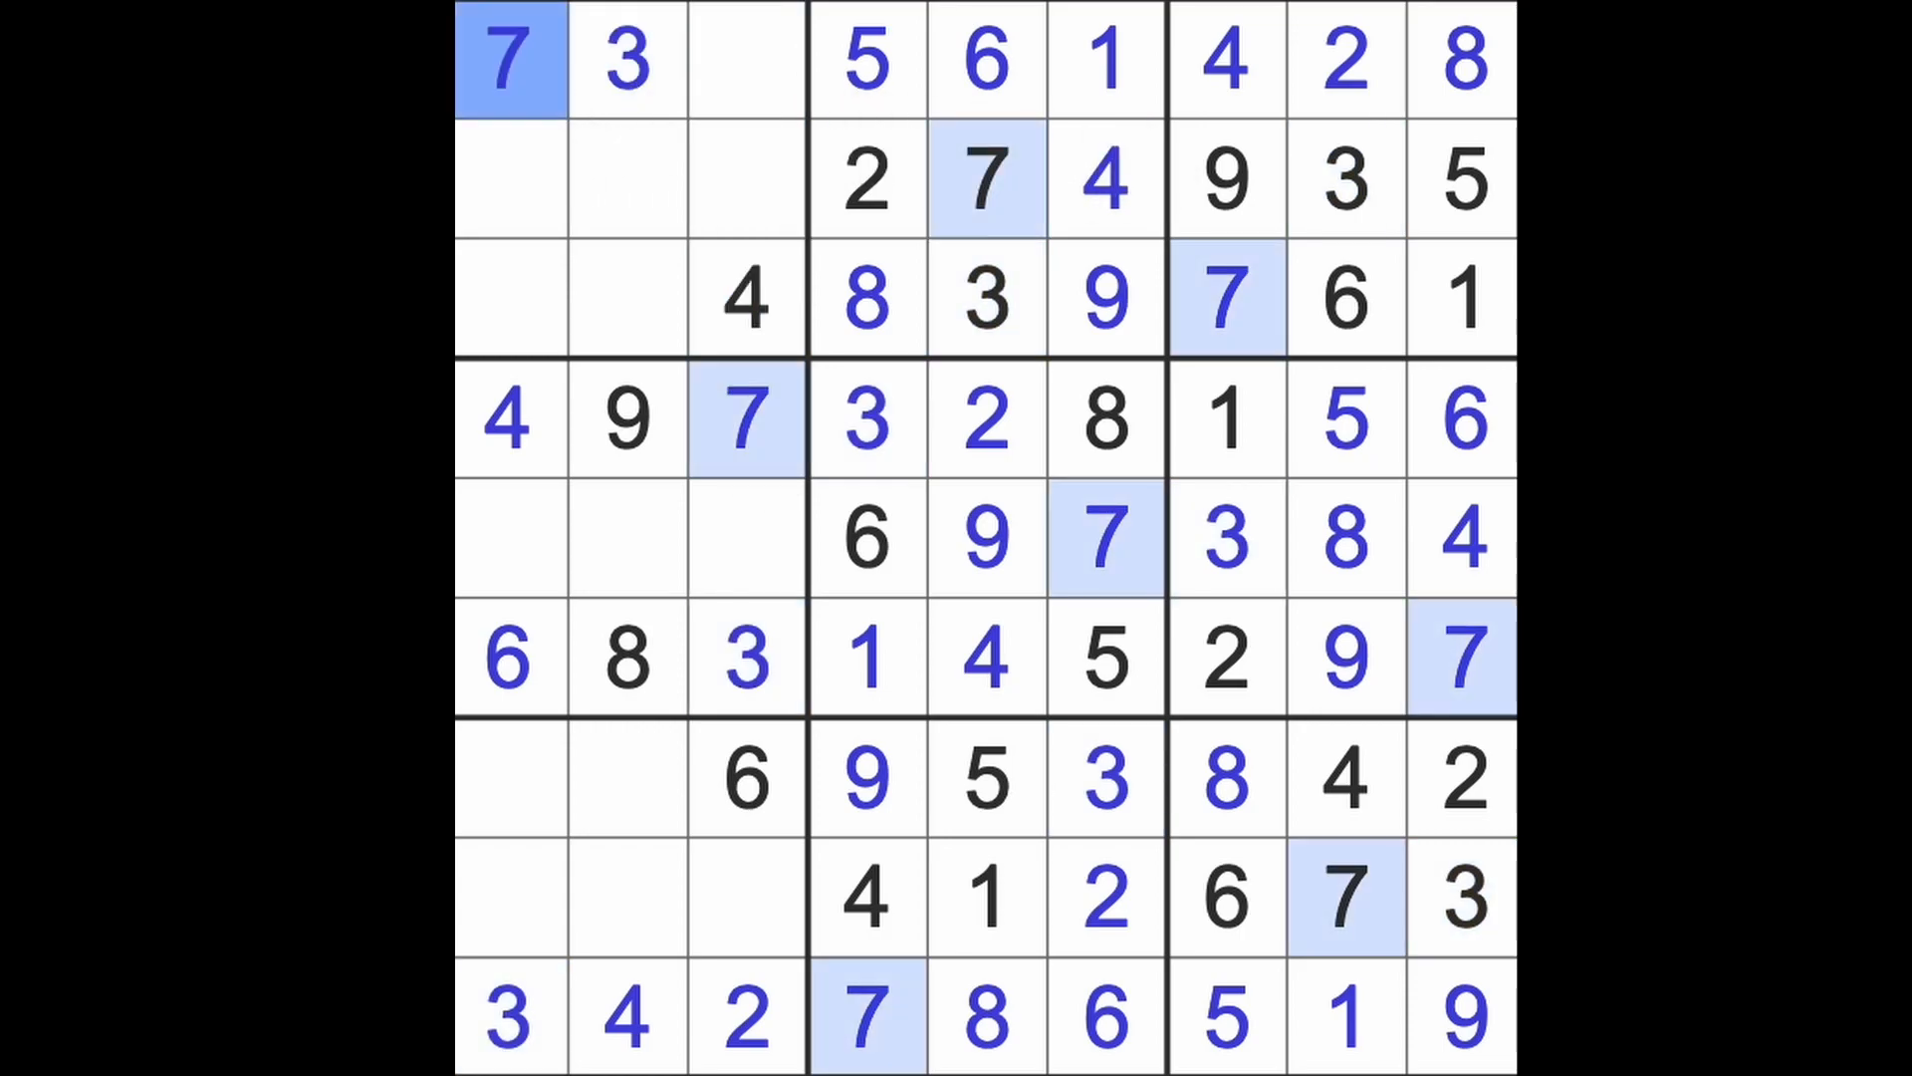
mouse_move(744, 134)
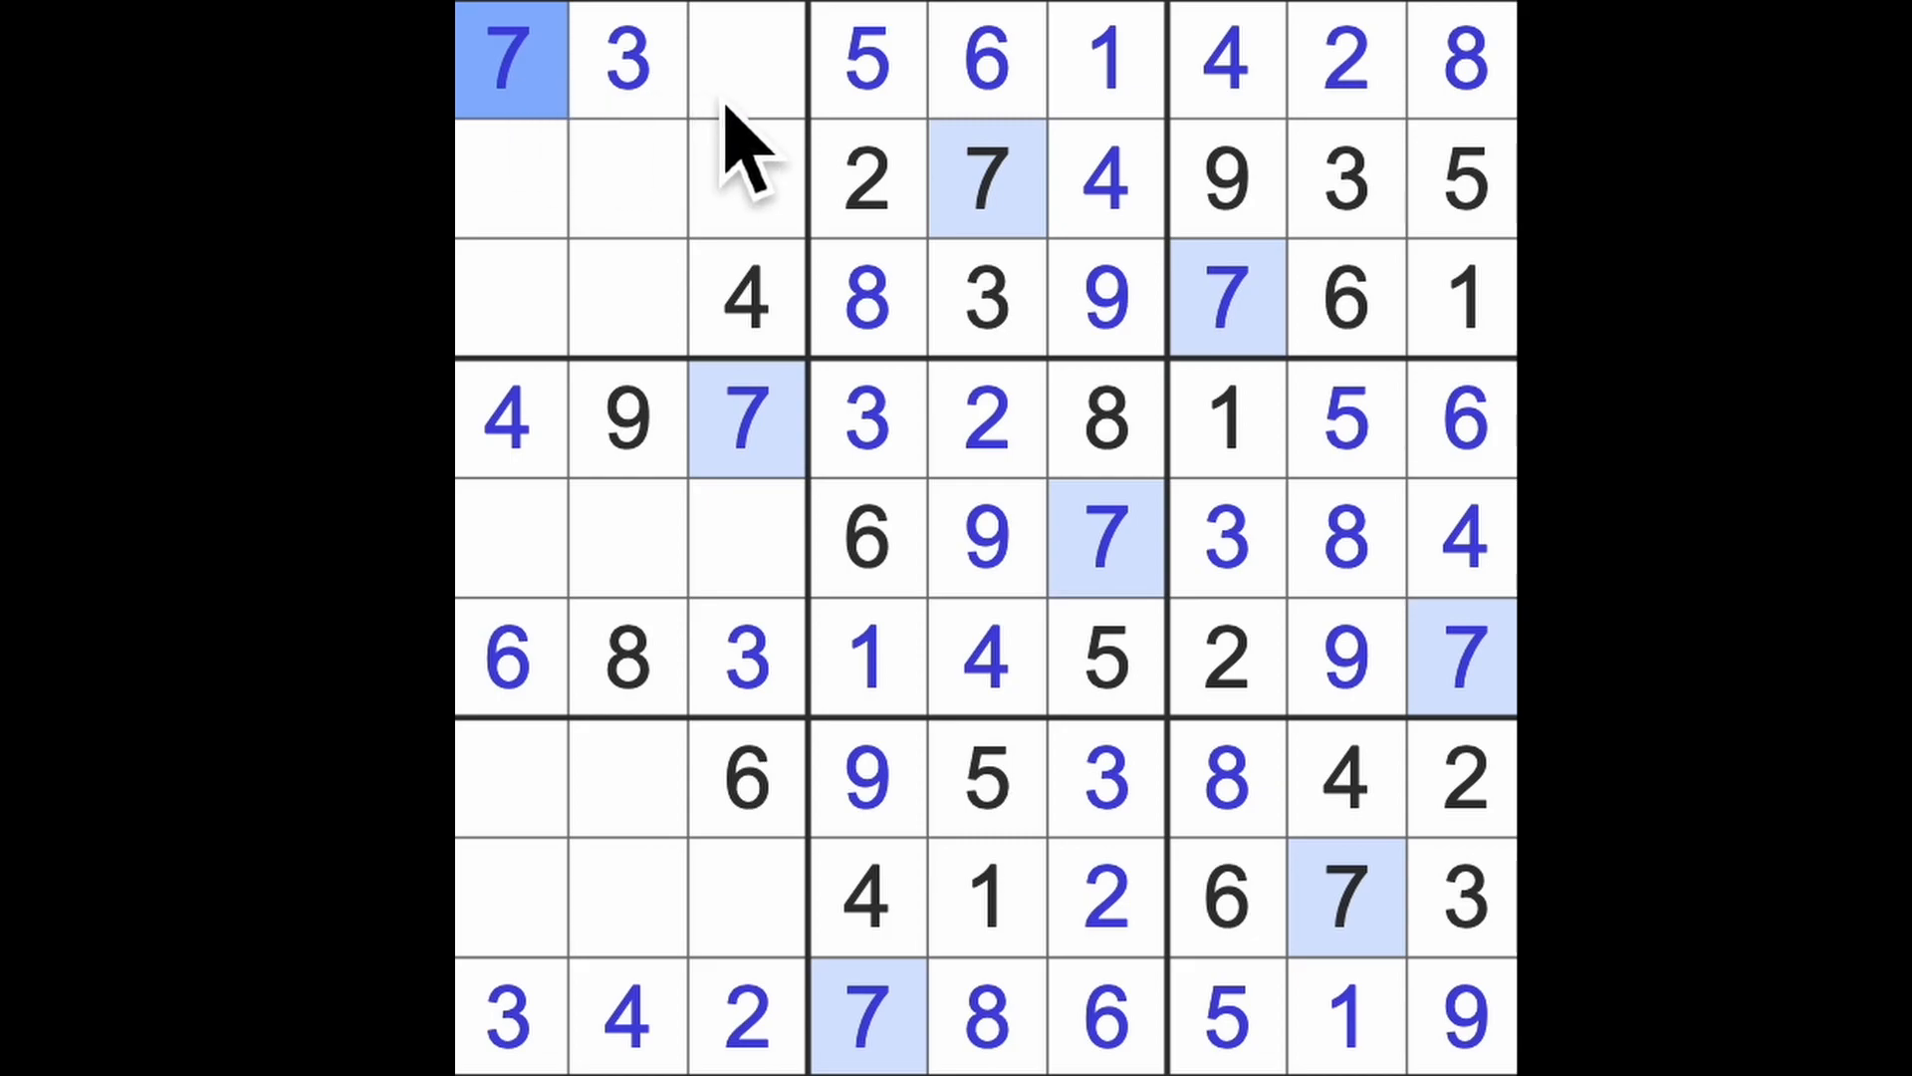
left_click(748, 59)
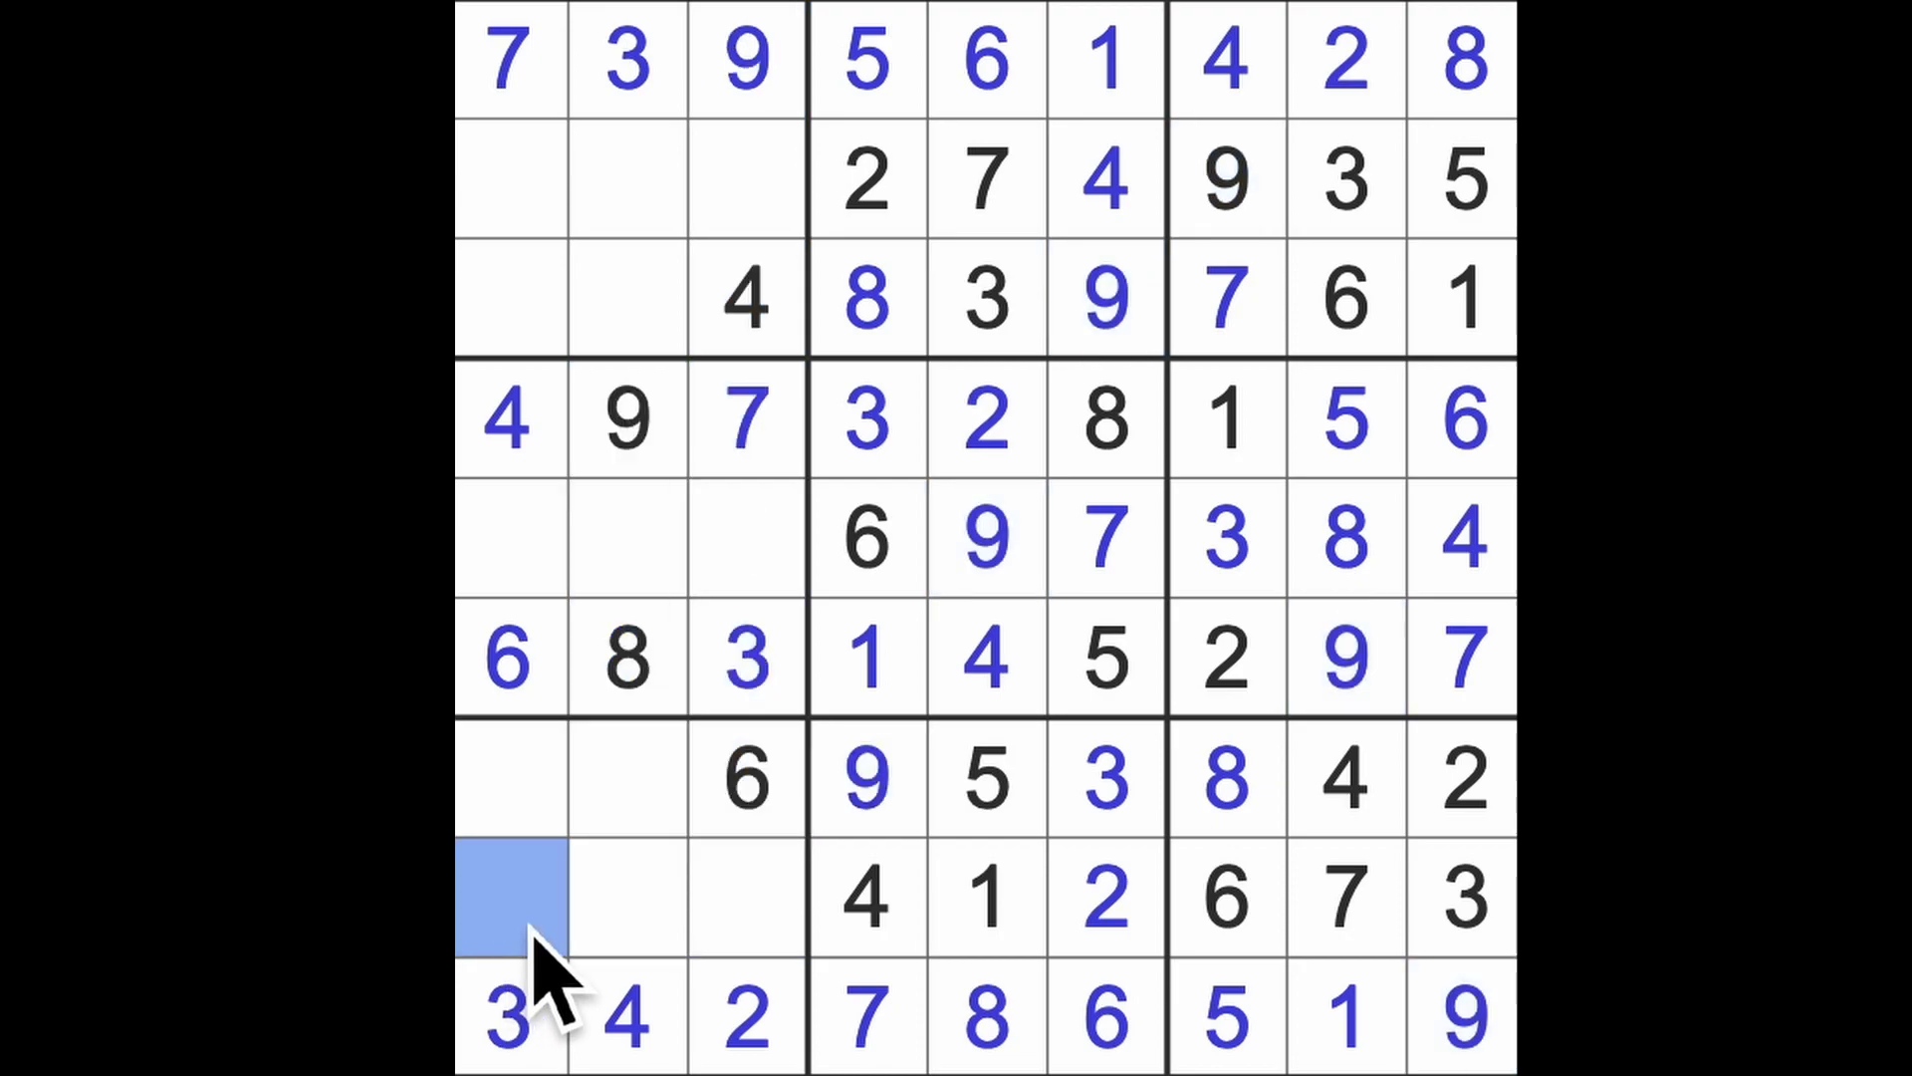
- Fill the remaining bottom-left box cells with 9 and 7, completing rows 7 and 8
type("9")
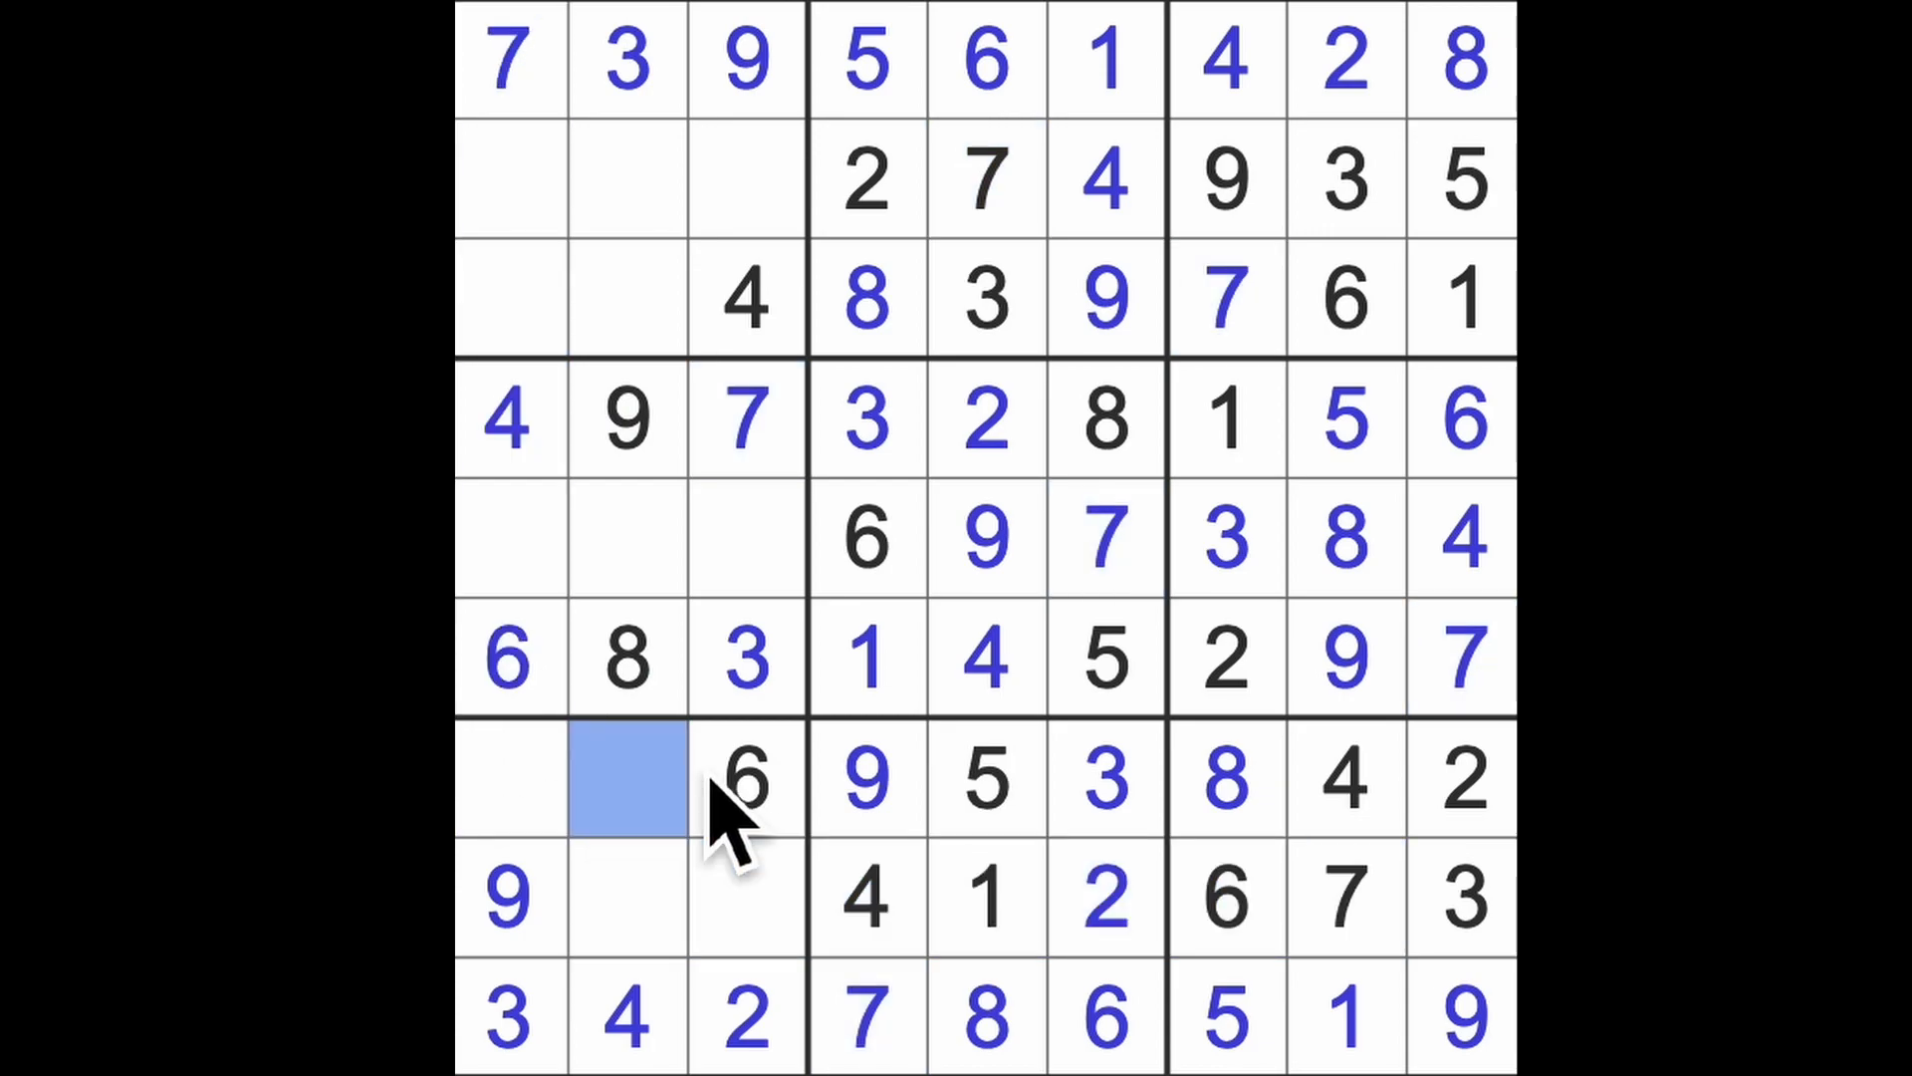
type("7")
left_click(747, 896)
type("8")
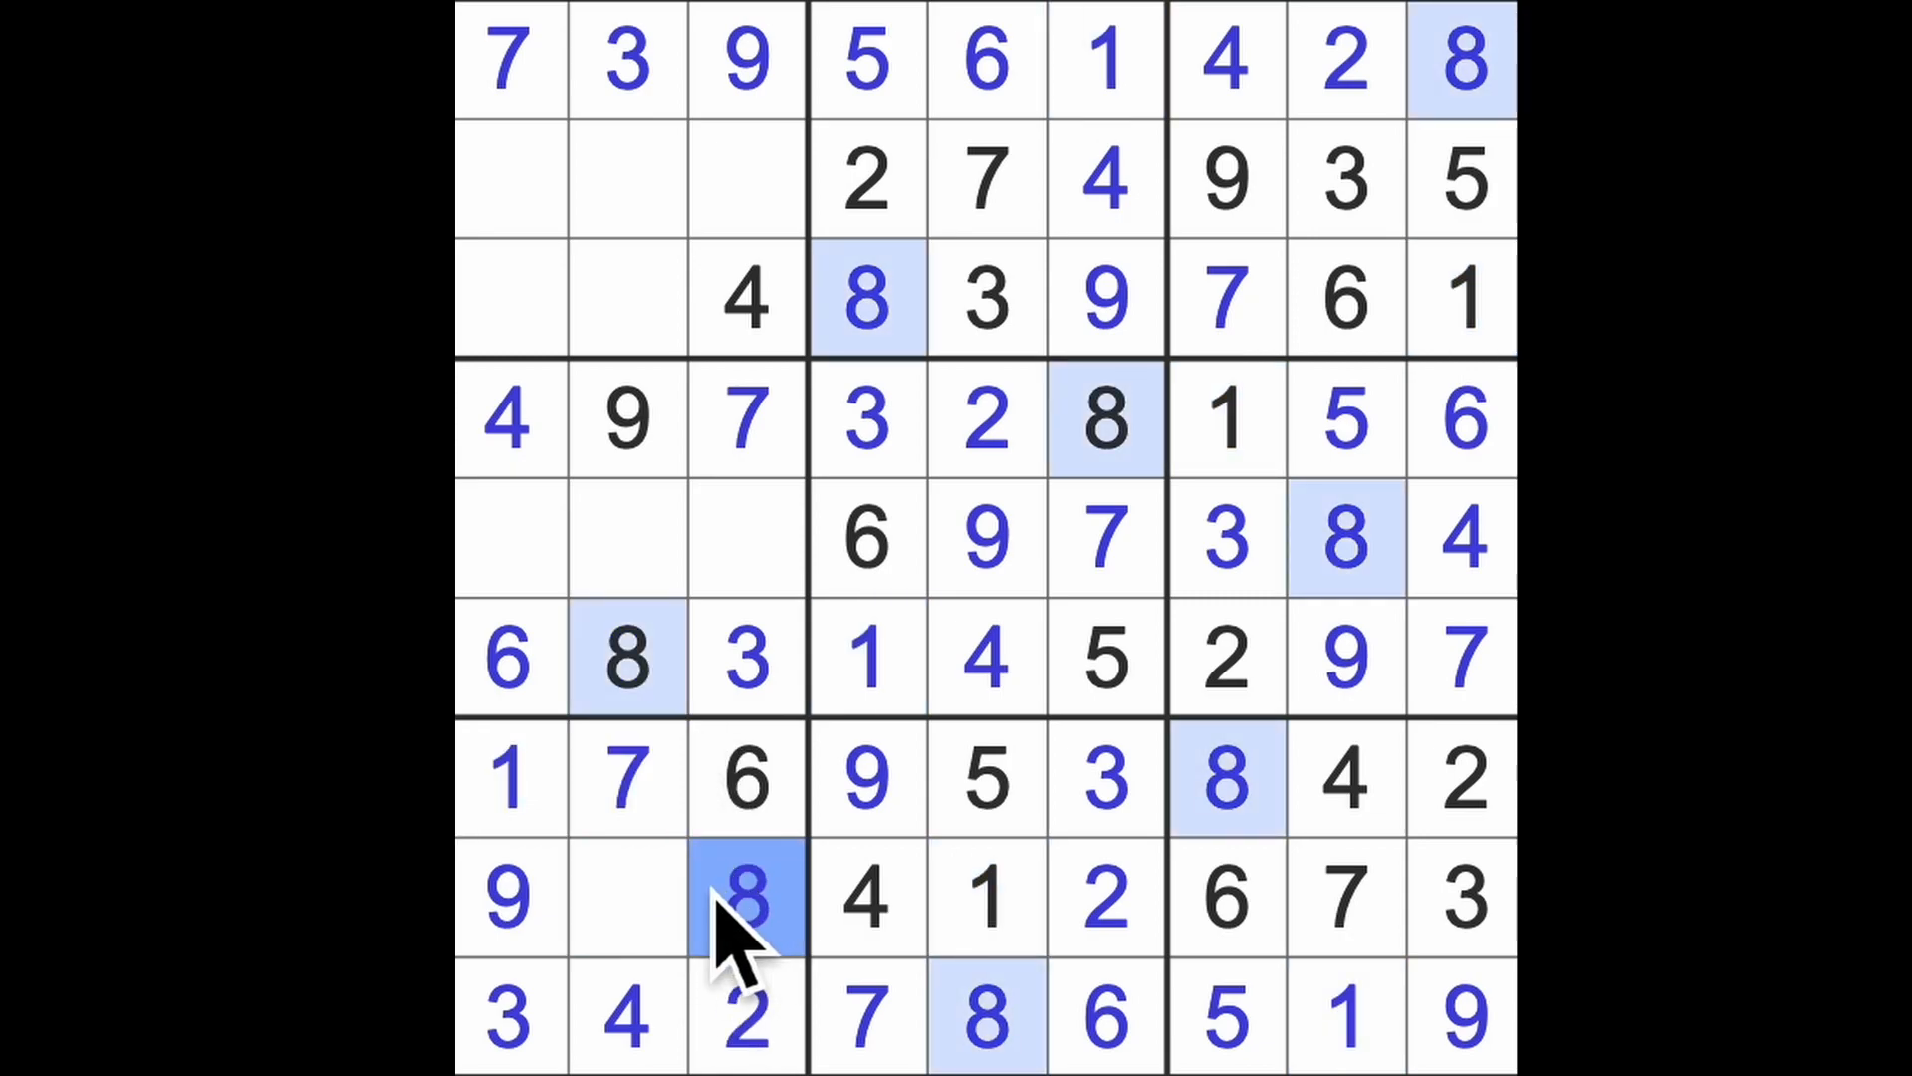
left_click(626, 899)
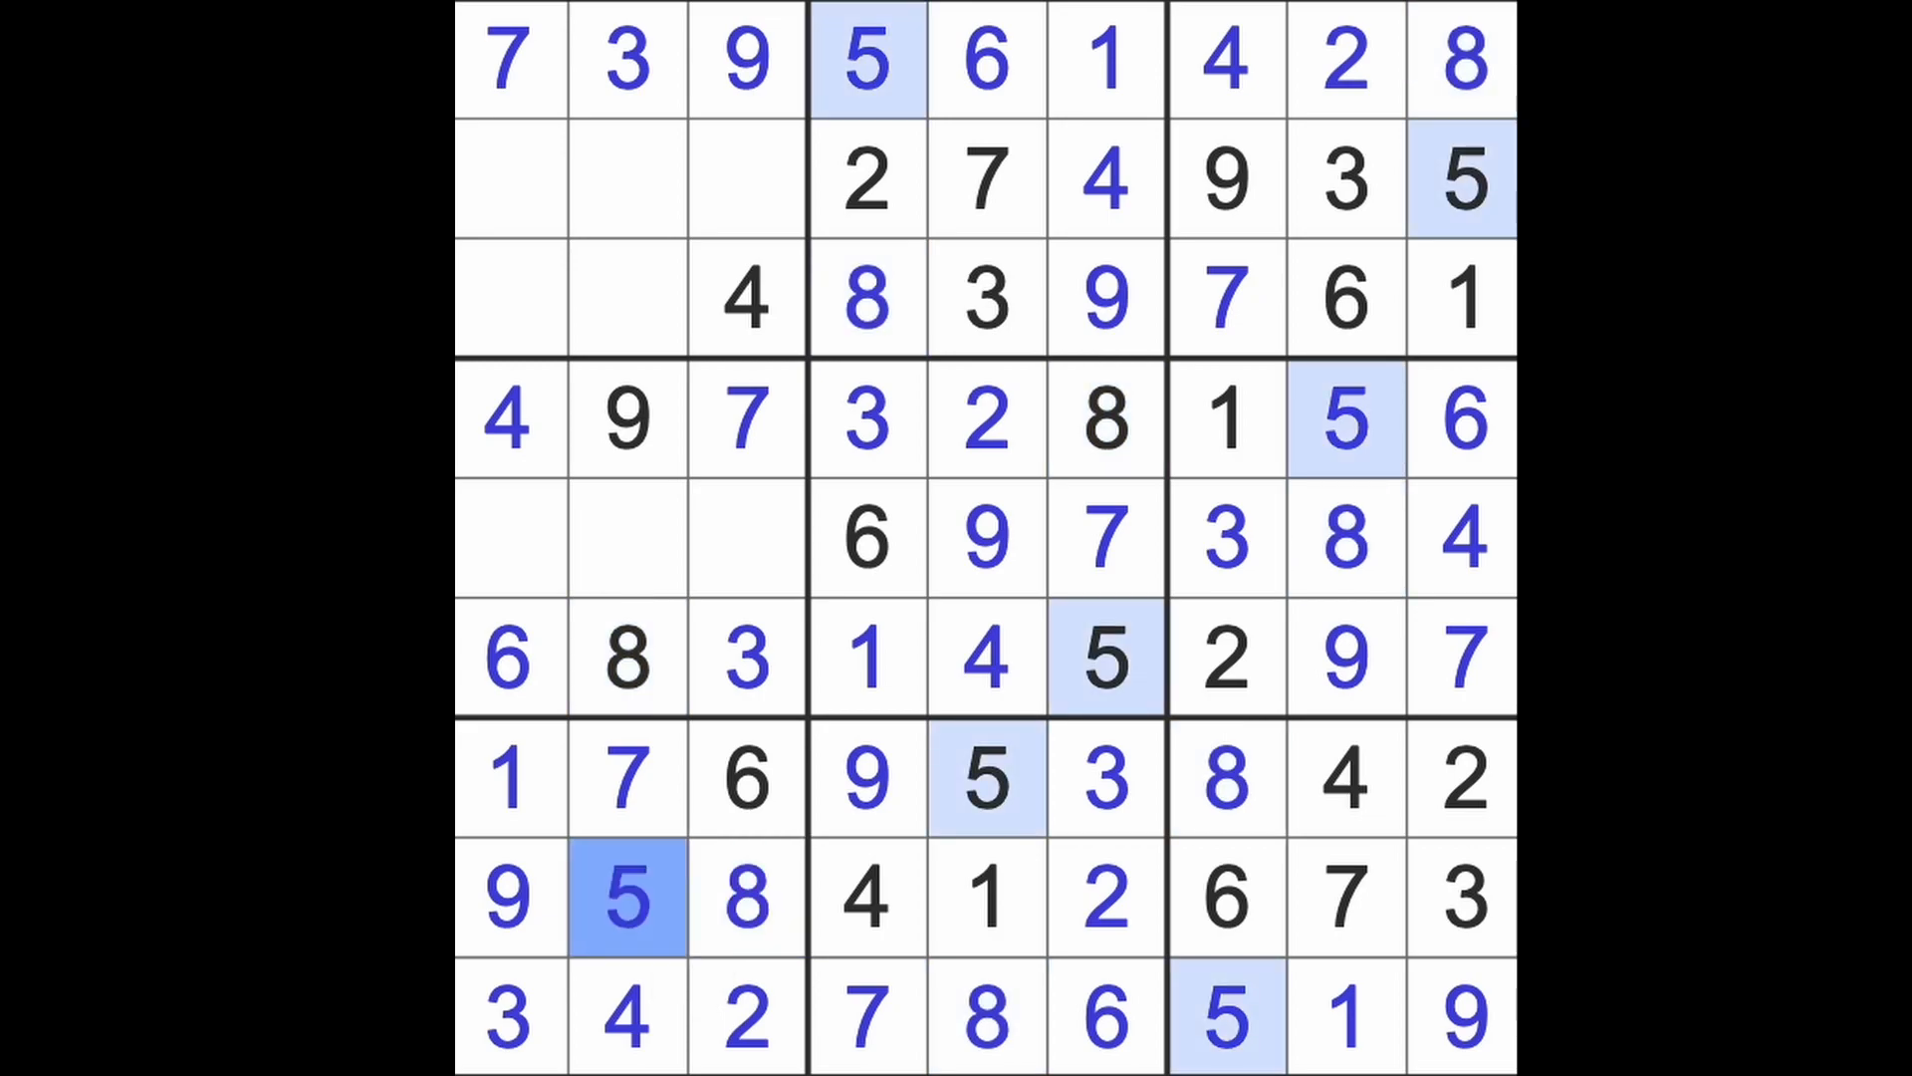
left_click(629, 537)
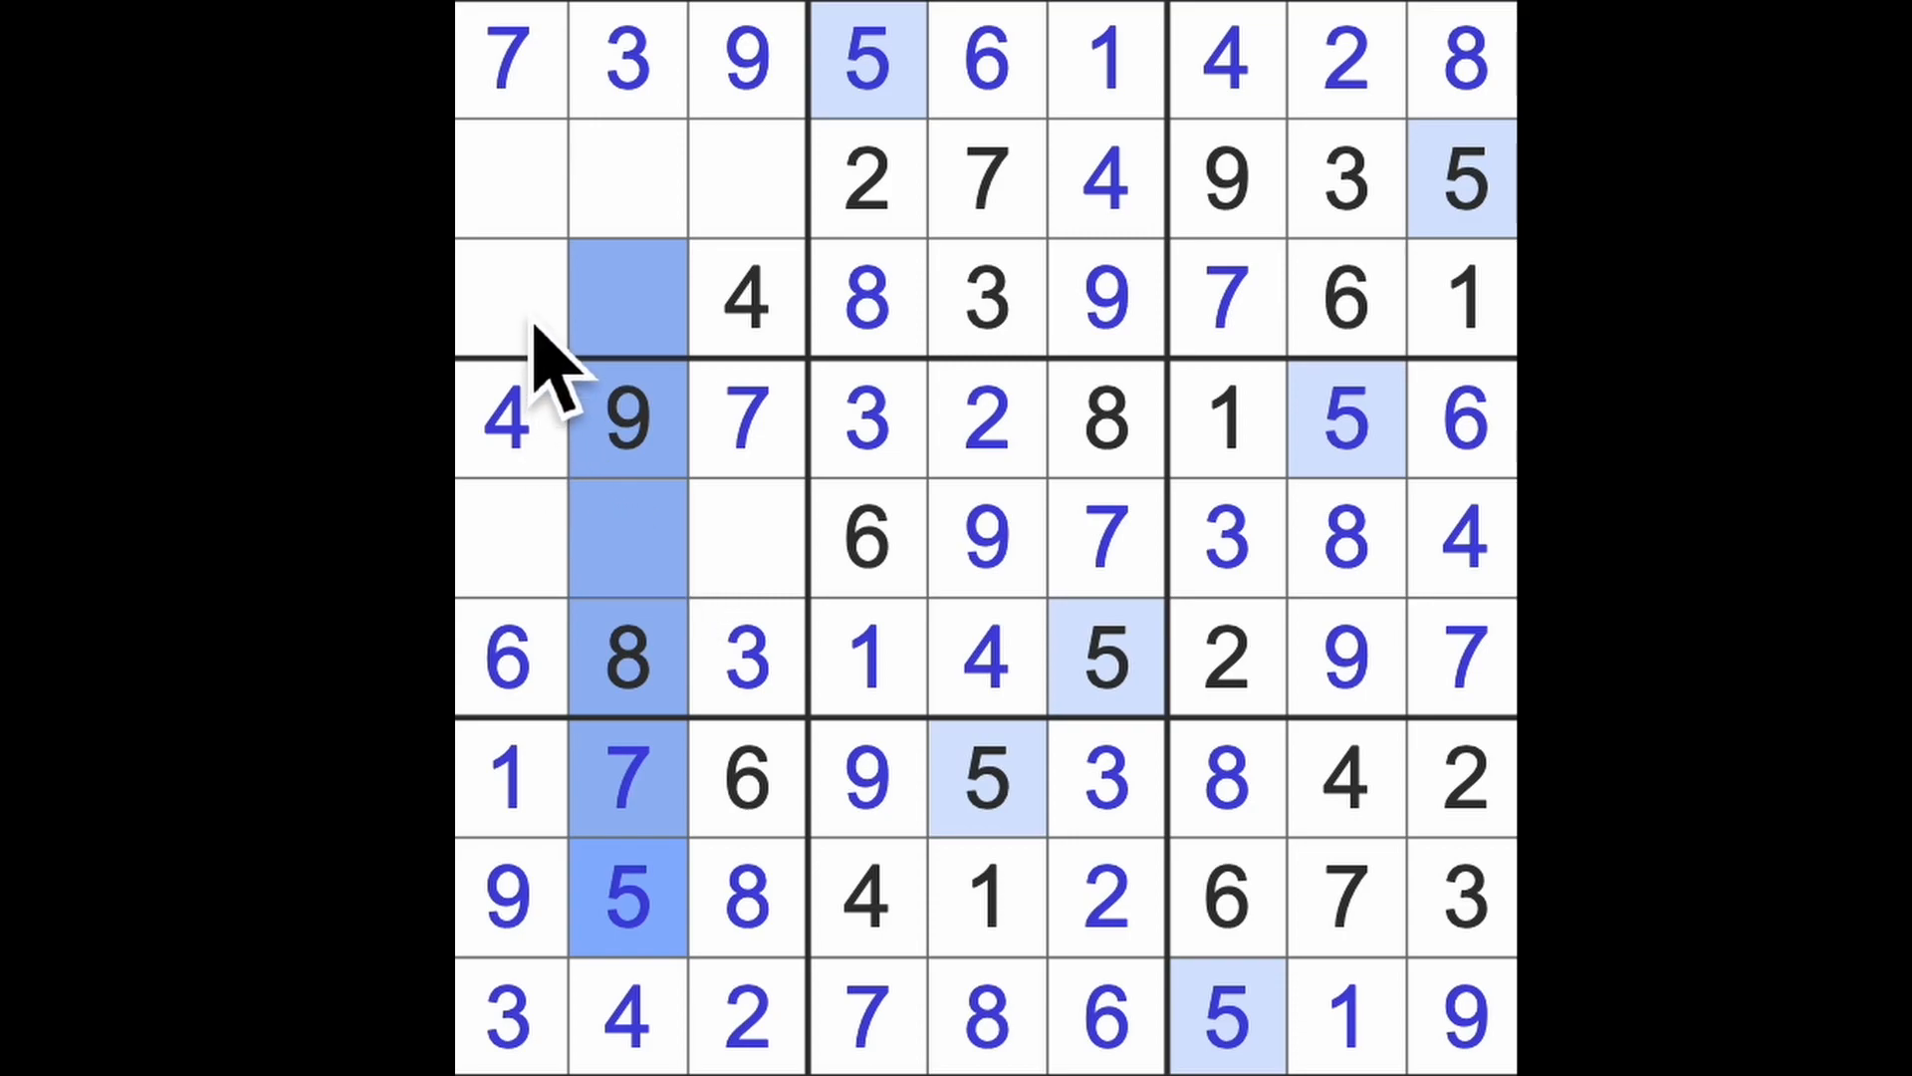
- Enter 5 and 2 in row 3, then 8 in column 1, completing that column
type("5")
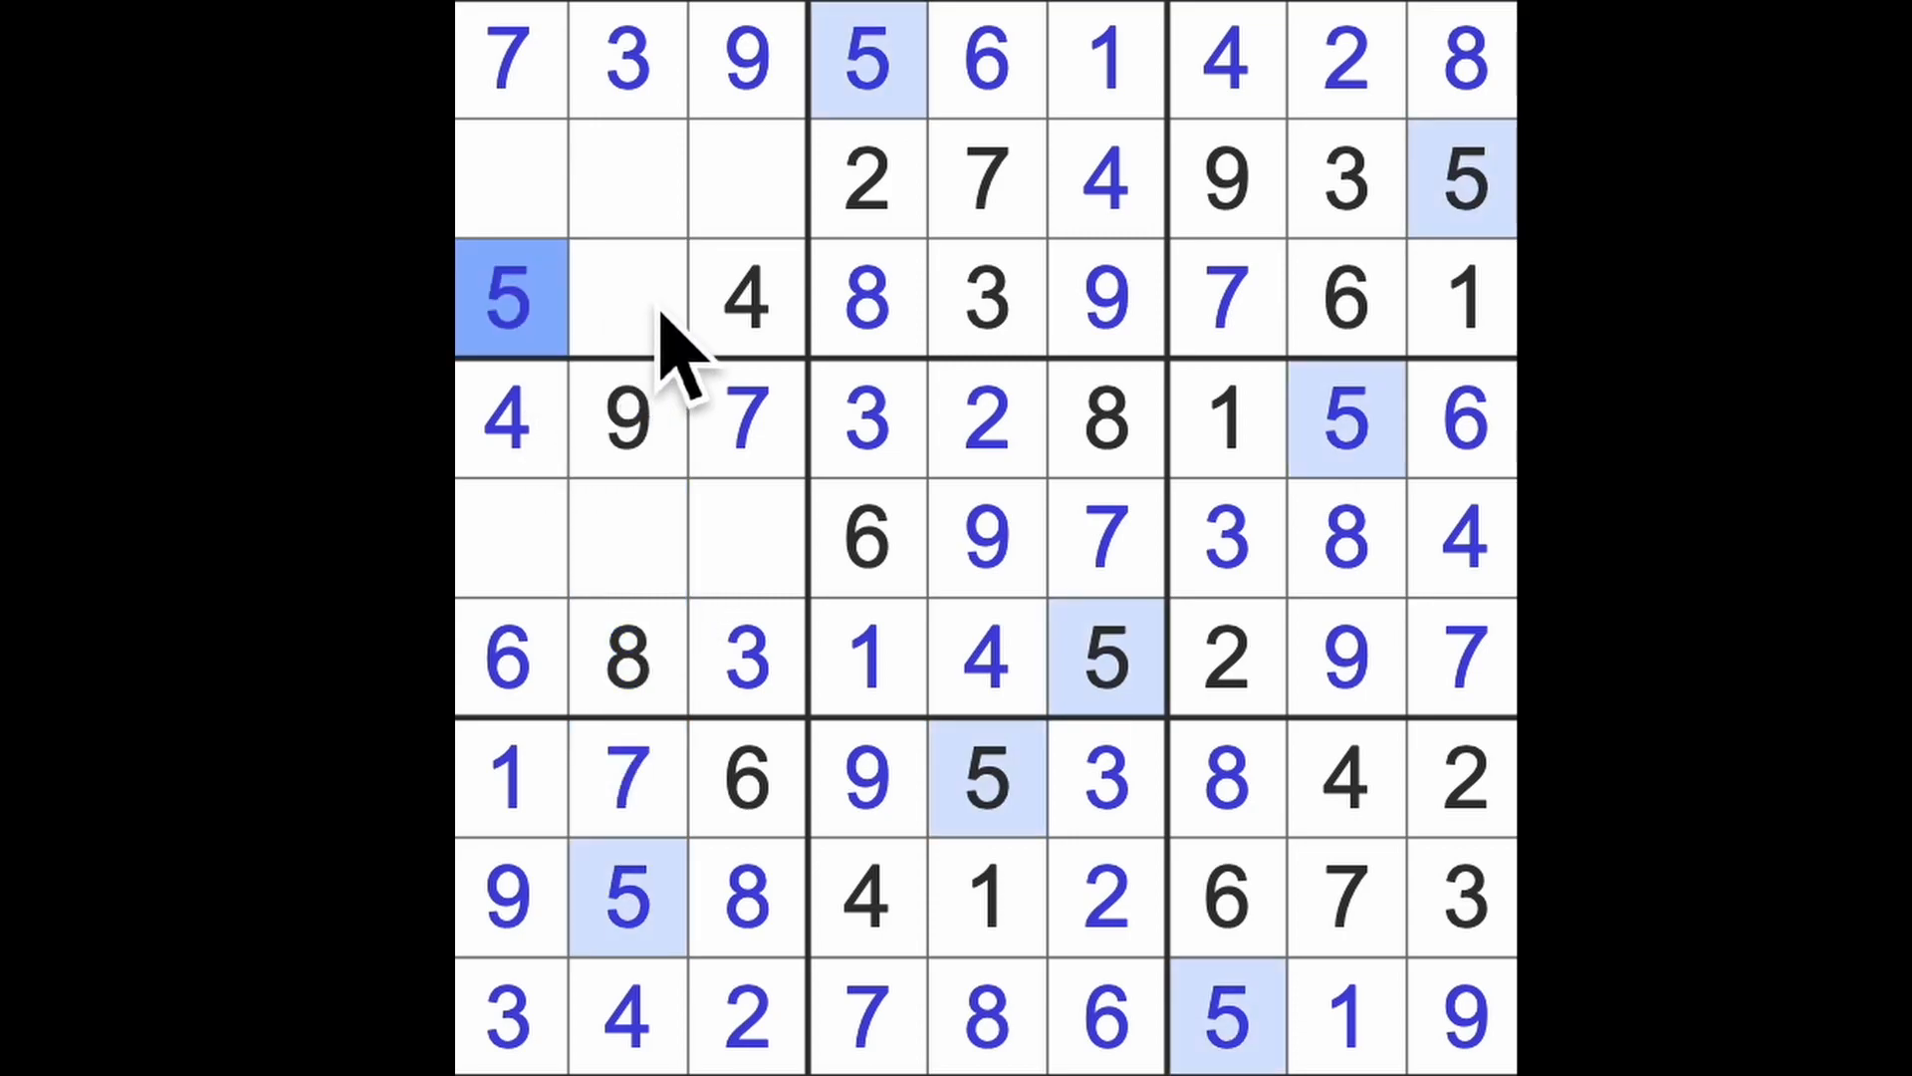
left_click(626, 299)
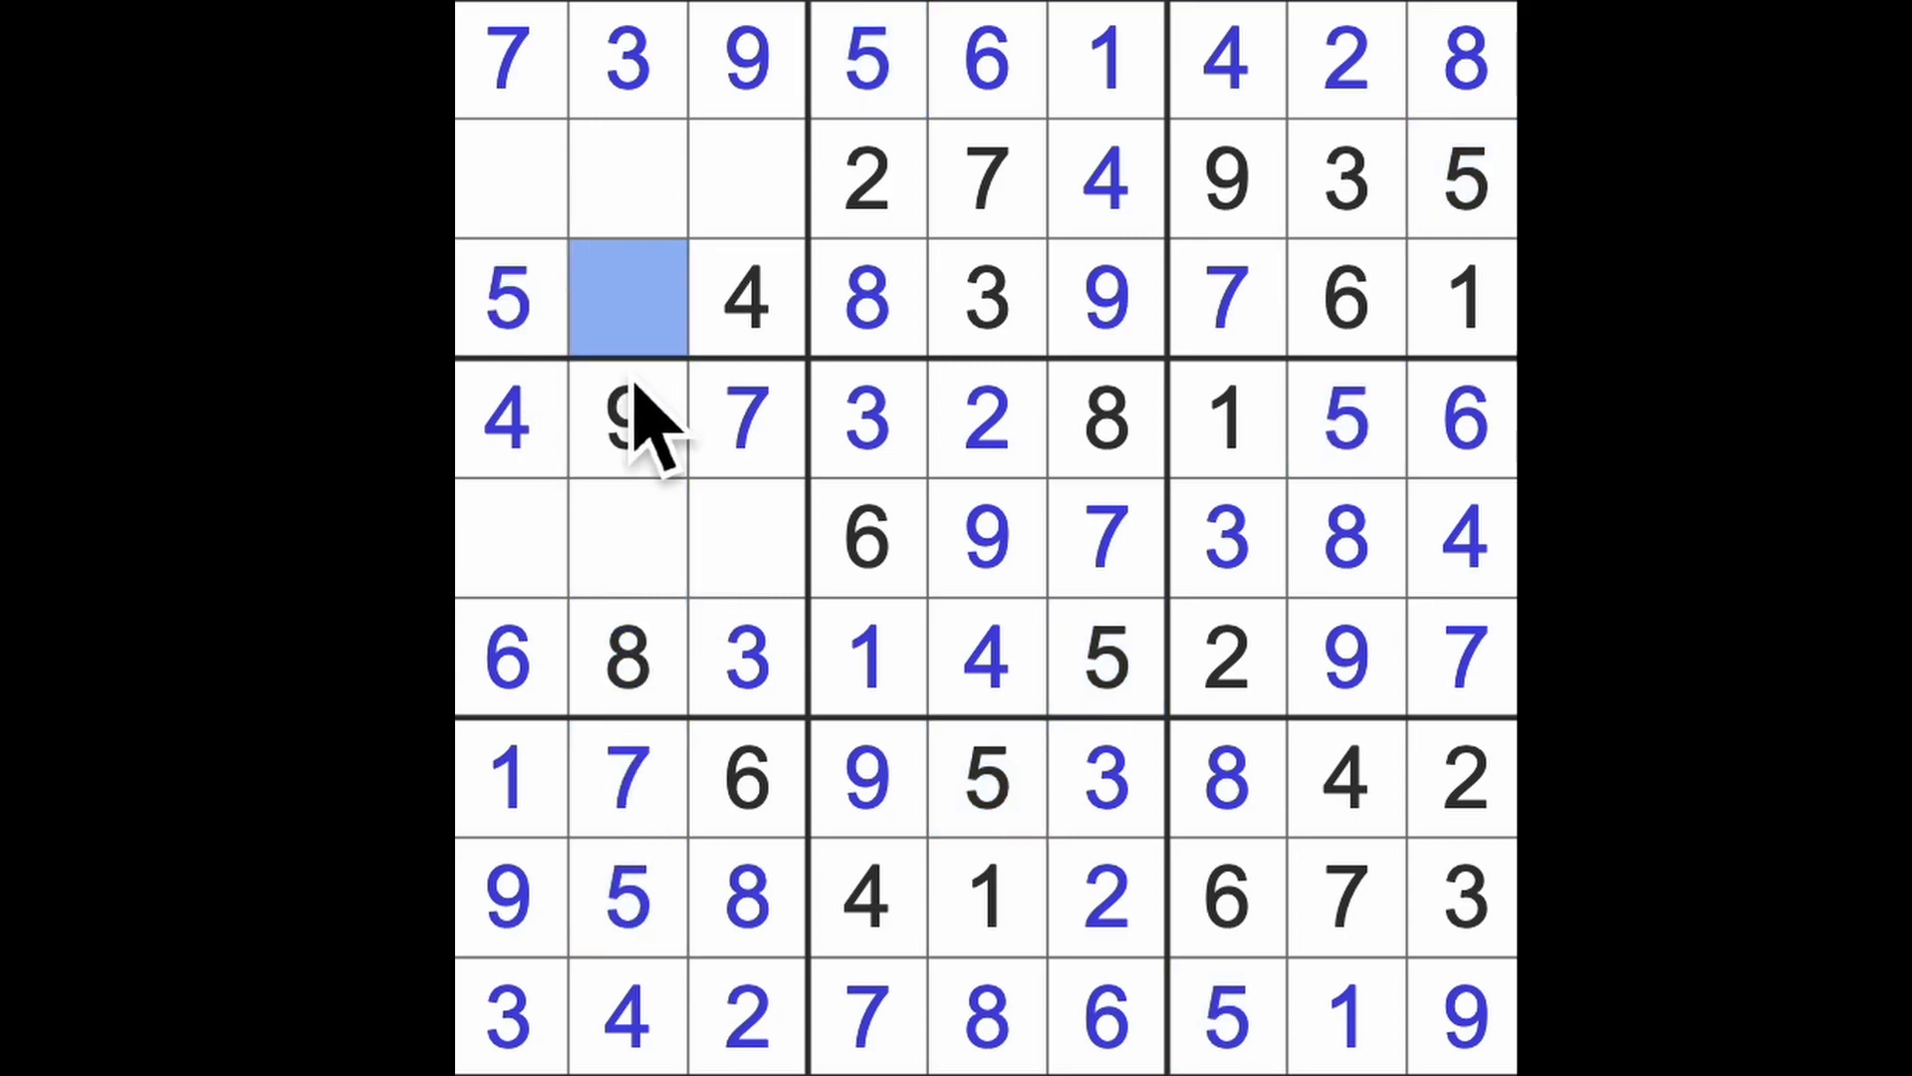
type("2")
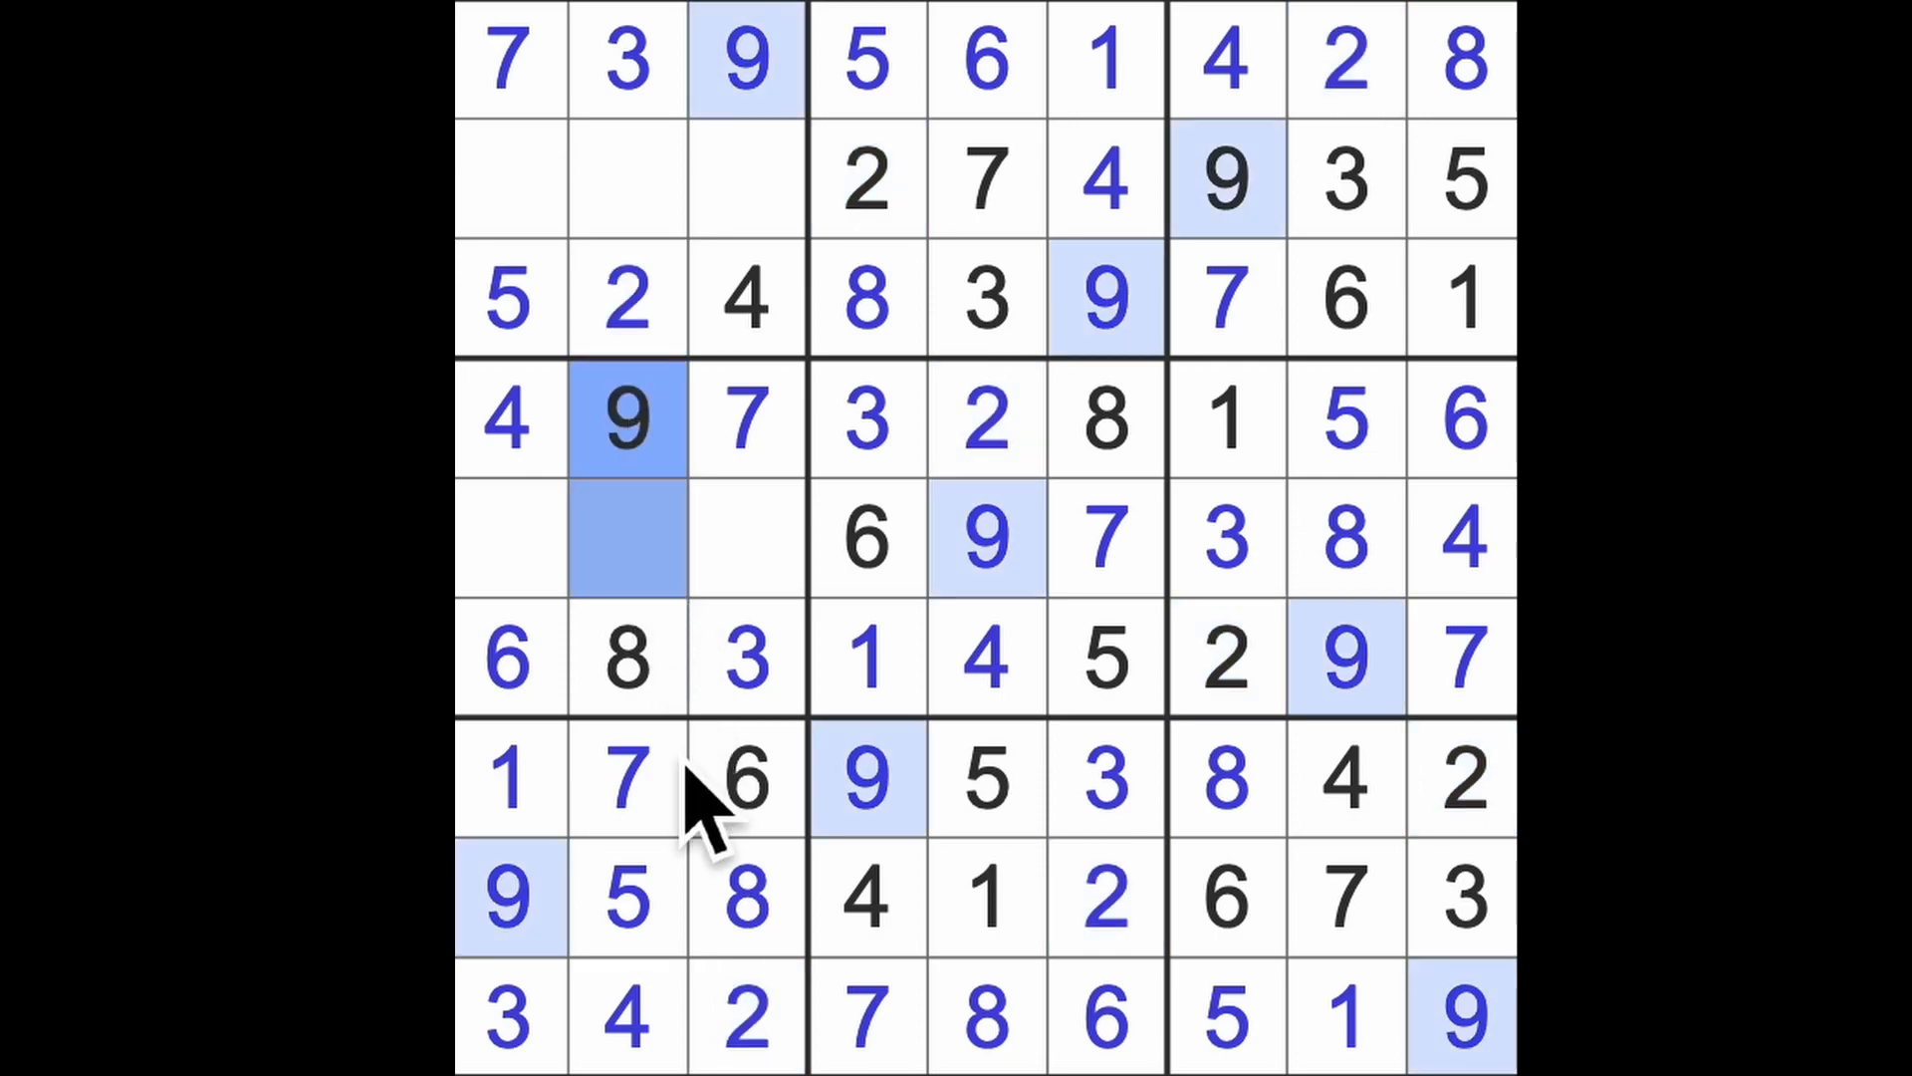
left_click(746, 778)
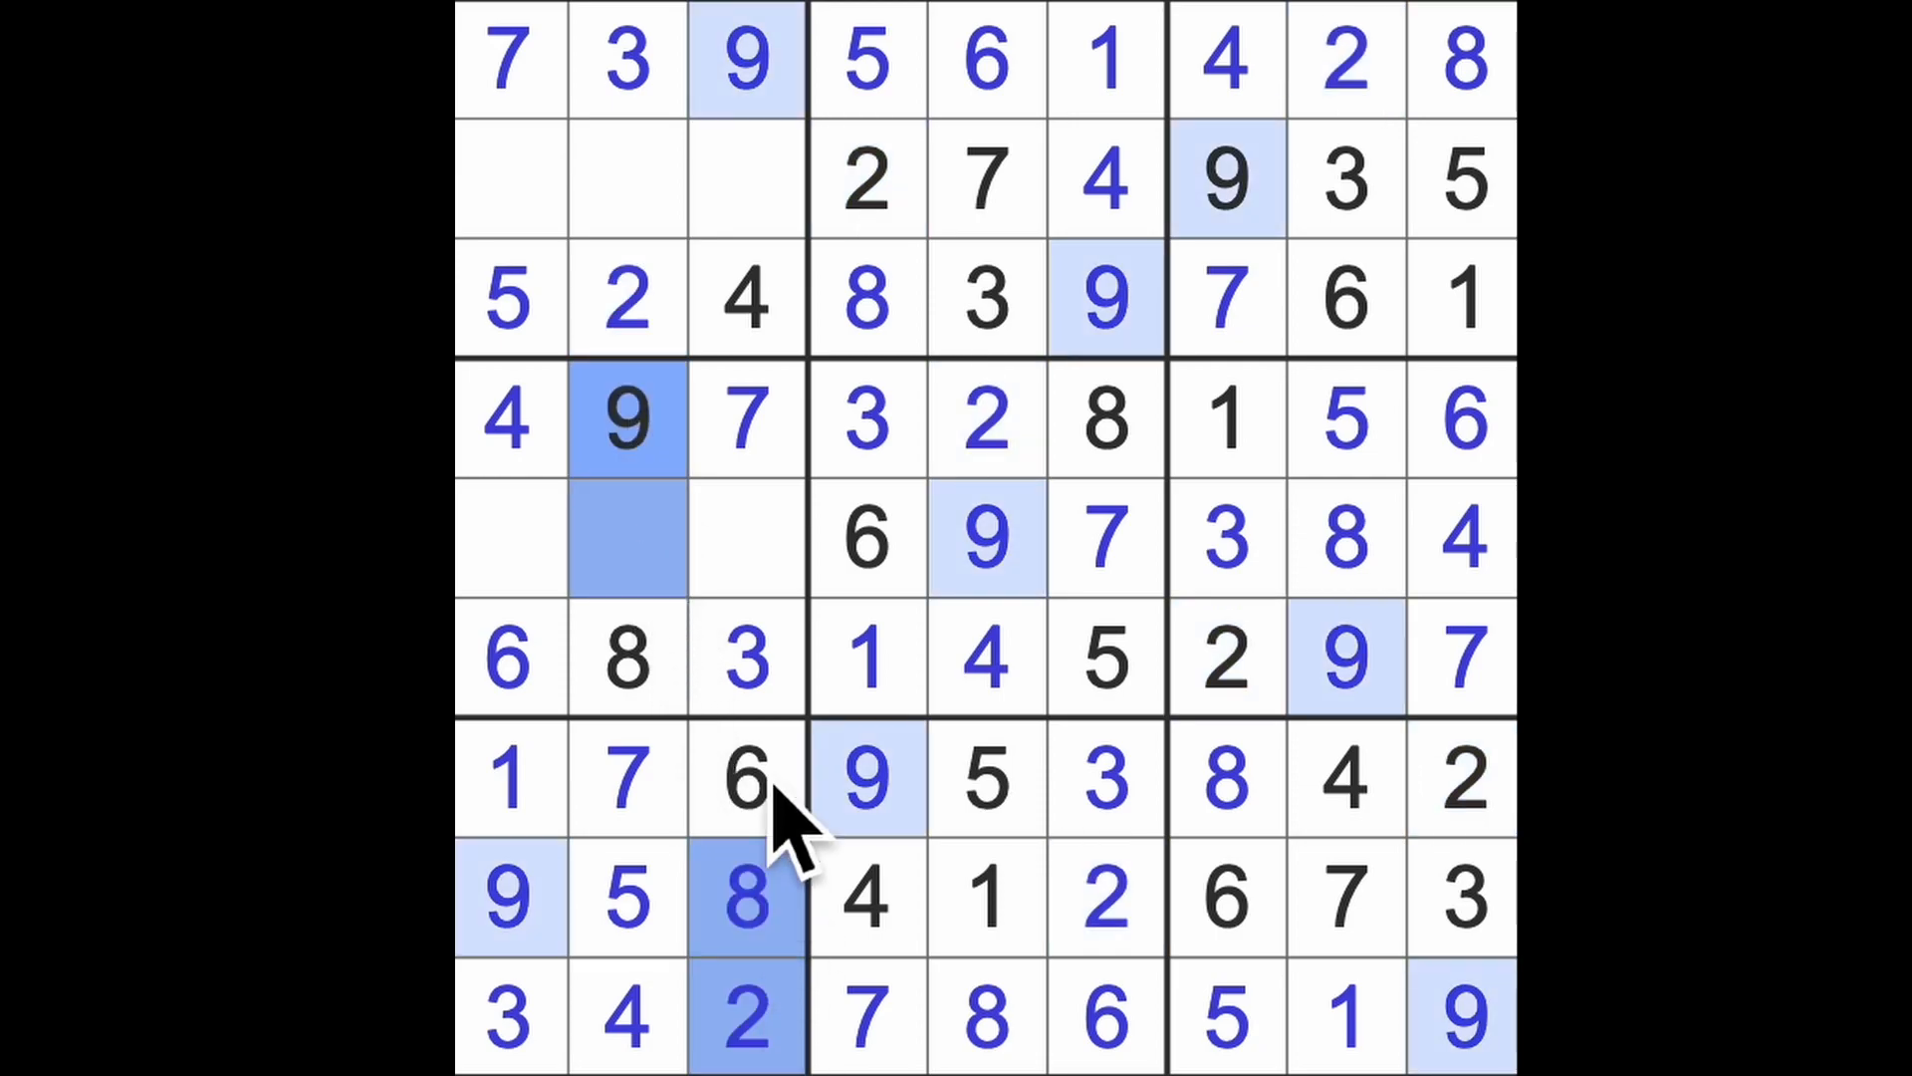
left_click(510, 536)
type("2")
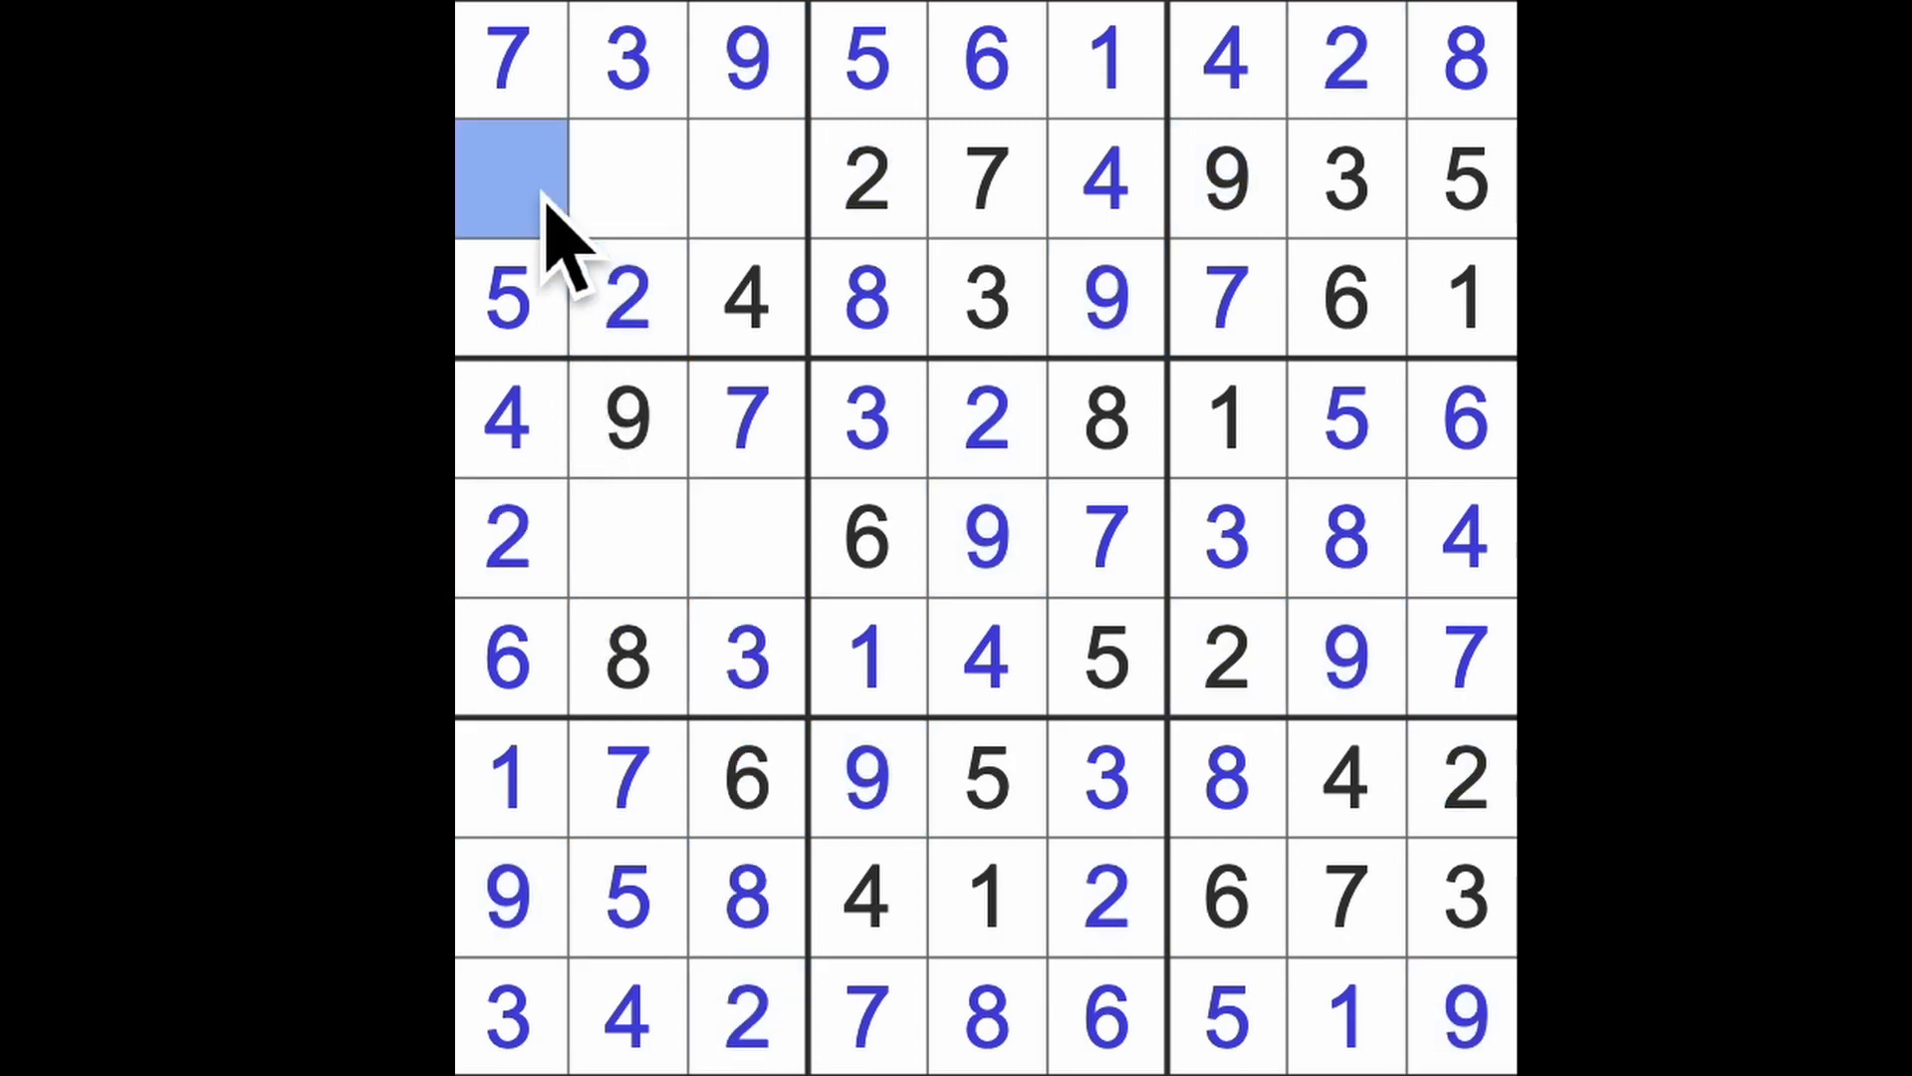
mouse_move(677, 403)
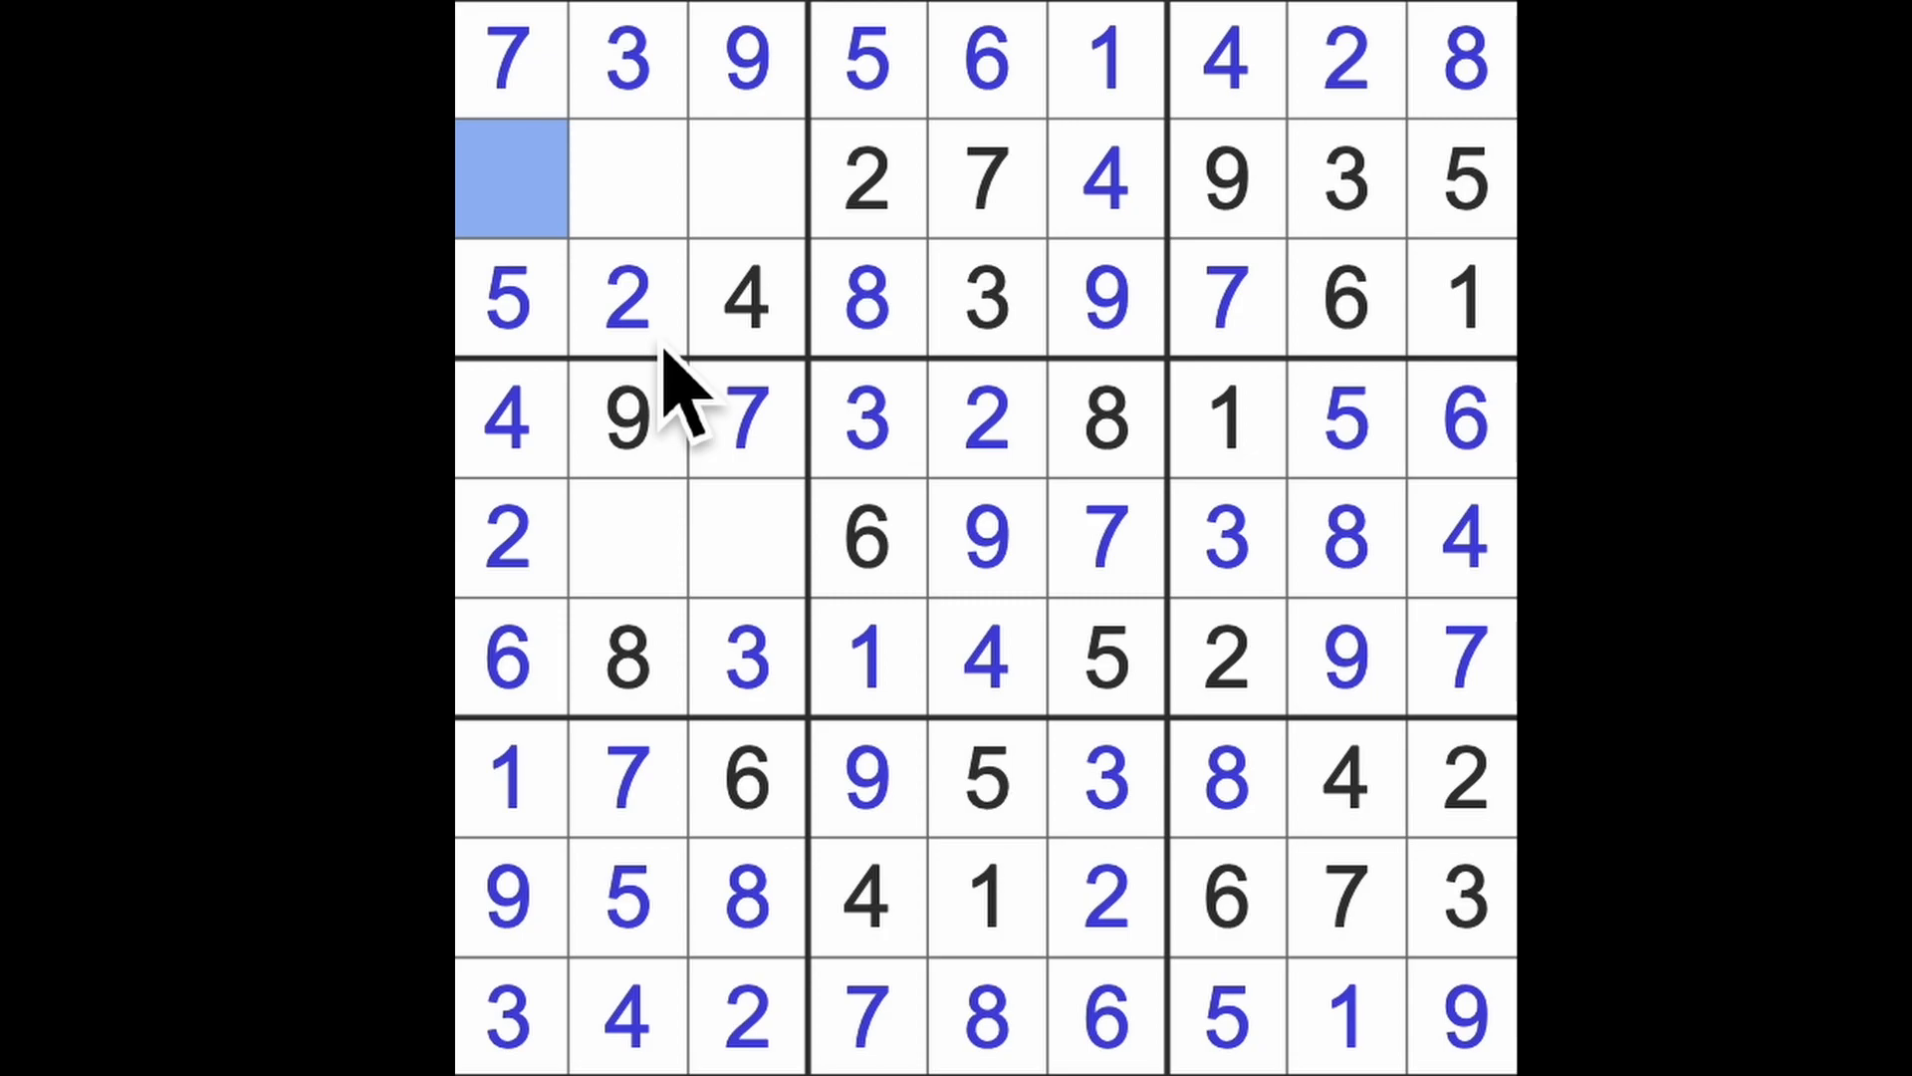
type("8")
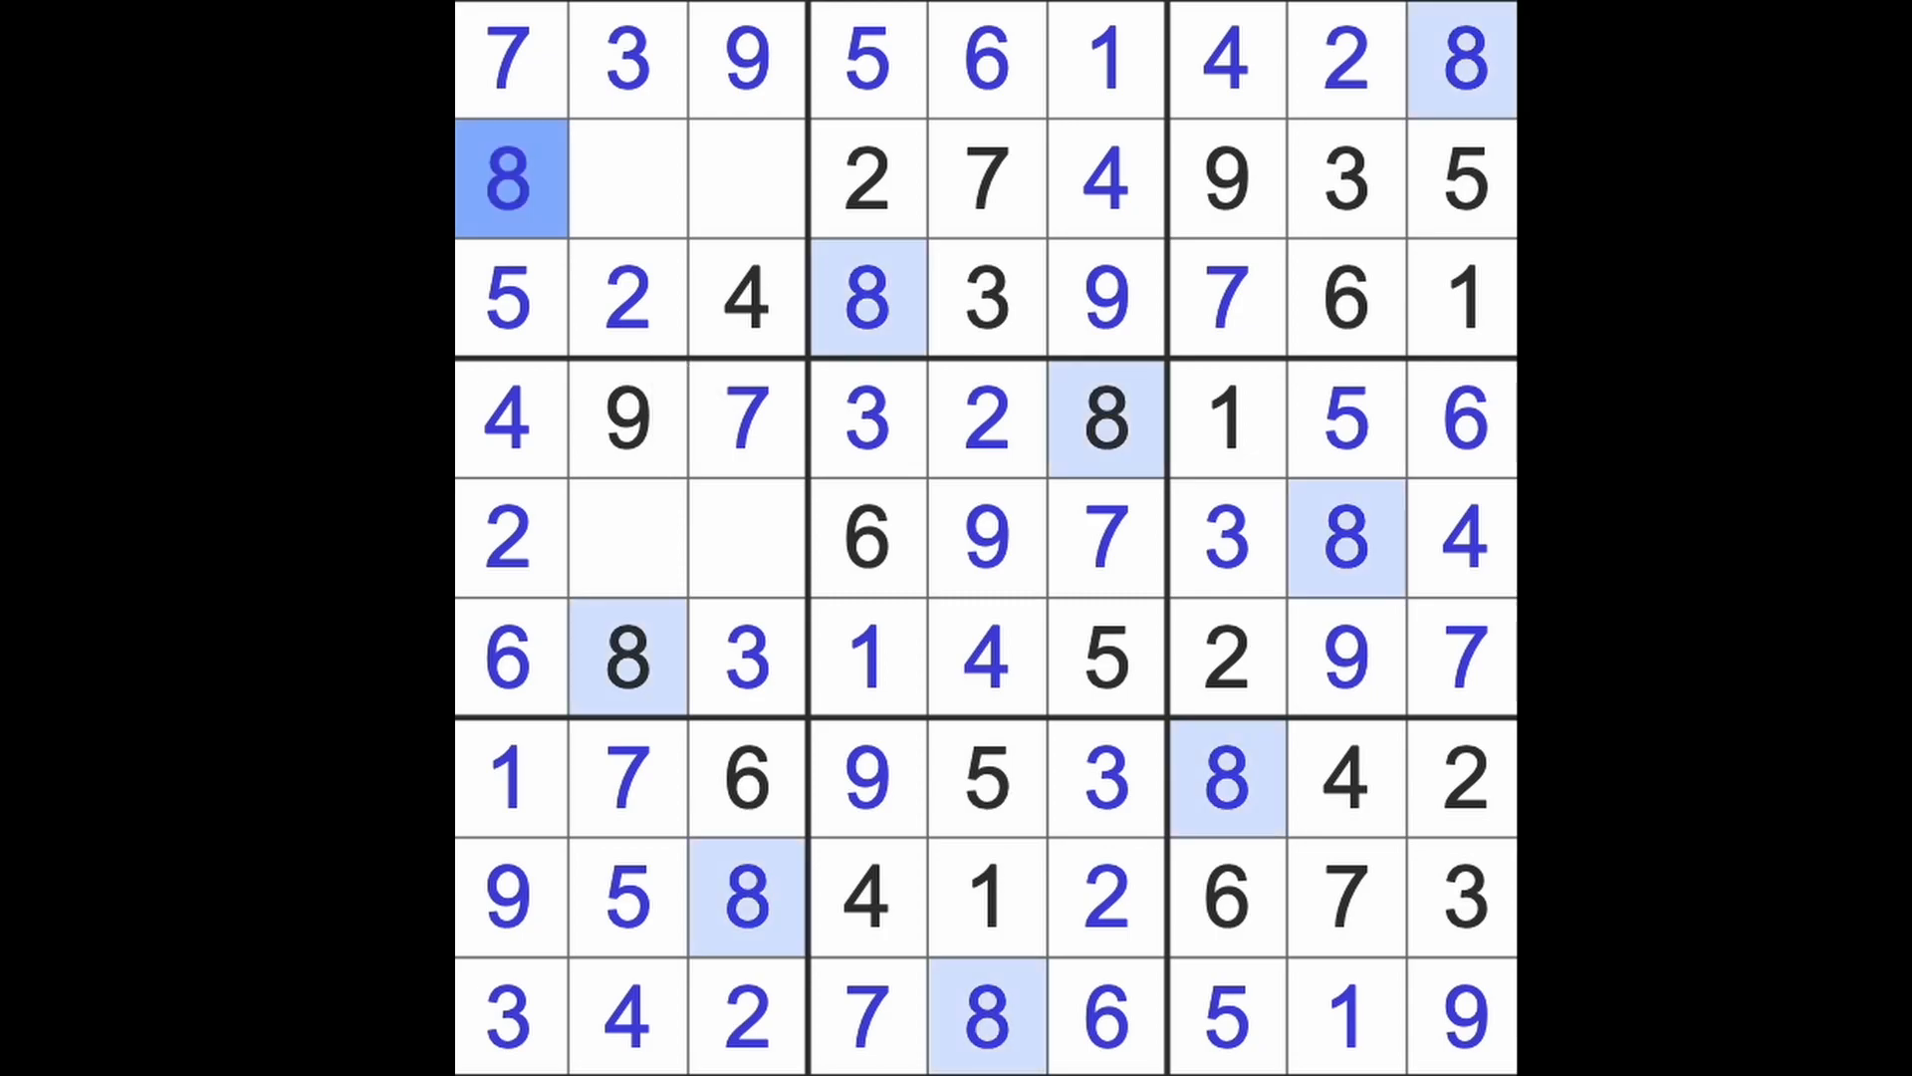